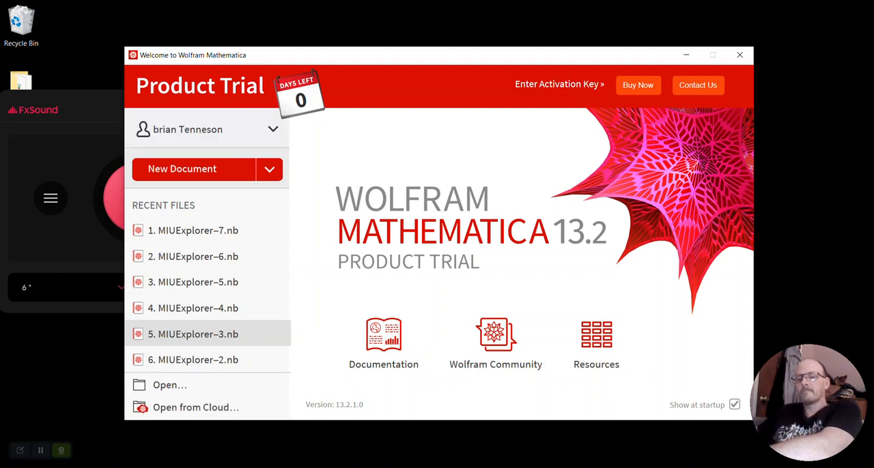
mouse_move(219, 232)
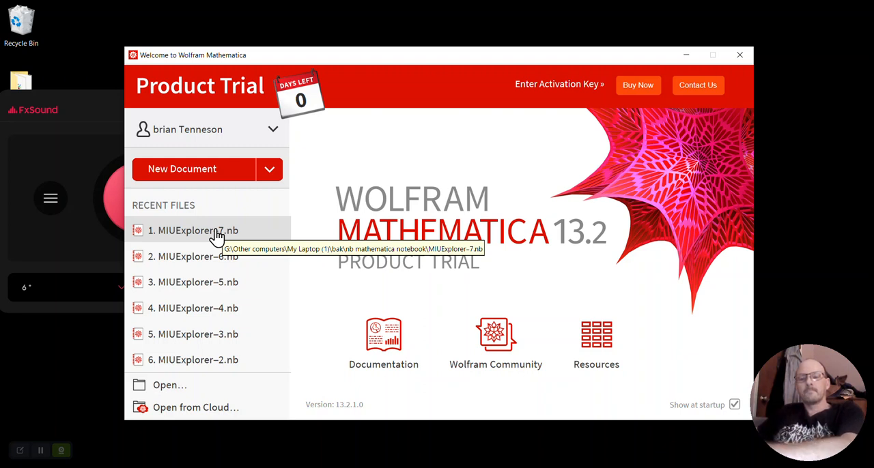
mouse_move(226, 241)
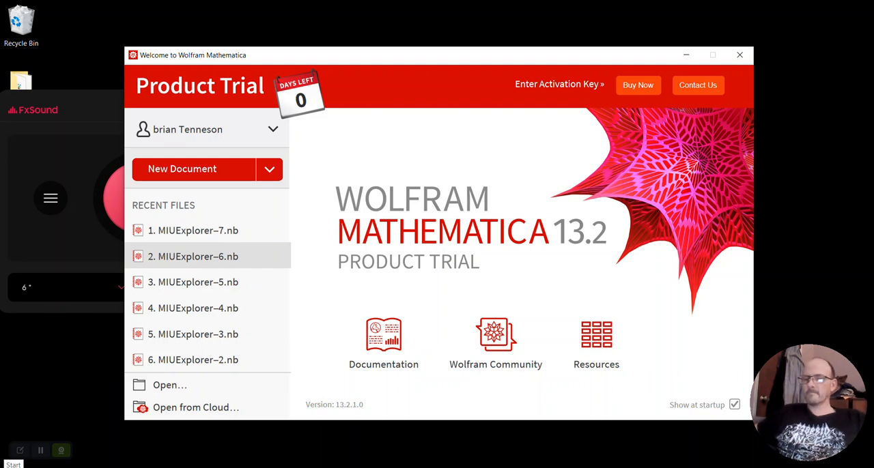
mouse_move(6, 280)
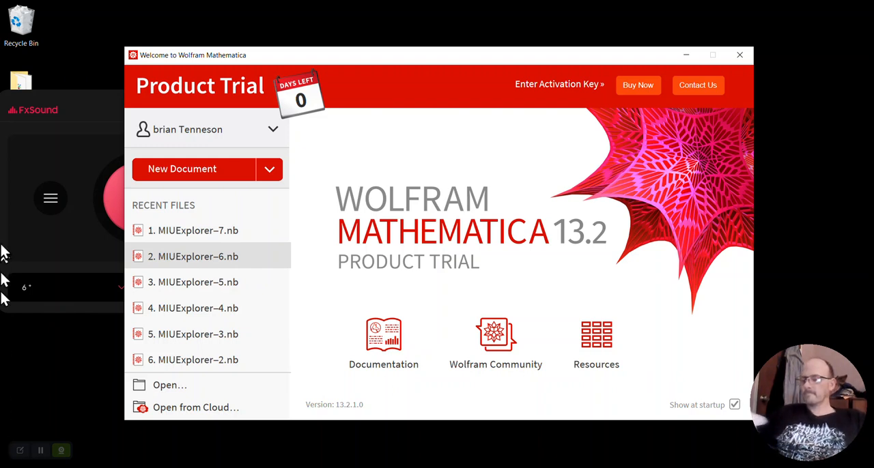
mouse_move(15, 225)
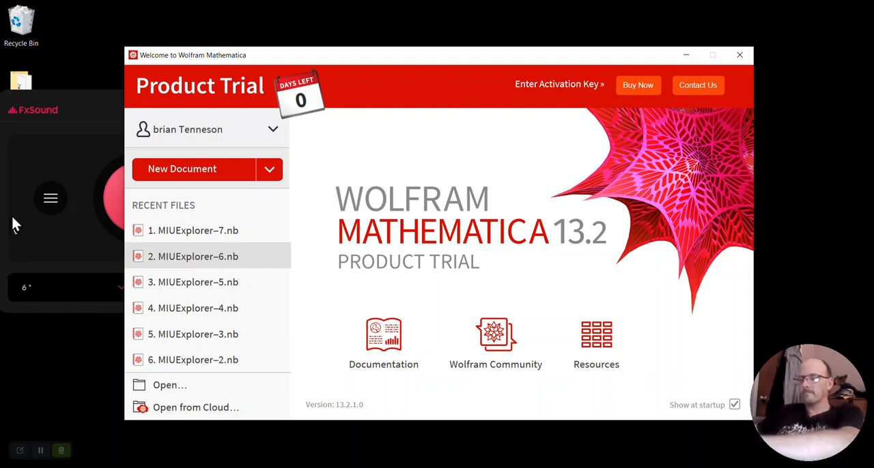
mouse_move(22, 207)
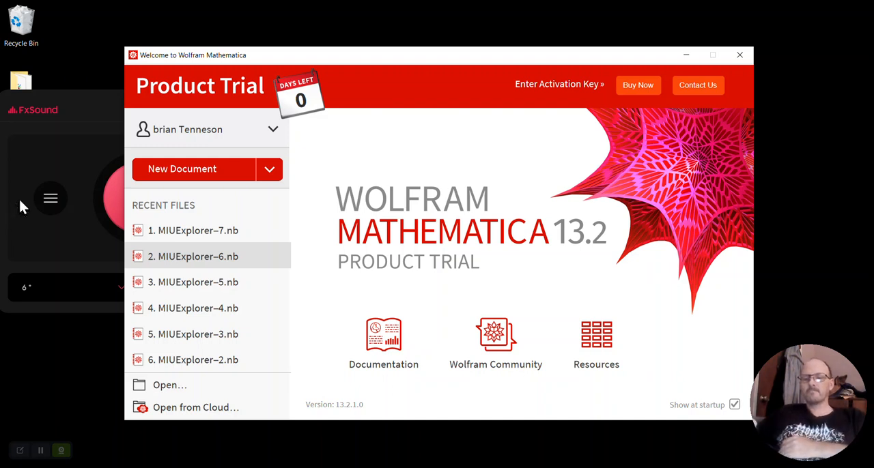
mouse_move(50, 198)
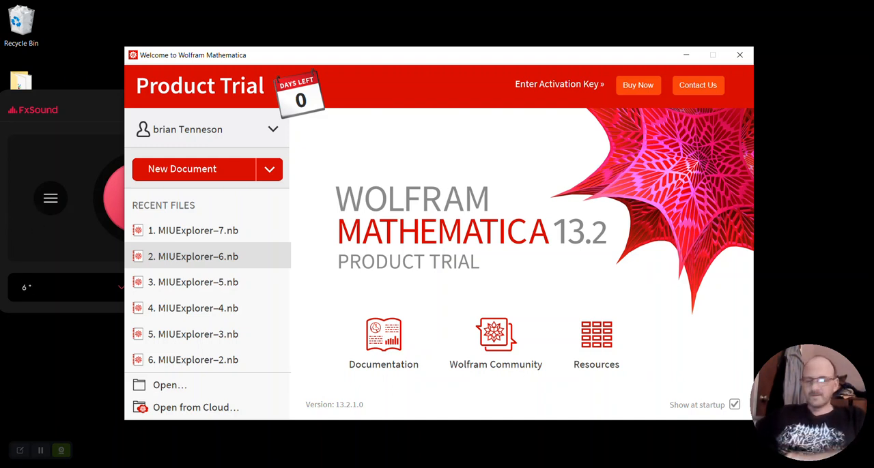
mouse_move(157, 362)
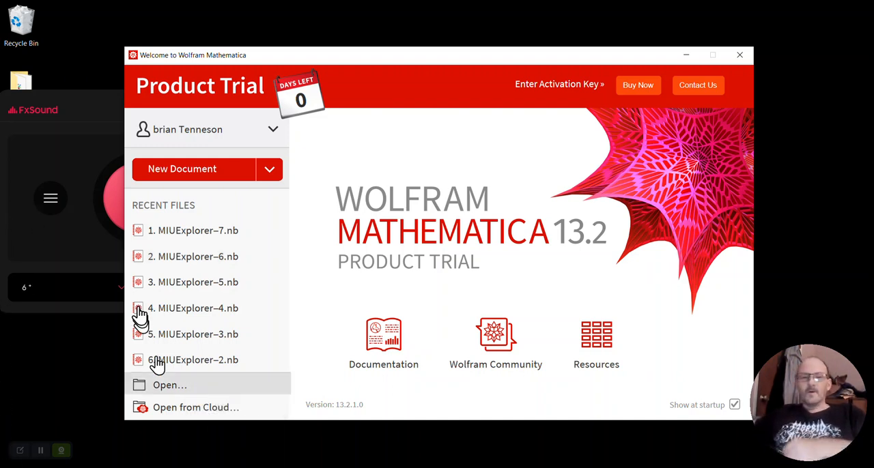
mouse_move(198, 239)
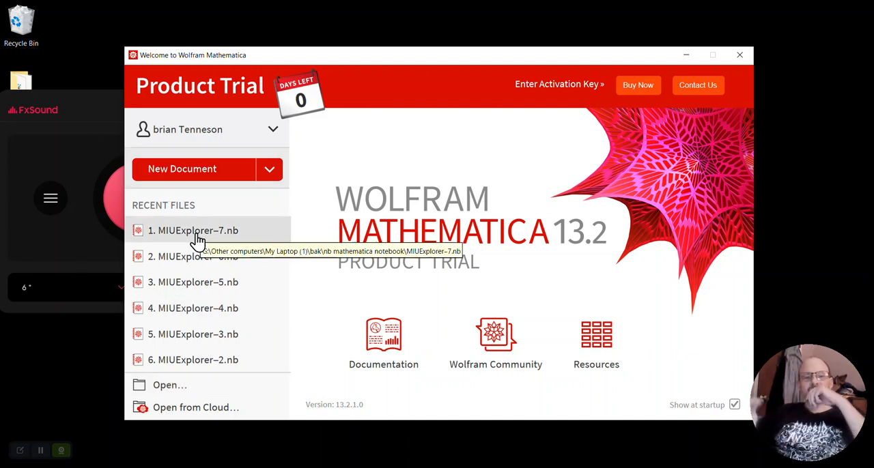
mouse_move(224, 263)
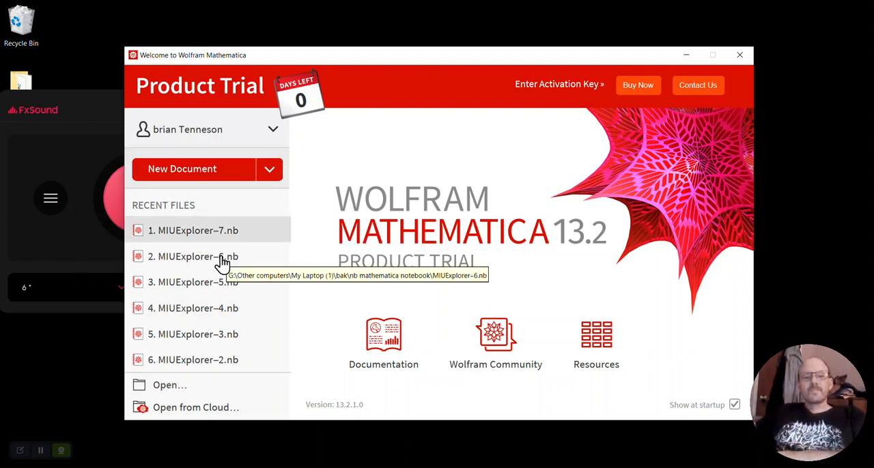
mouse_move(220, 236)
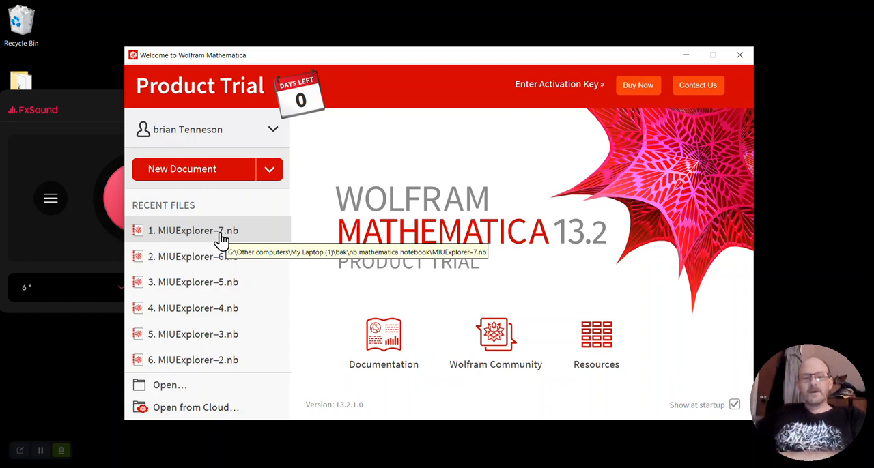
mouse_move(244, 237)
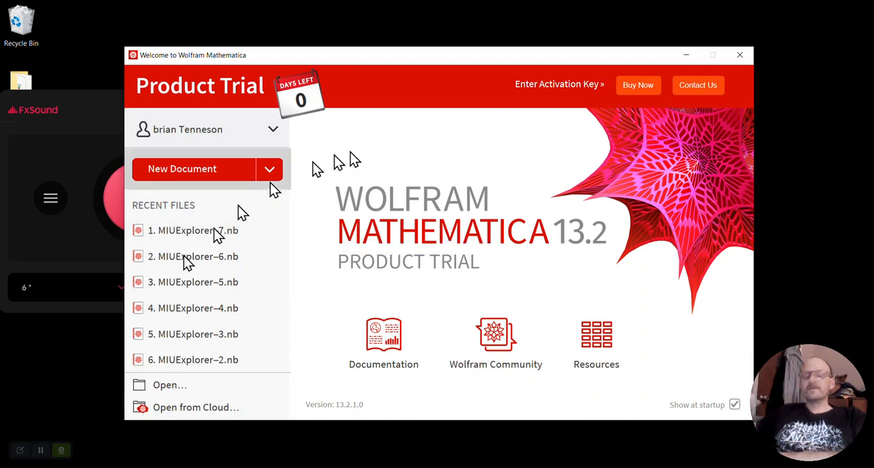
mouse_move(212, 230)
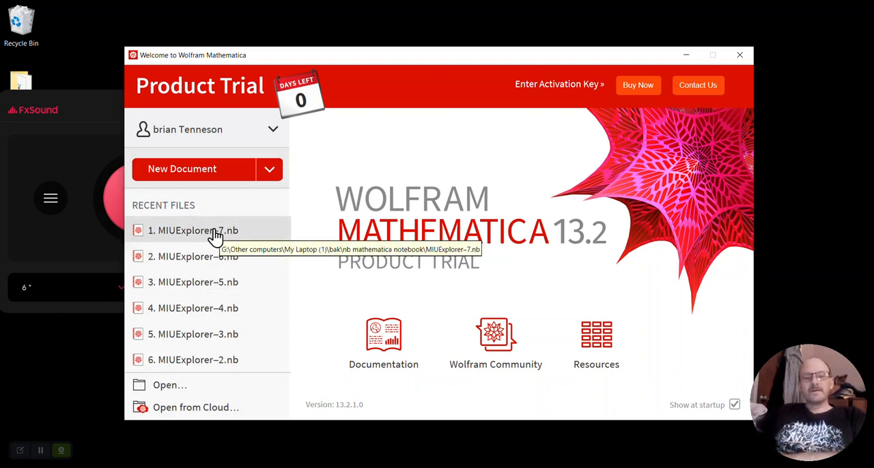
mouse_move(225, 228)
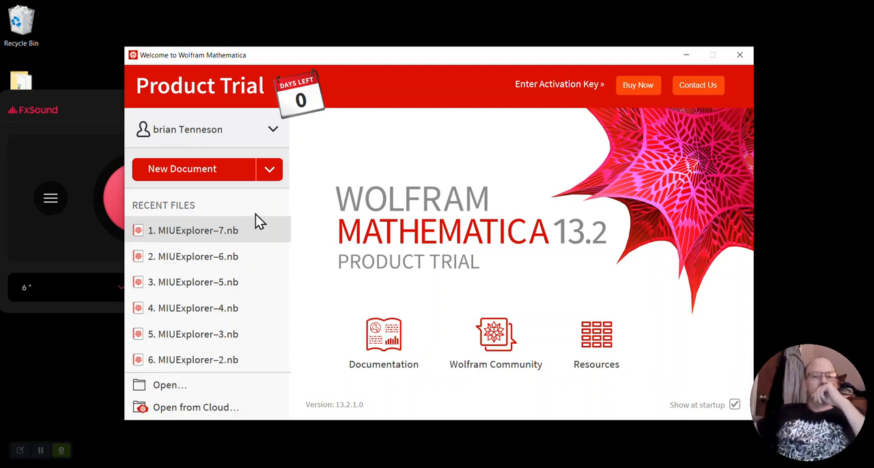
mouse_move(193, 231)
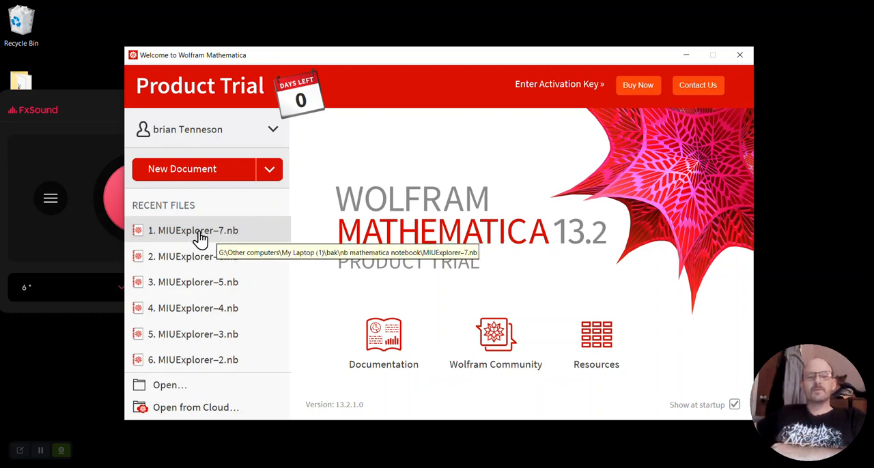
Step: Open MIUExplorer-7.nb from Recent Files and set its magnification to 150%
click(193, 230)
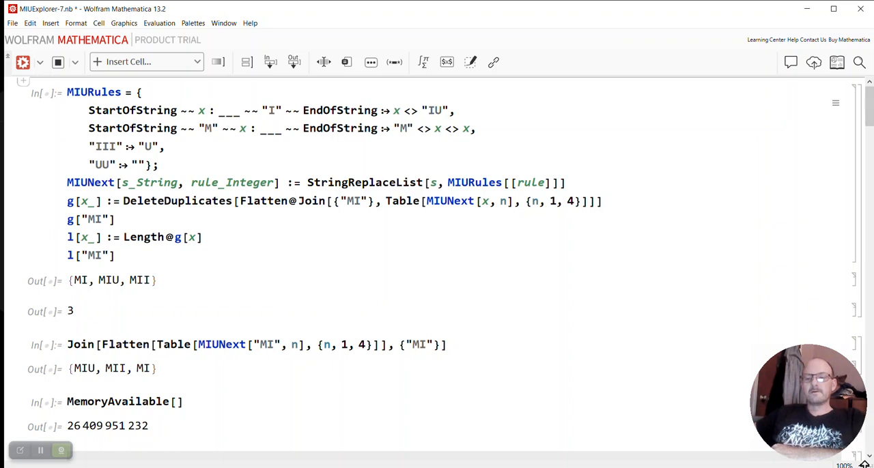
click(863, 464)
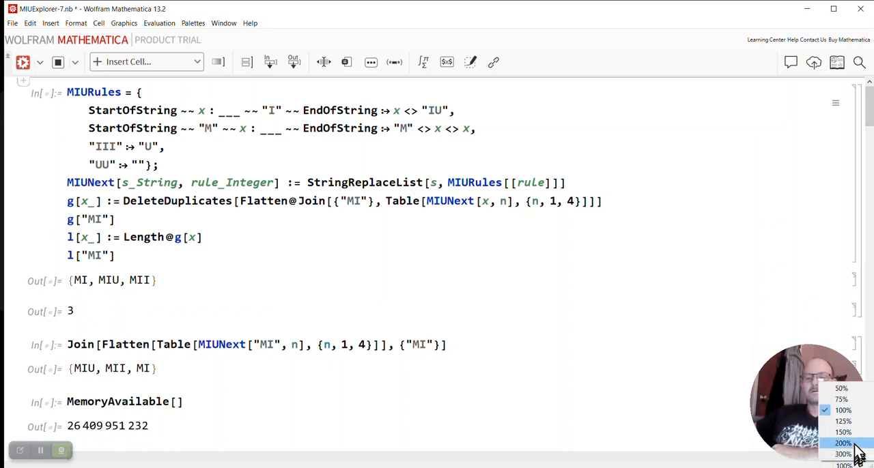
click(843, 444)
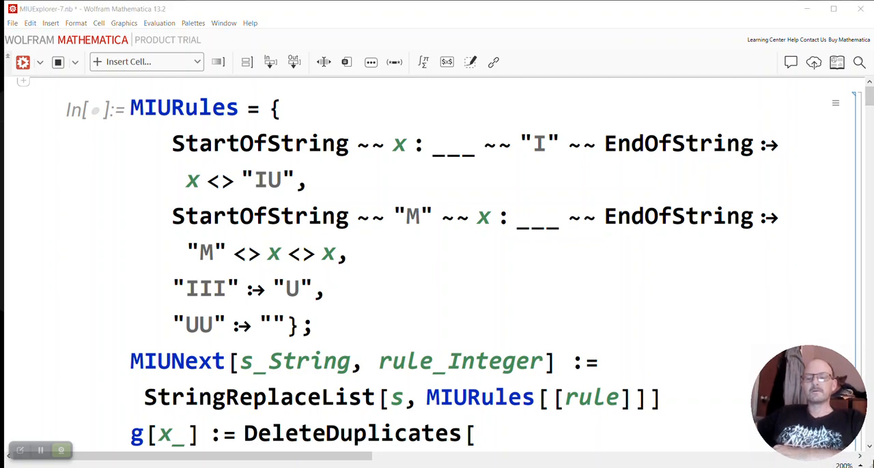
click(846, 465)
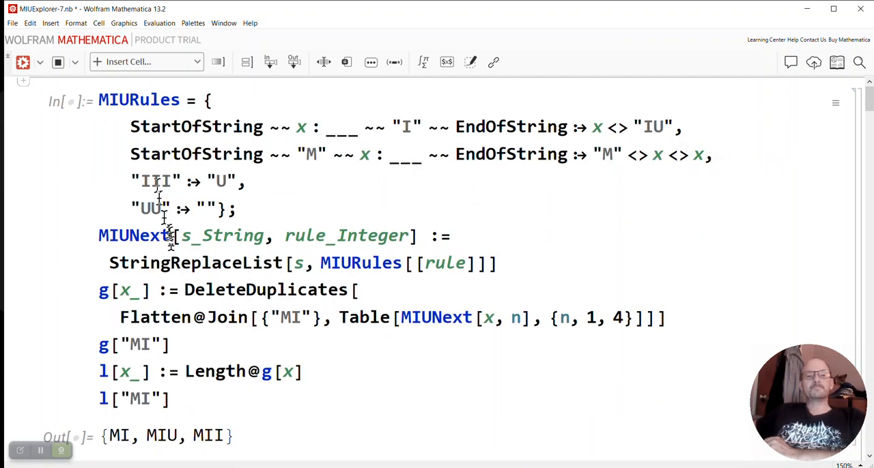
click(99, 100)
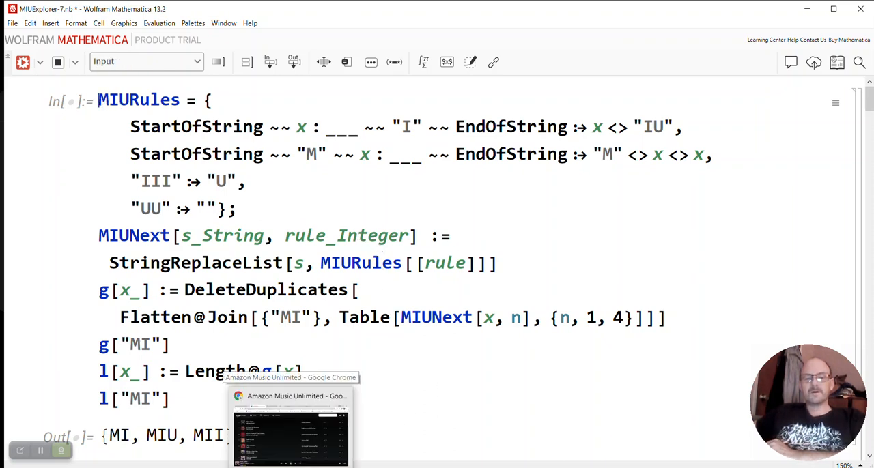
Step: Search for 'miu formal system' in a new Chrome tab
click(289, 424)
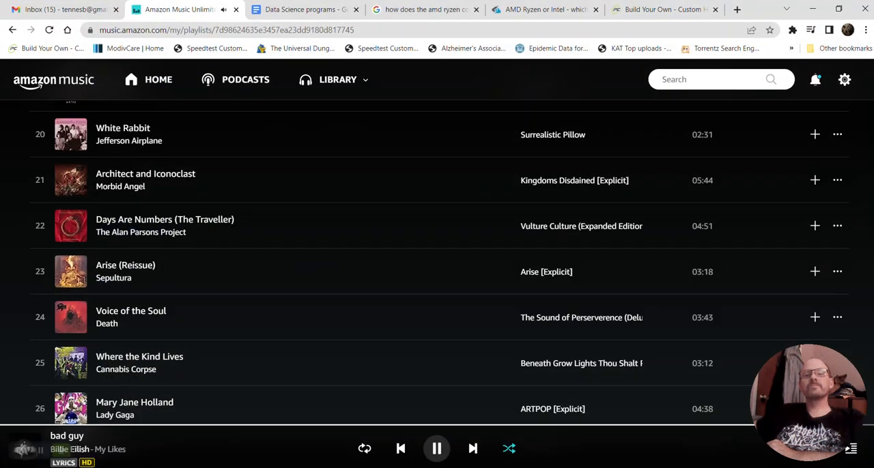
click(737, 9)
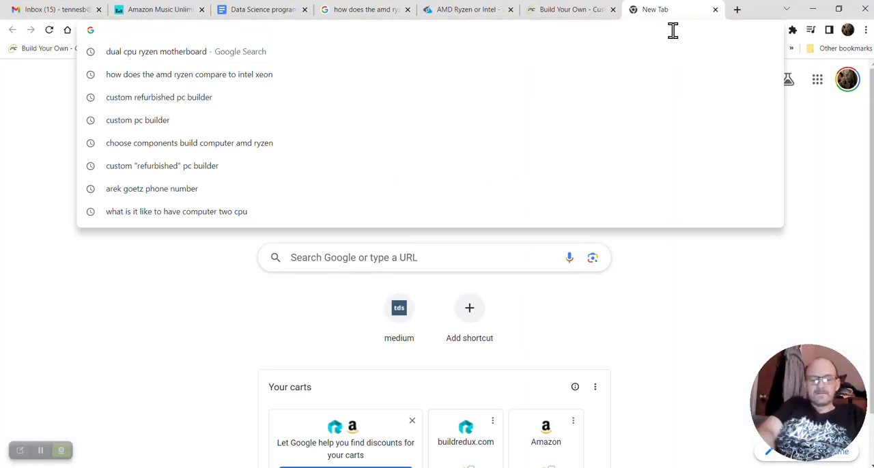
text(miu fo)
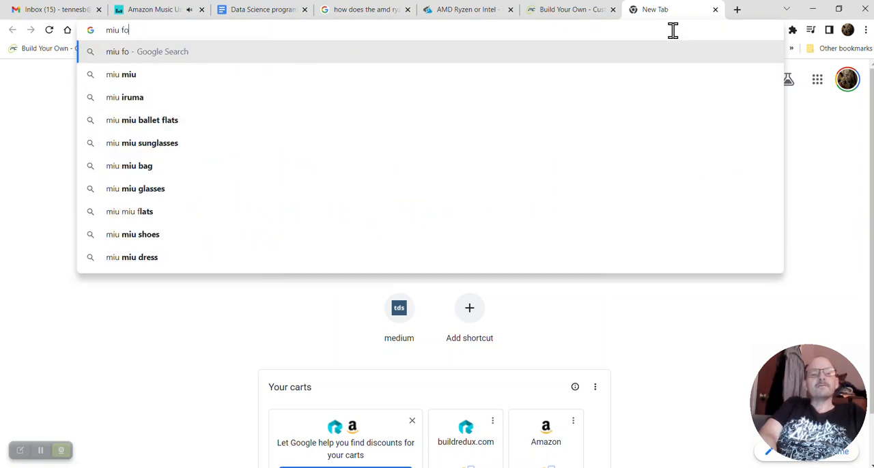
key(Return)
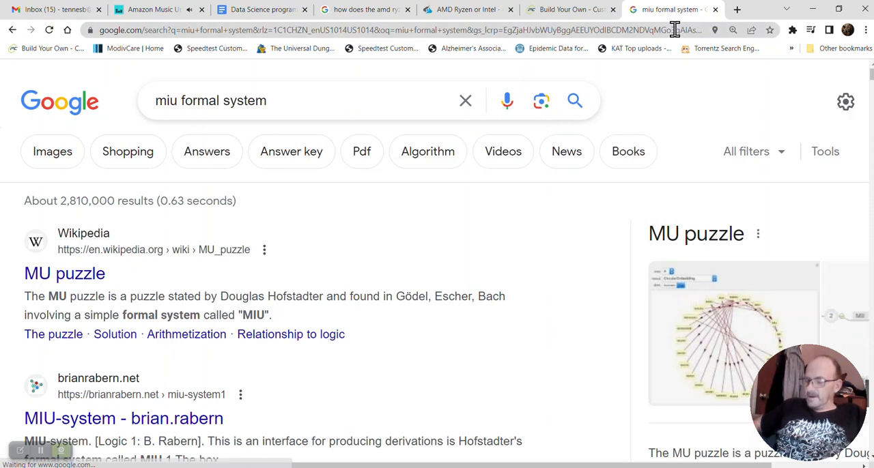
mouse_move(563, 82)
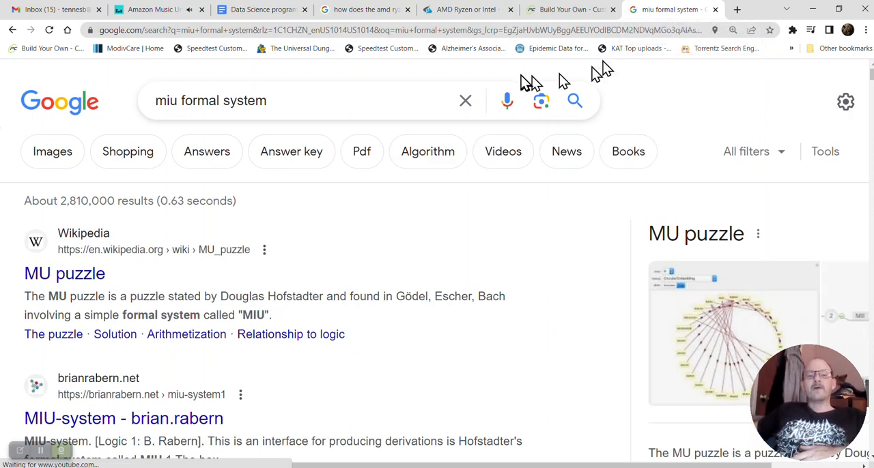
mouse_move(351, 269)
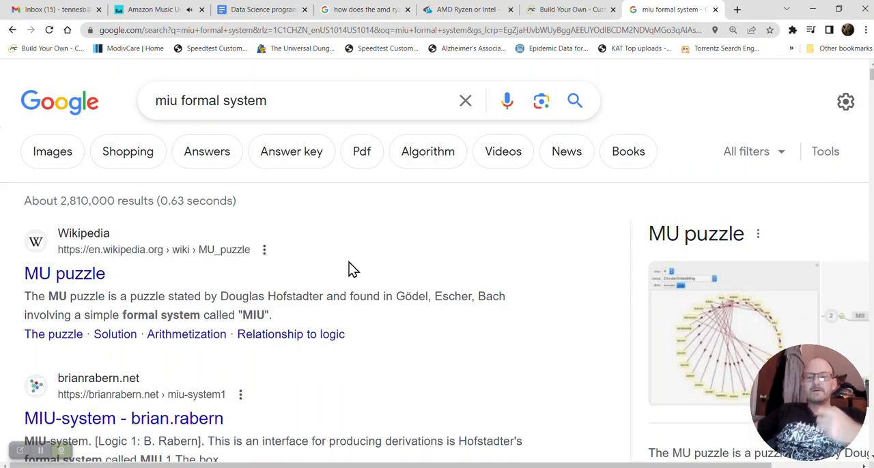
mouse_move(357, 266)
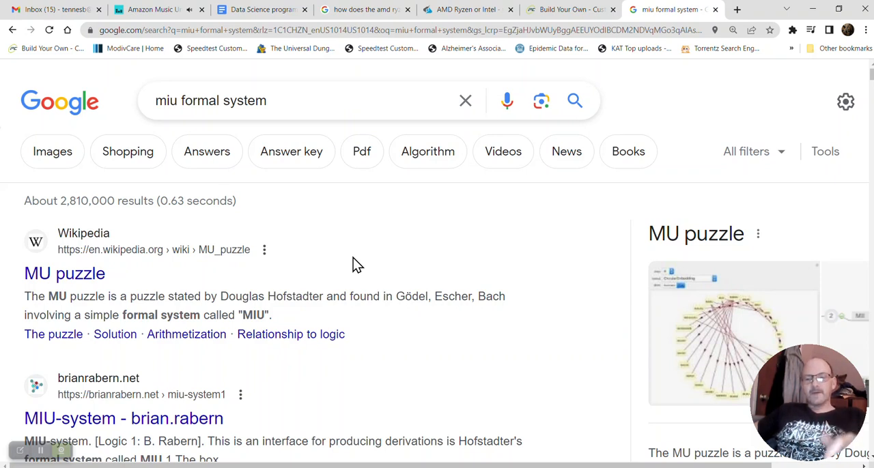
mouse_move(64, 273)
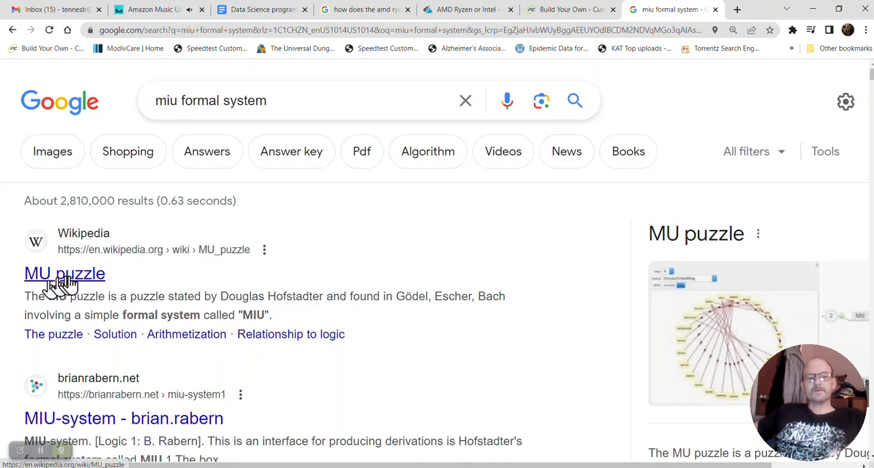
mouse_move(70, 283)
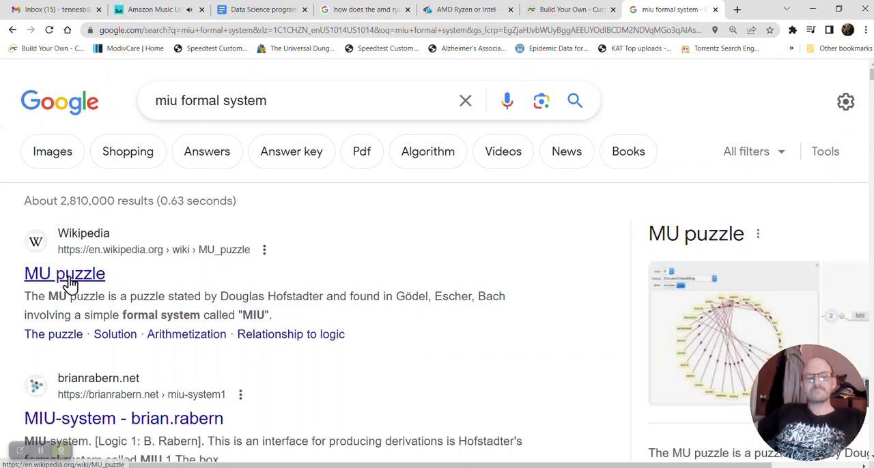
click(64, 273)
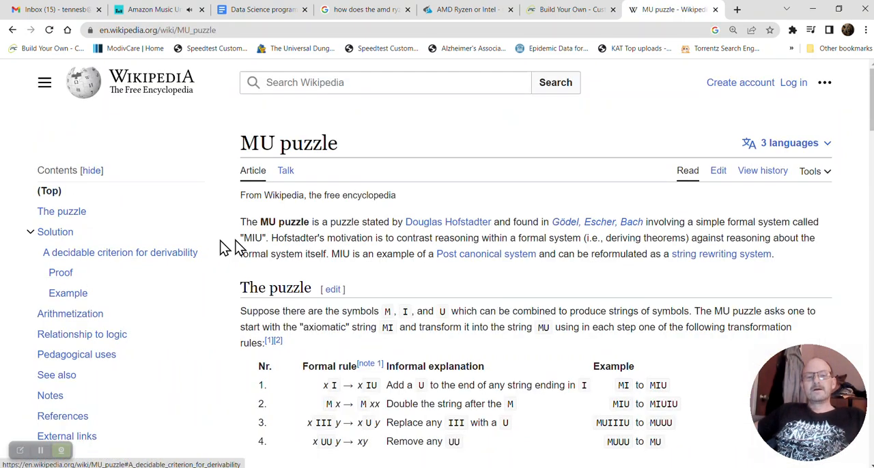
scroll(down, 3)
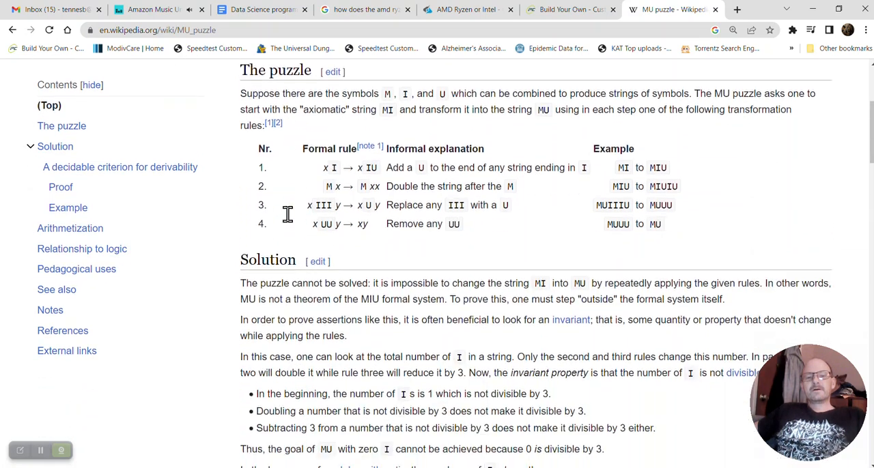
scroll(up, 3)
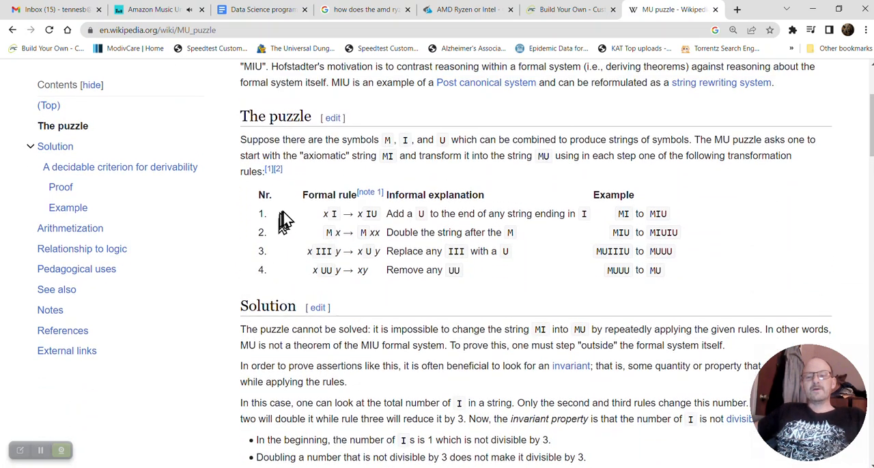
scroll(up, 3)
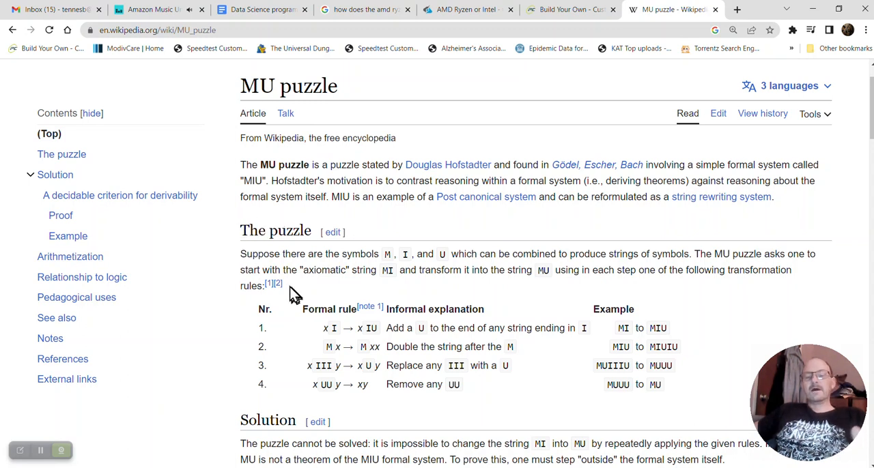
mouse_move(399, 277)
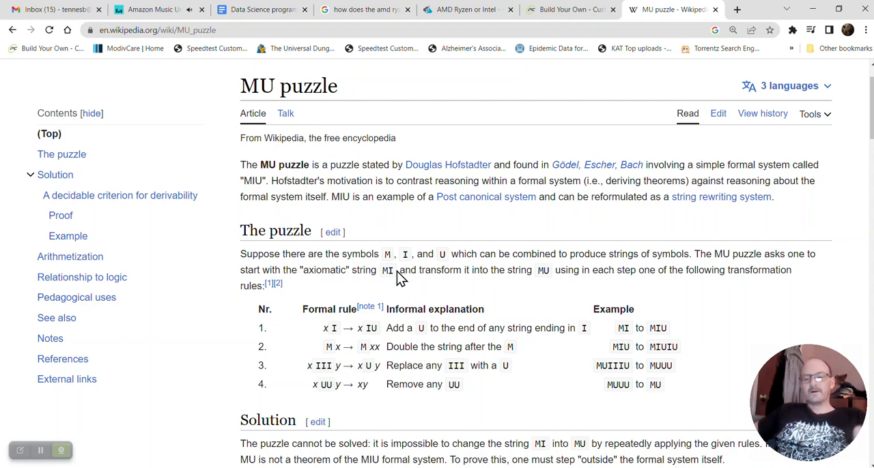
mouse_move(398, 270)
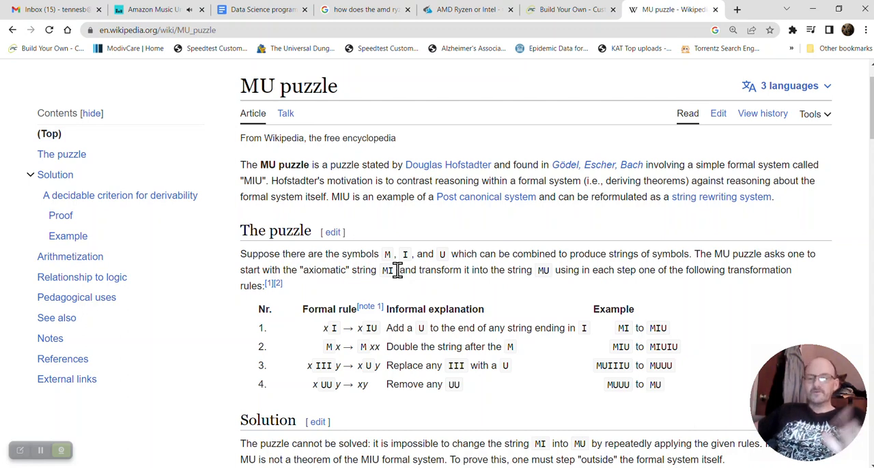
mouse_move(398, 271)
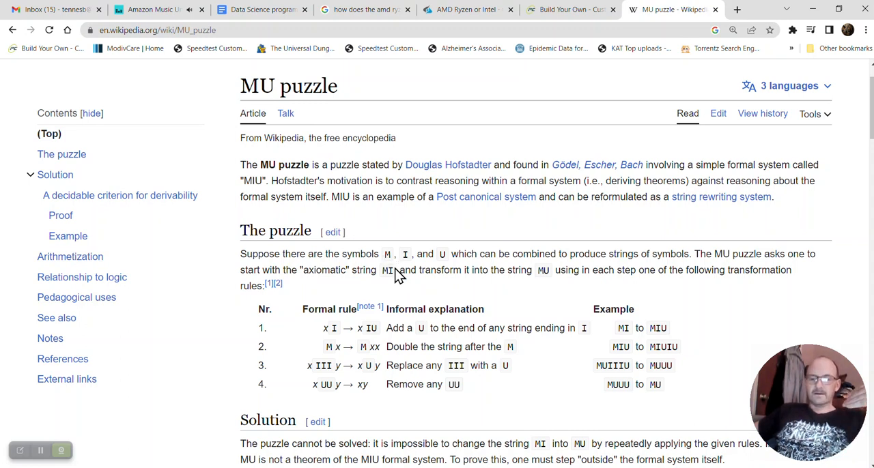
mouse_move(4, 181)
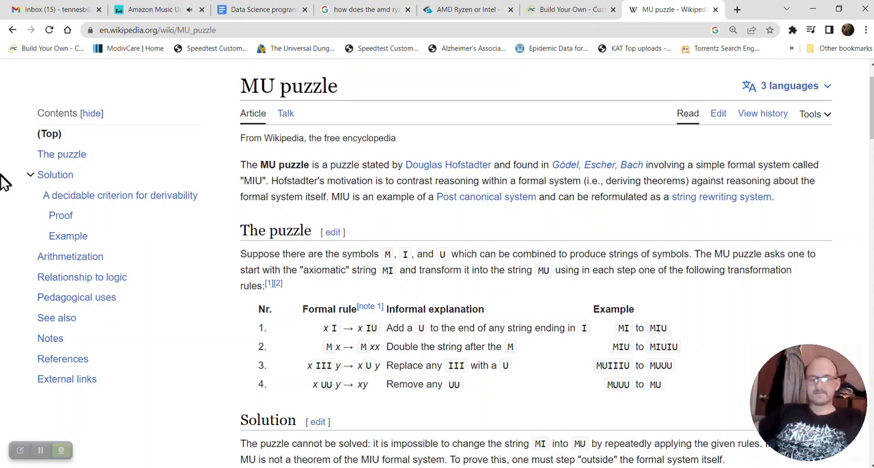
mouse_move(495, 269)
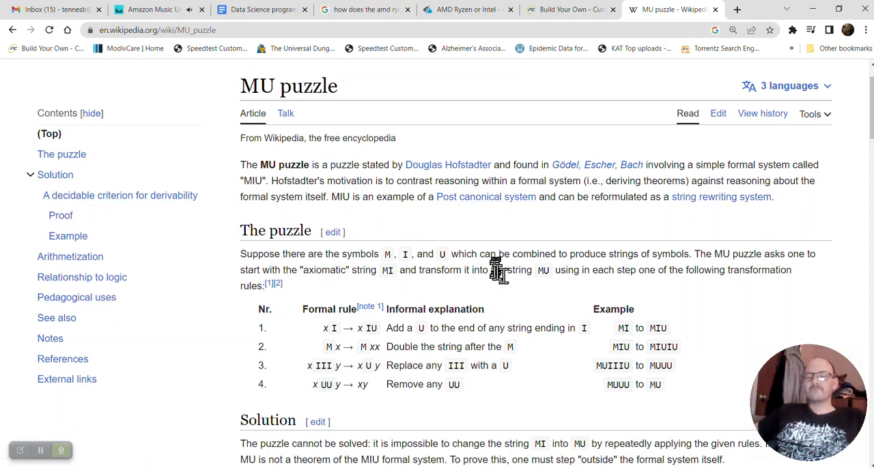
mouse_move(509, 266)
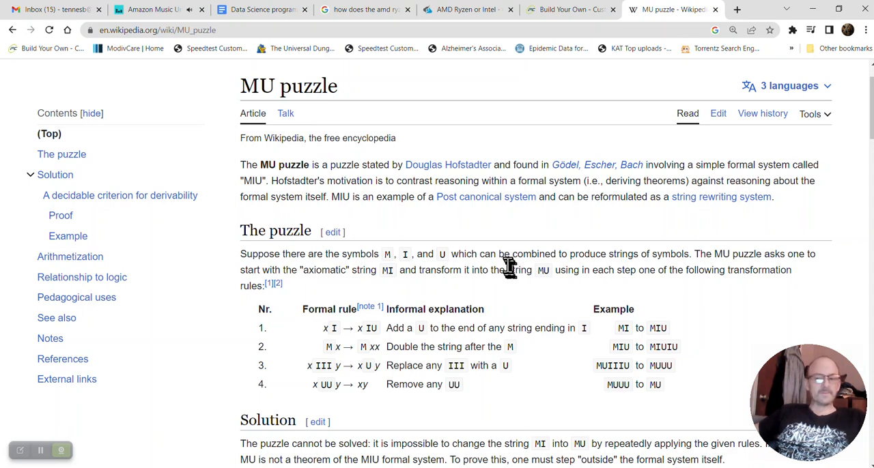
mouse_move(497, 243)
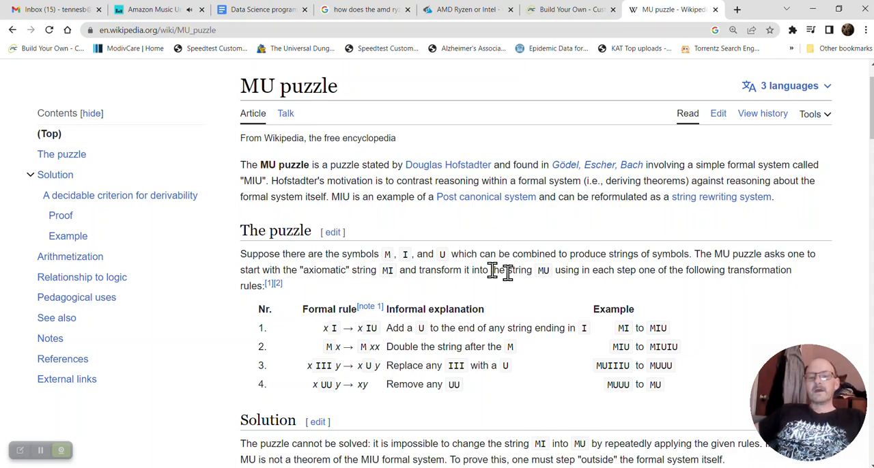
mouse_move(532, 306)
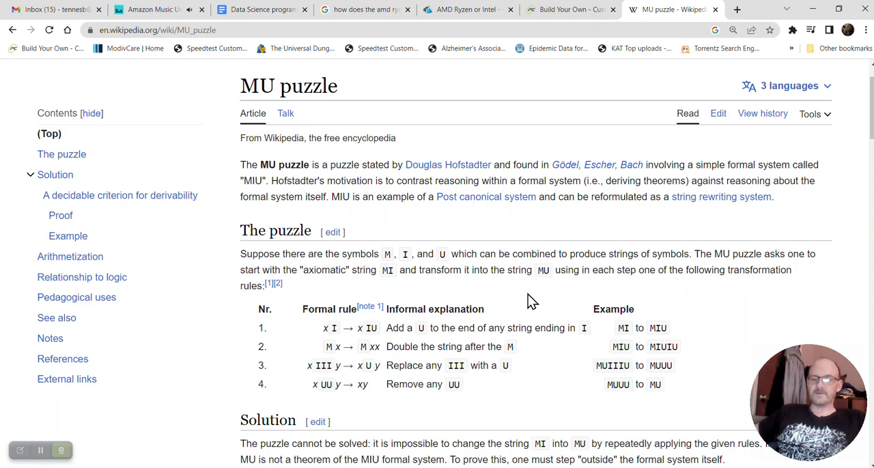
mouse_move(516, 301)
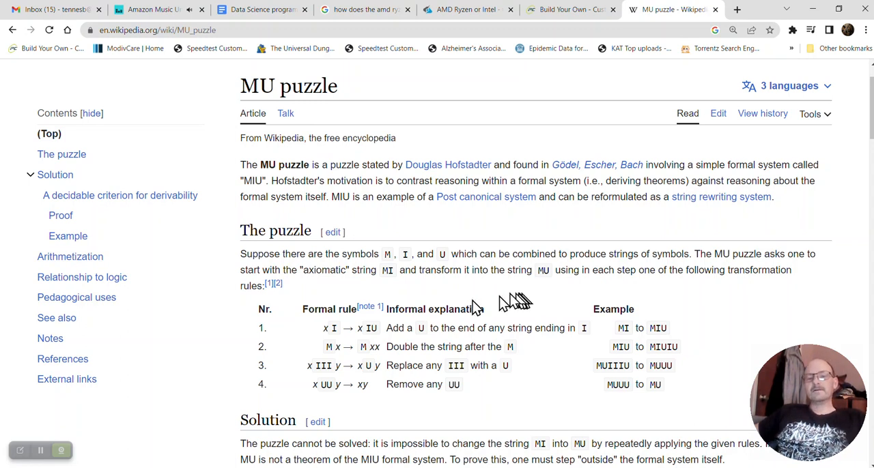
mouse_move(261, 325)
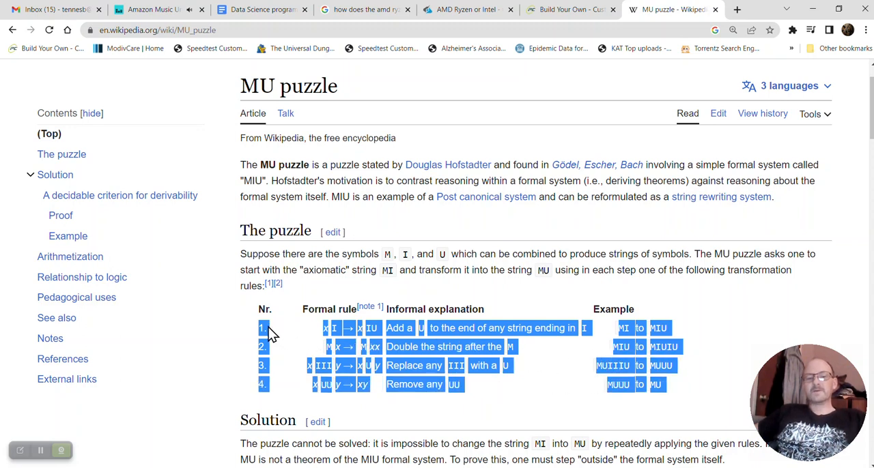
click(273, 335)
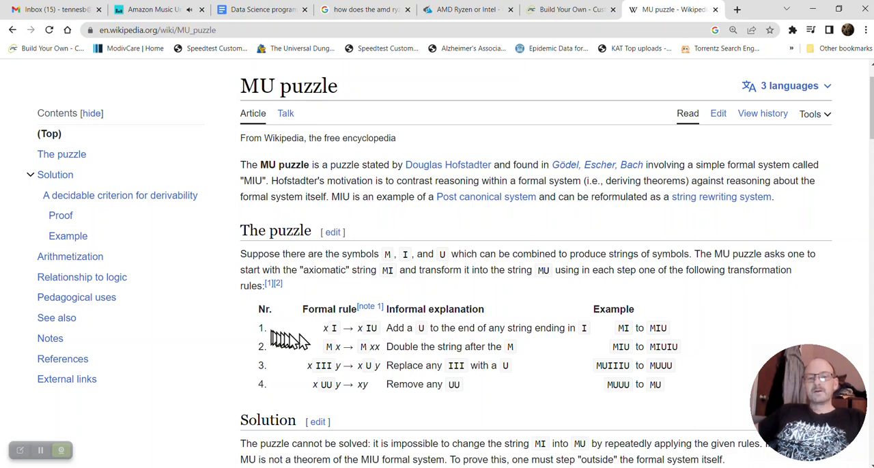
mouse_move(333, 347)
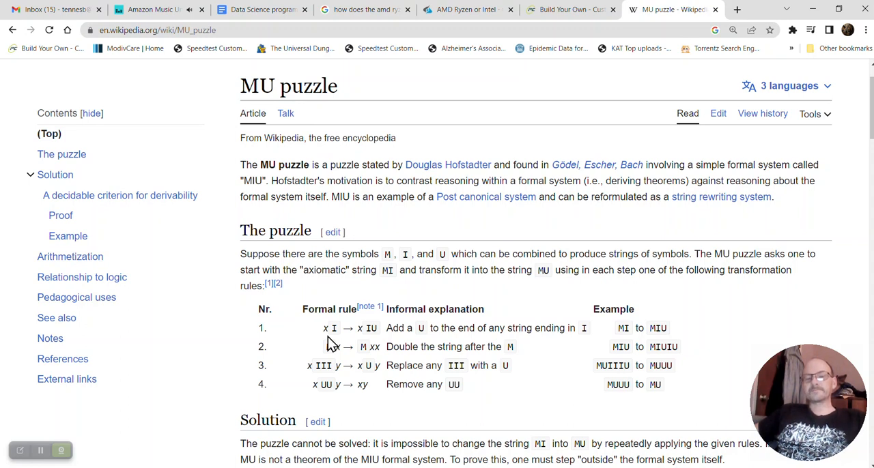
mouse_move(332, 335)
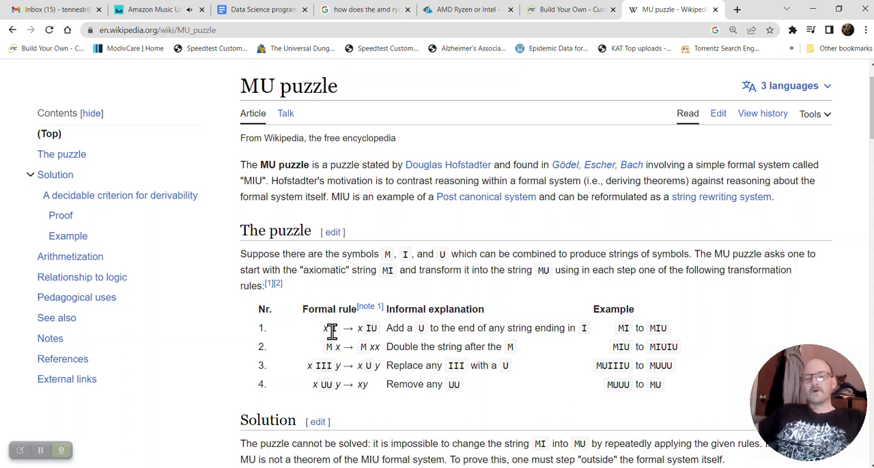
mouse_move(335, 341)
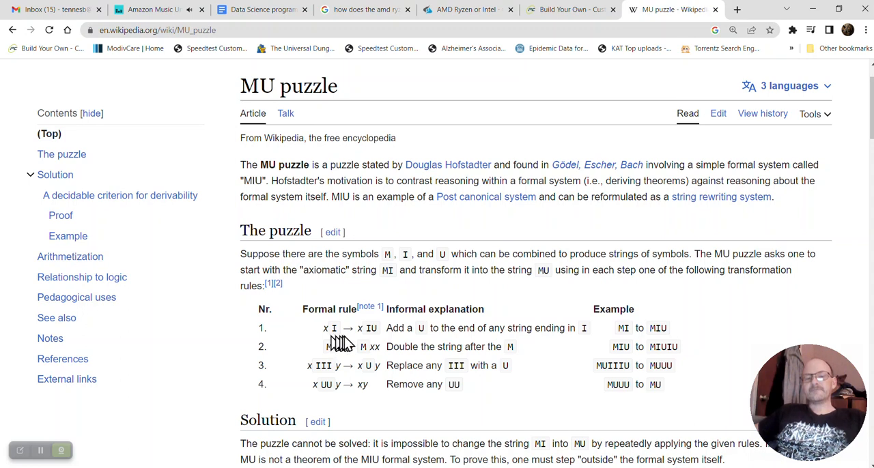
mouse_move(344, 347)
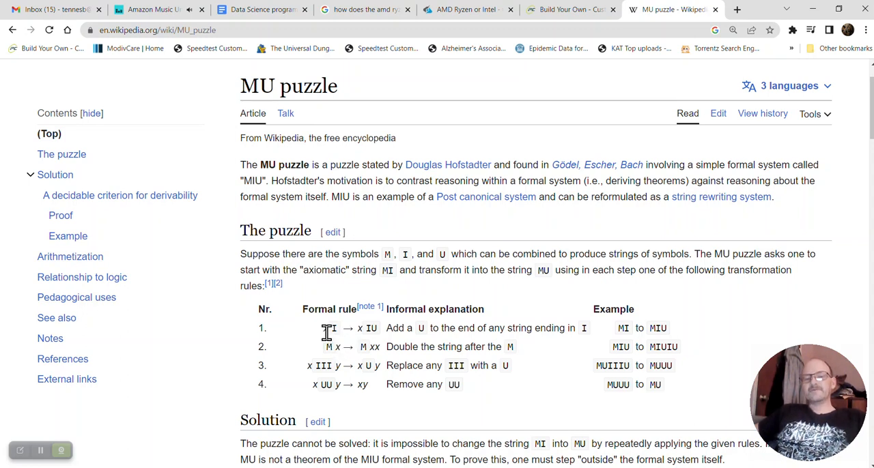
mouse_move(345, 341)
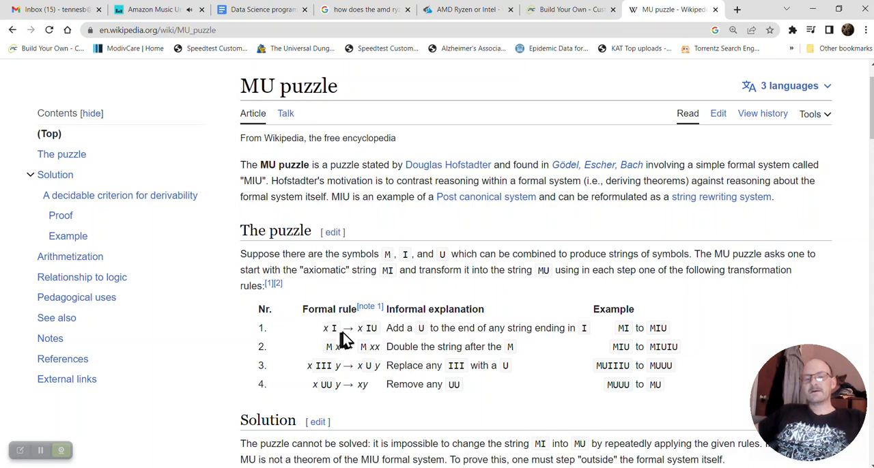
mouse_move(351, 340)
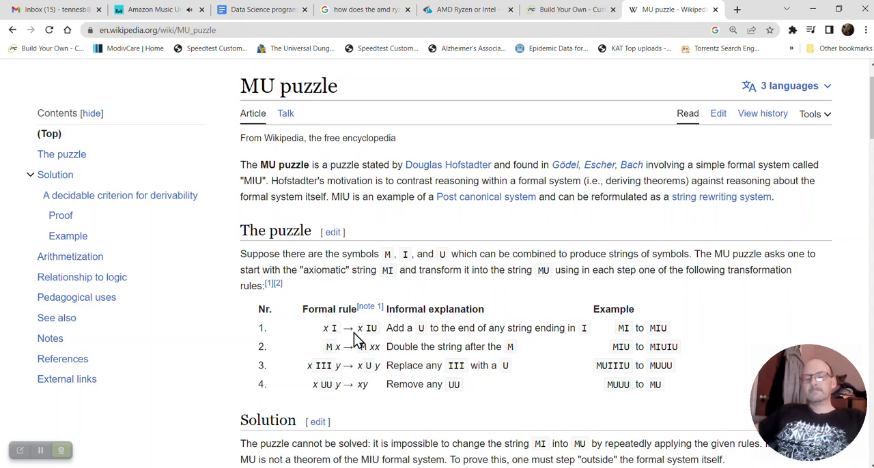
mouse_move(348, 333)
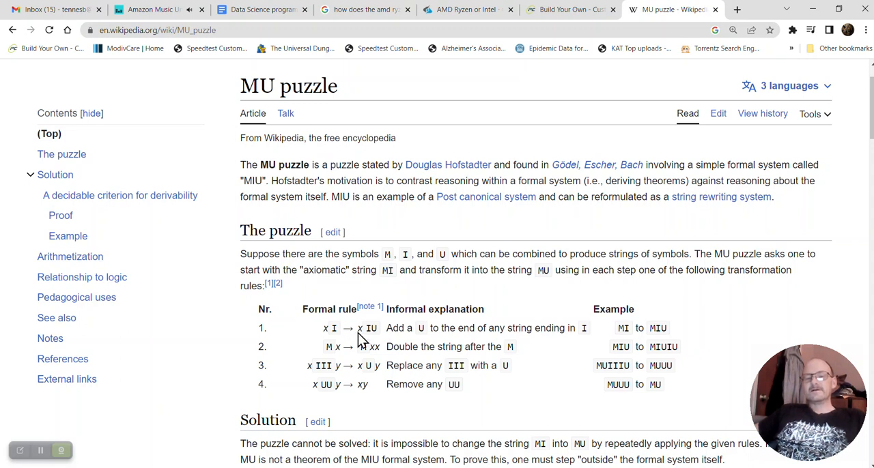
mouse_move(358, 334)
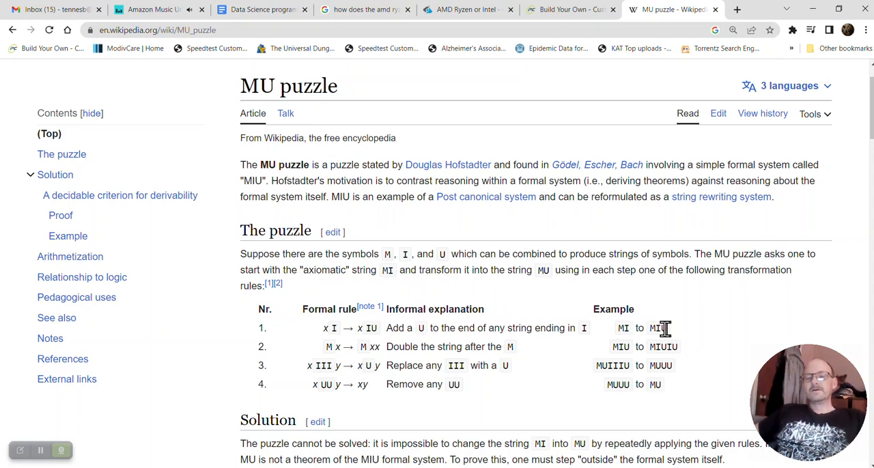
double_click(622, 329)
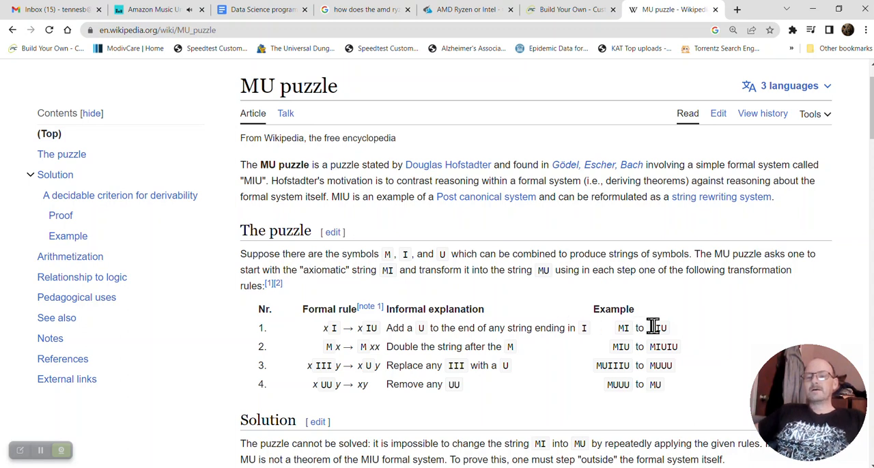
Step: Read from rule 1's MIU example down through the Solution, Proof and Example sections
double_click(659, 328)
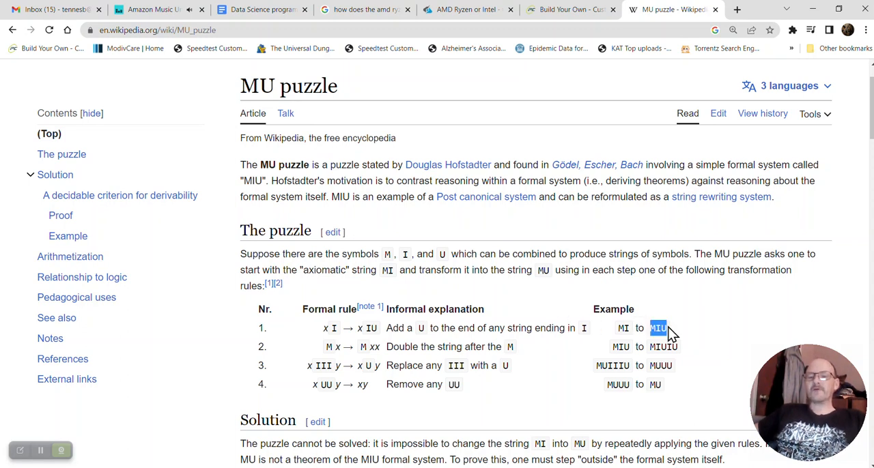
mouse_move(442, 328)
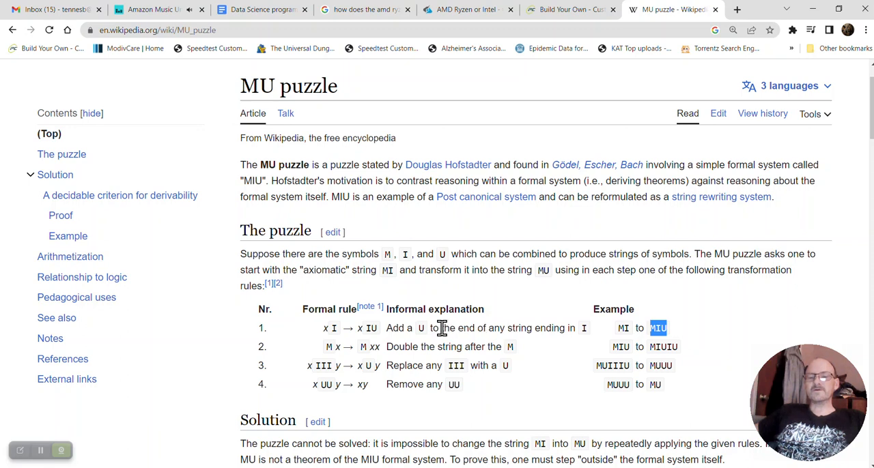
mouse_move(604, 335)
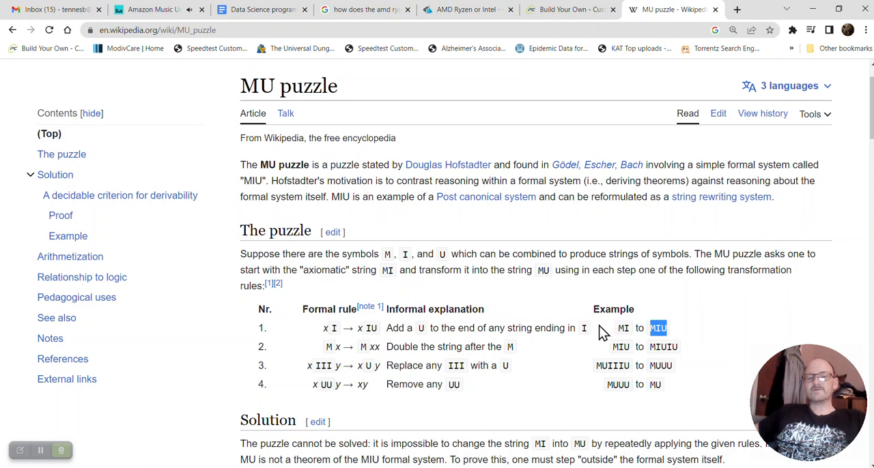
mouse_move(476, 349)
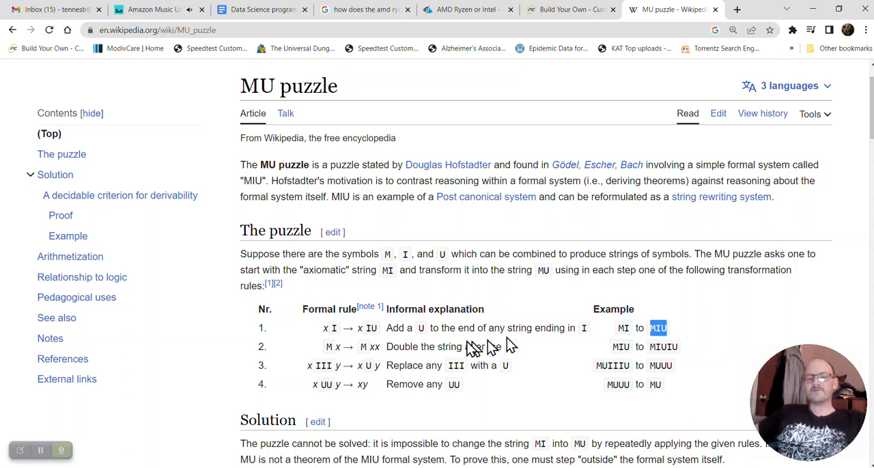
mouse_move(408, 342)
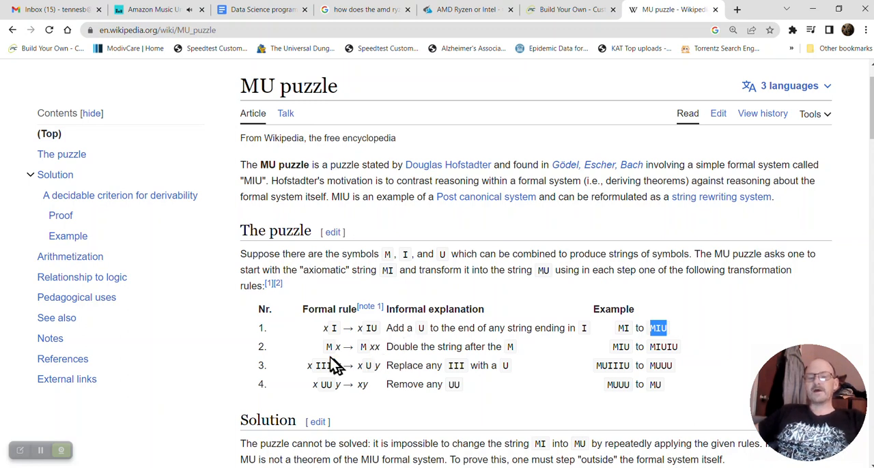
mouse_move(333, 364)
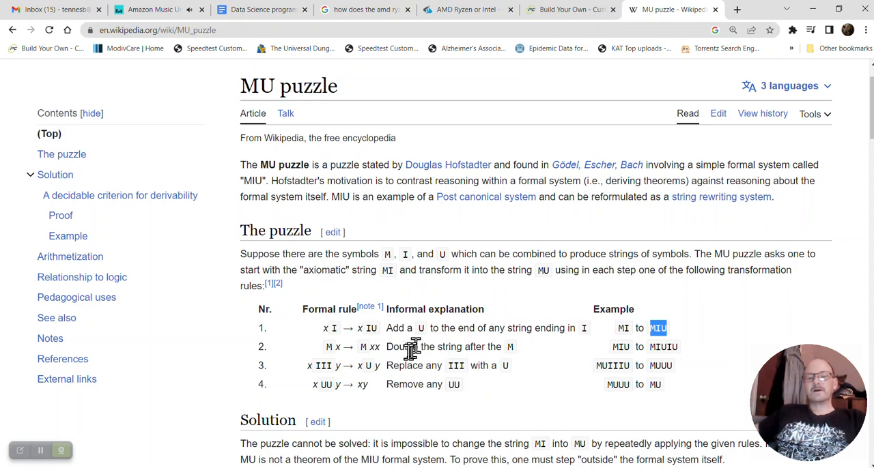
mouse_move(310, 379)
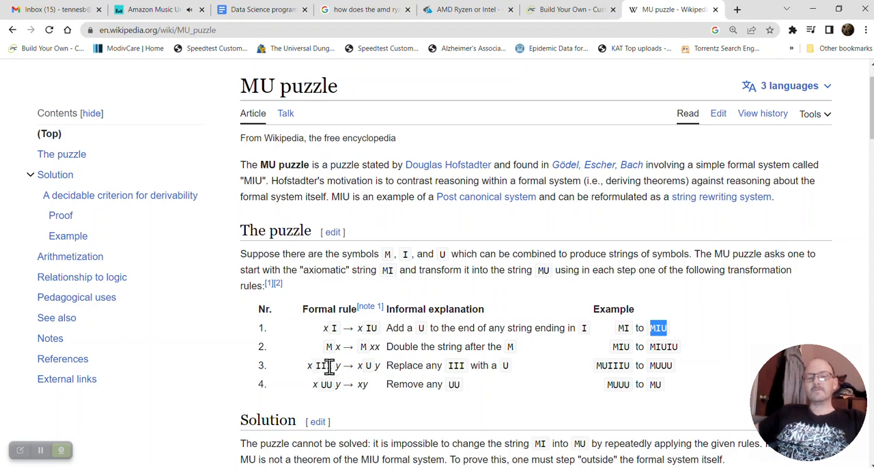
mouse_move(343, 367)
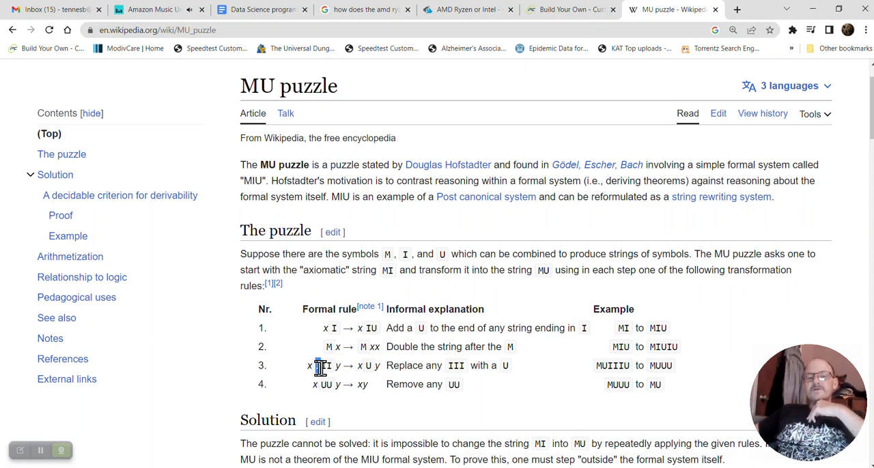
double_click(325, 365)
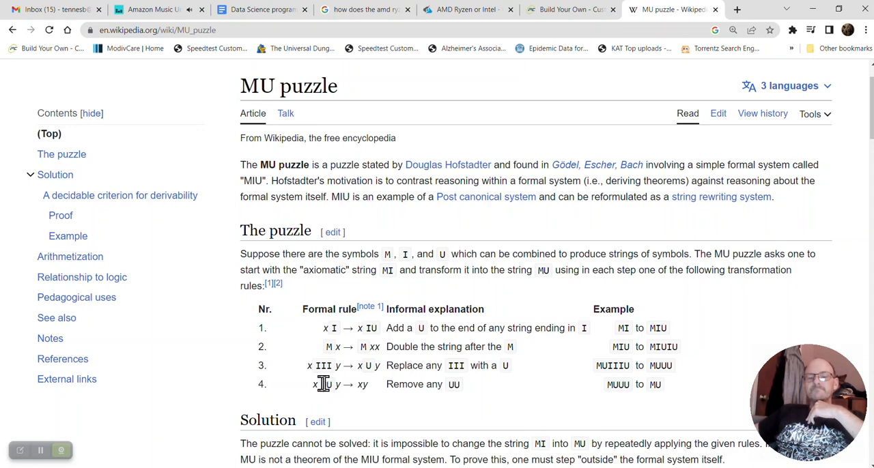
double_click(325, 384)
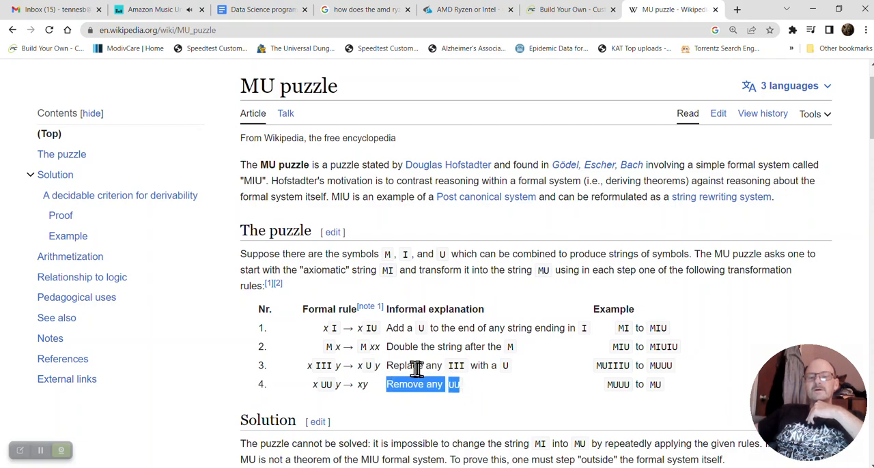
scroll(down, 3)
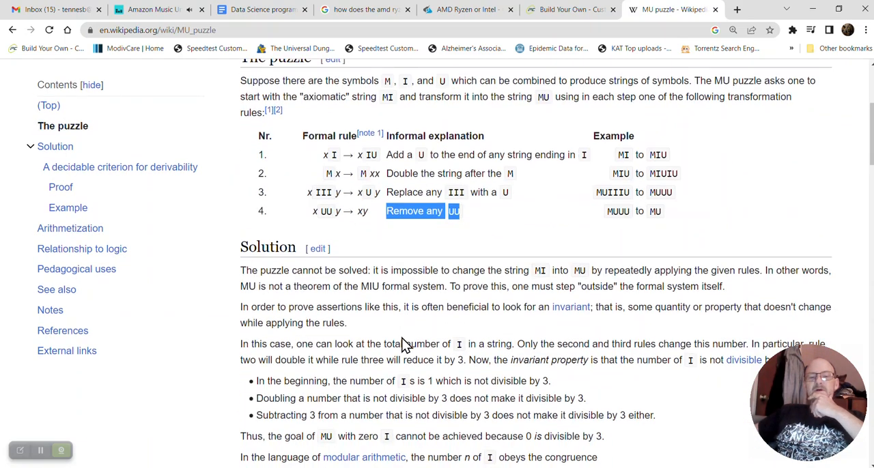
scroll(down, 3)
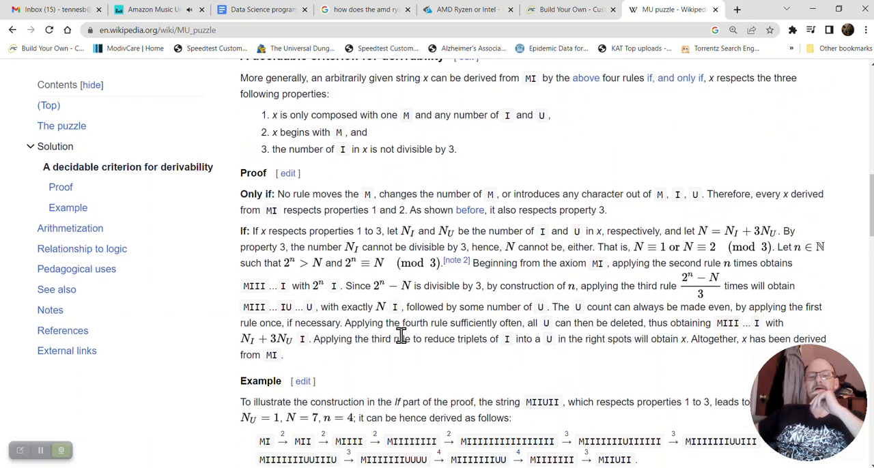
scroll(down, 3)
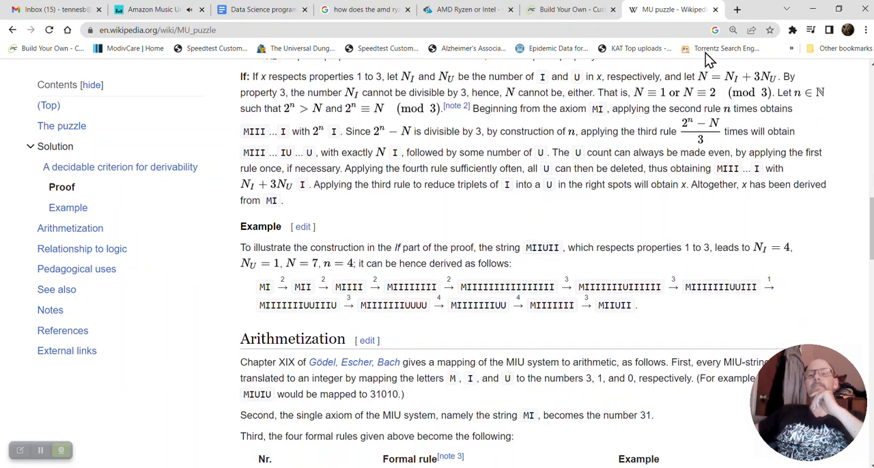
mouse_move(683, 95)
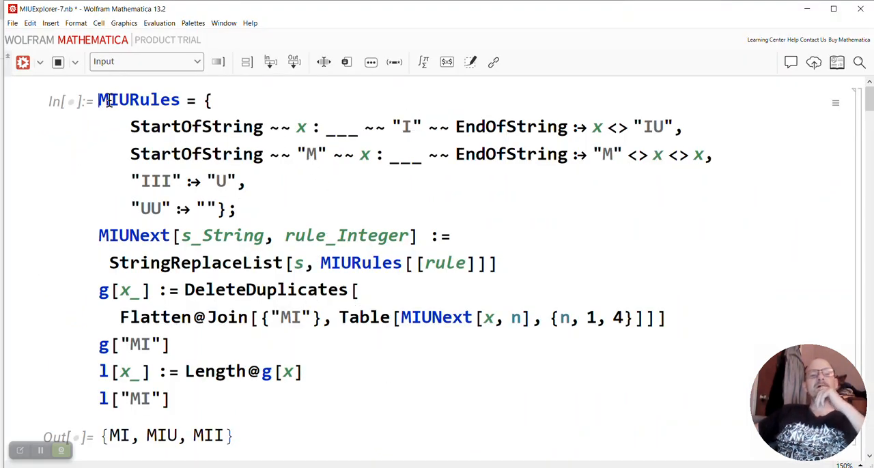
Step: Select the MIURules definition code to review it
drag(98, 99, 232, 208)
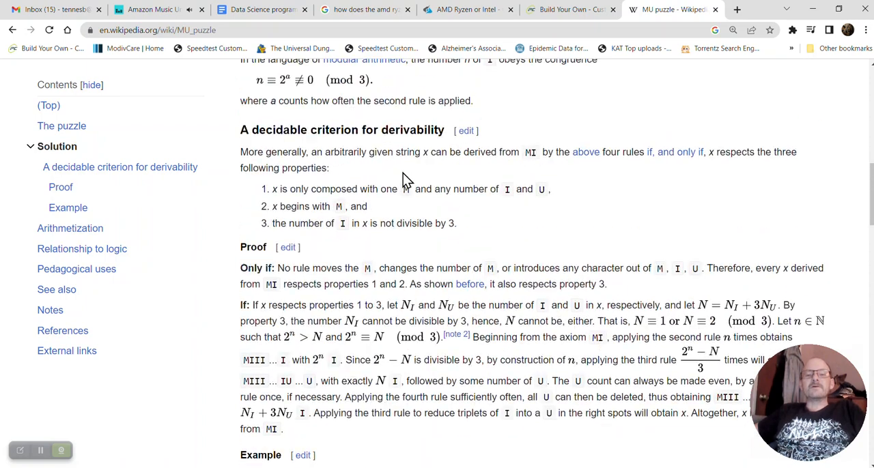
Step: Scroll the MU puzzle page back up to the four-rule table
scroll(up, 3)
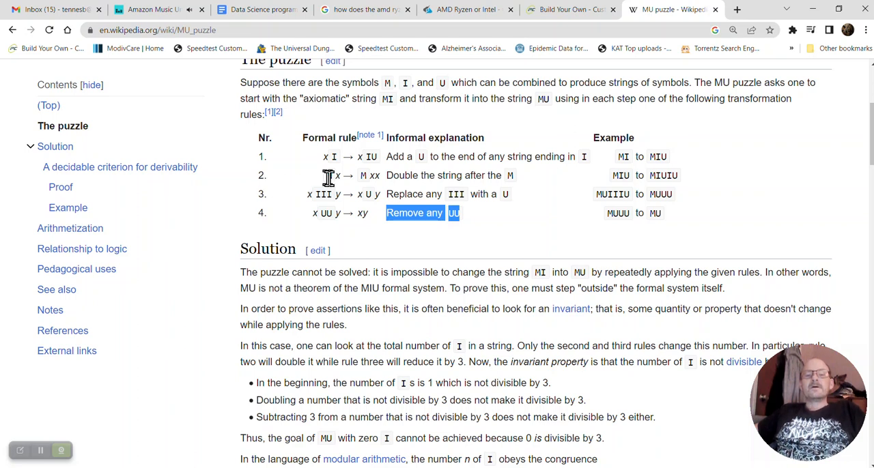
mouse_move(382, 190)
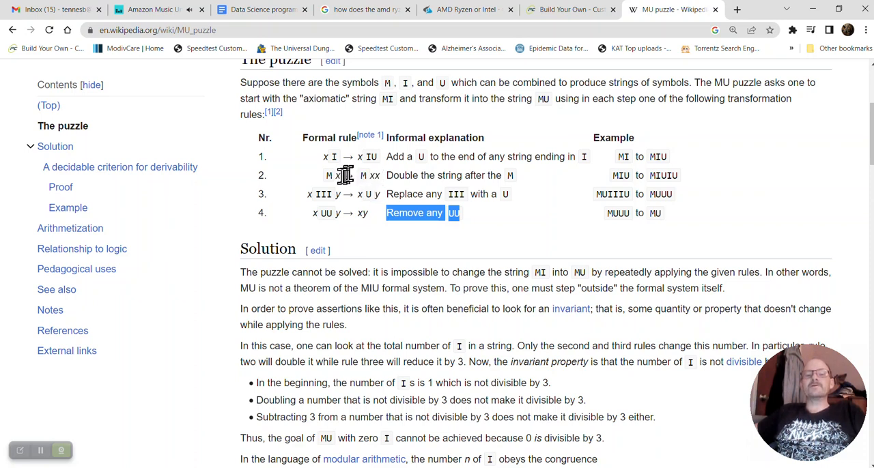
mouse_move(365, 179)
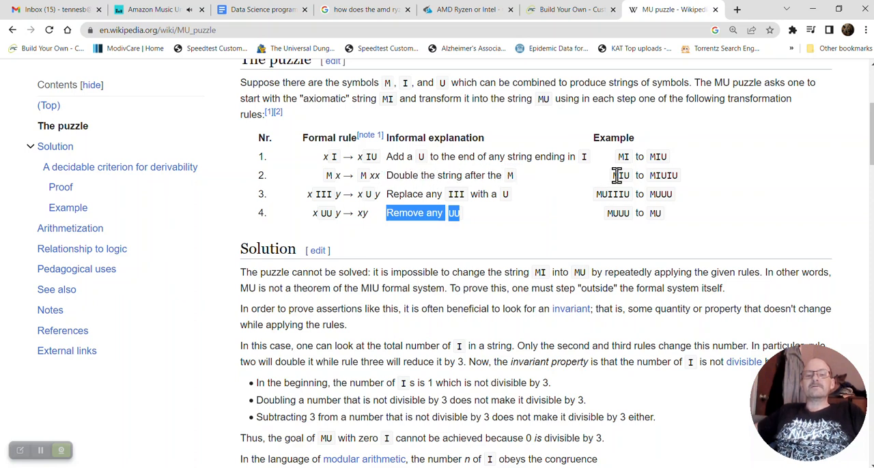
mouse_move(652, 177)
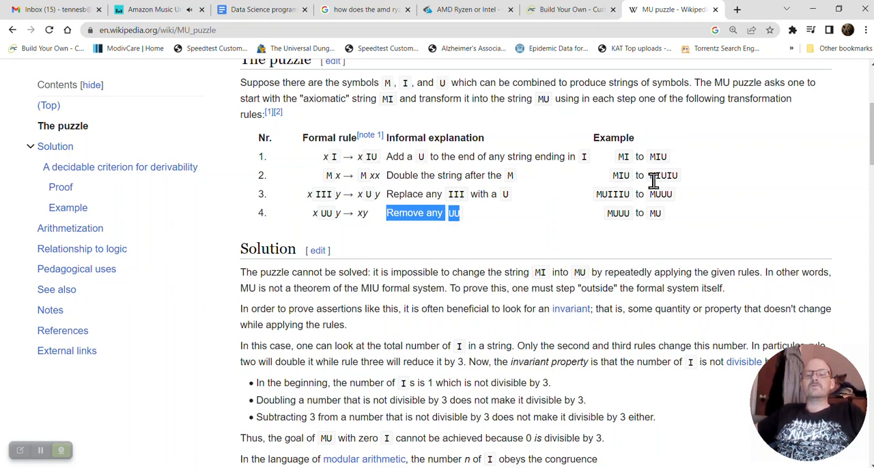
mouse_move(654, 181)
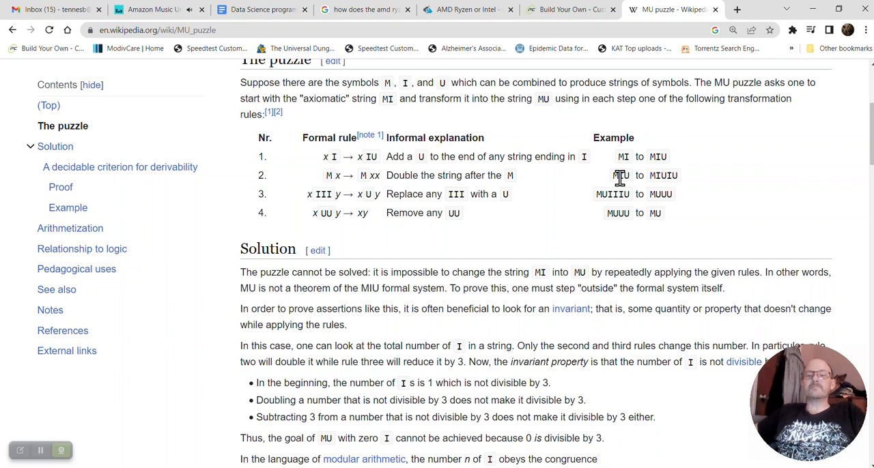
double_click(620, 175)
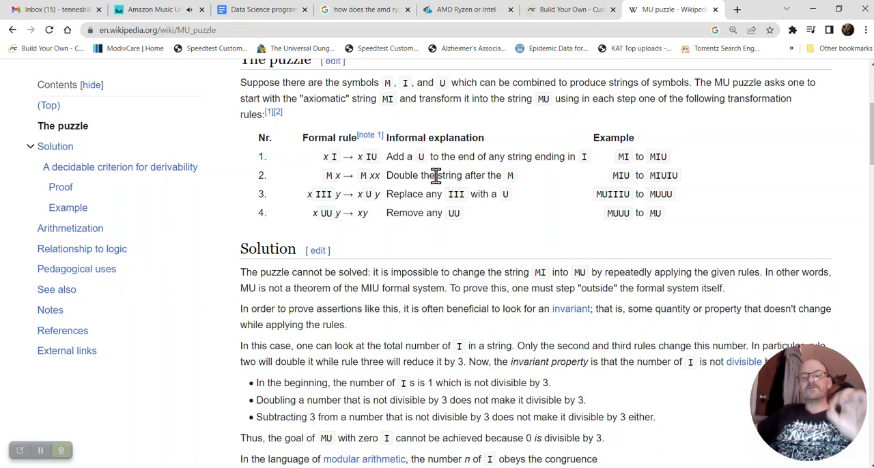
mouse_move(442, 176)
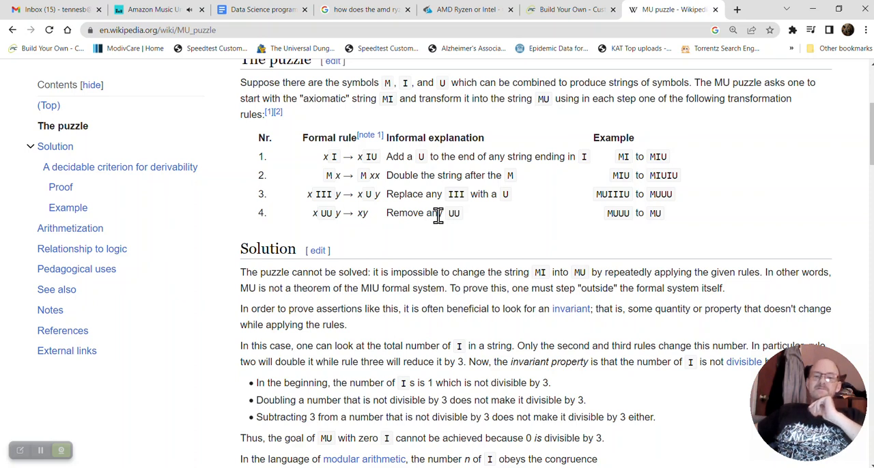
mouse_move(365, 304)
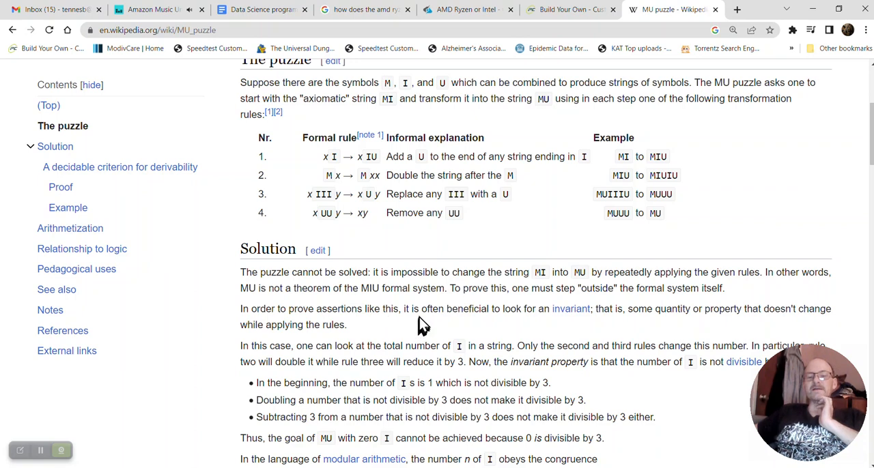
Step: Highlight rules 1–3 in the MU puzzle table, then clear the selection
scroll(down, 3)
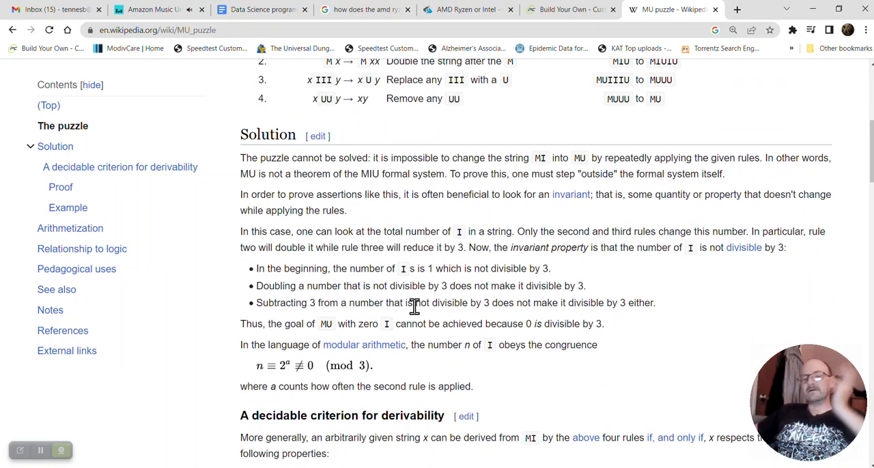
scroll(up, 3)
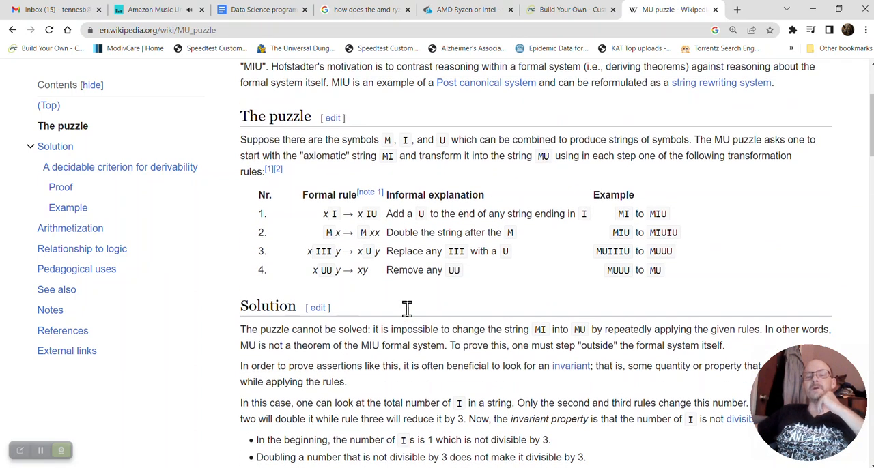
mouse_move(389, 174)
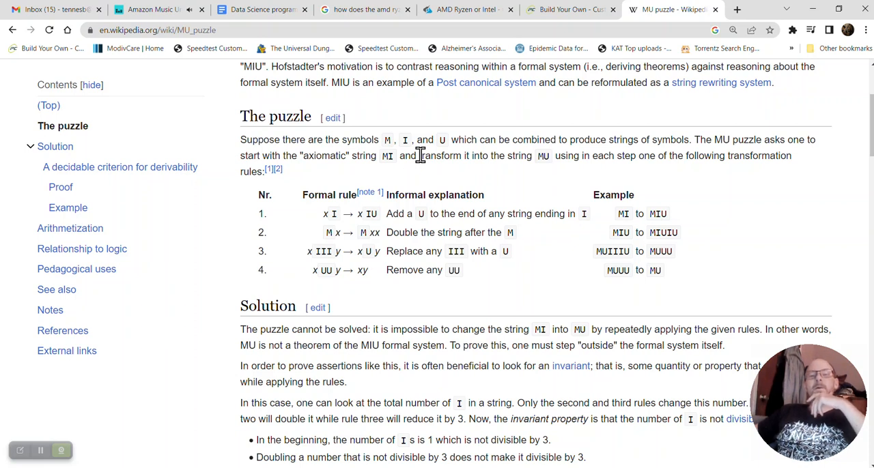
mouse_move(326, 217)
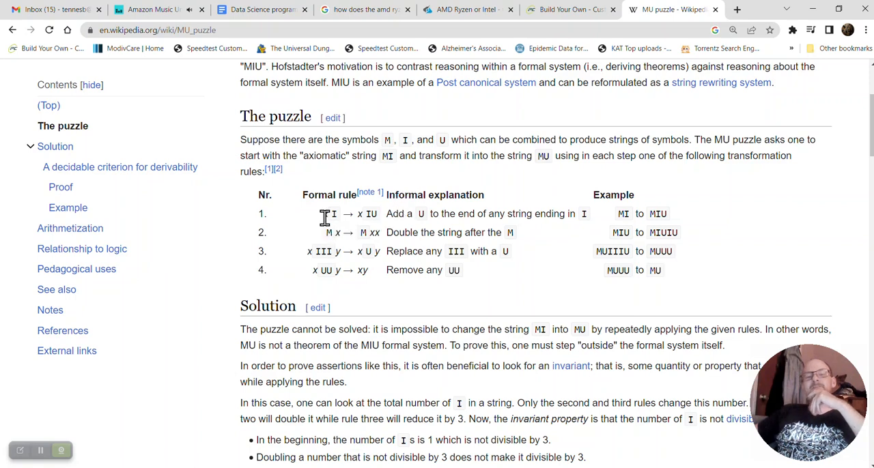
drag(325, 214, 399, 251)
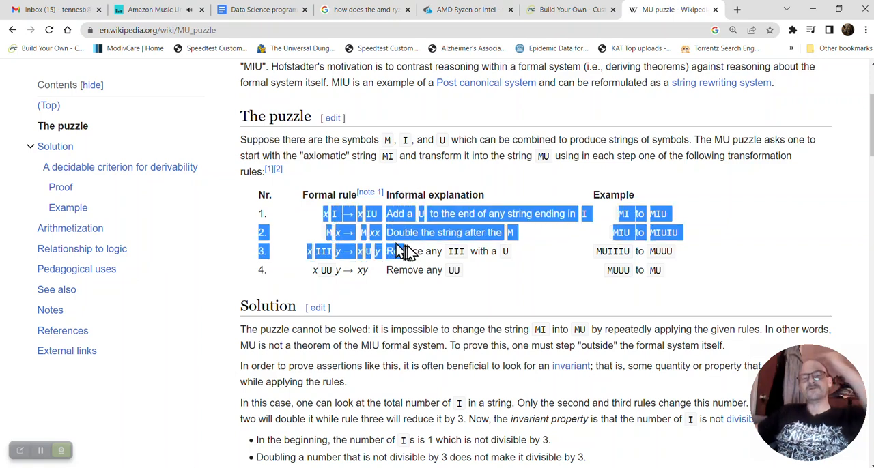
click(468, 266)
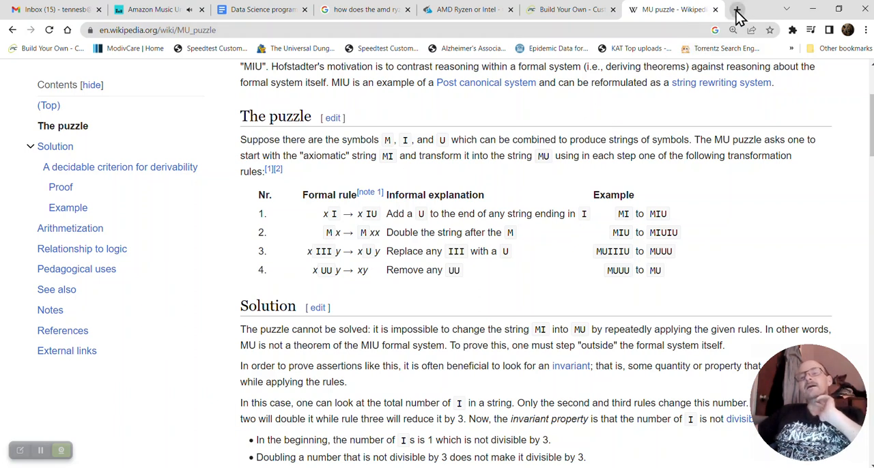
mouse_move(738, 12)
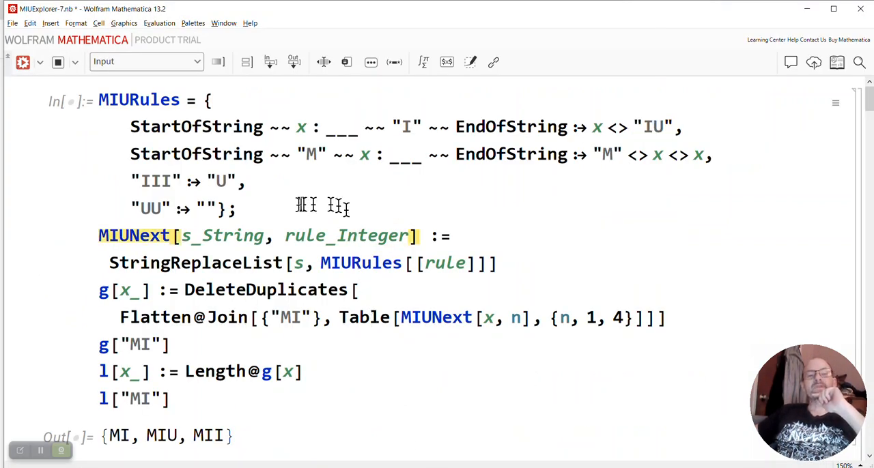
scroll(down, 3)
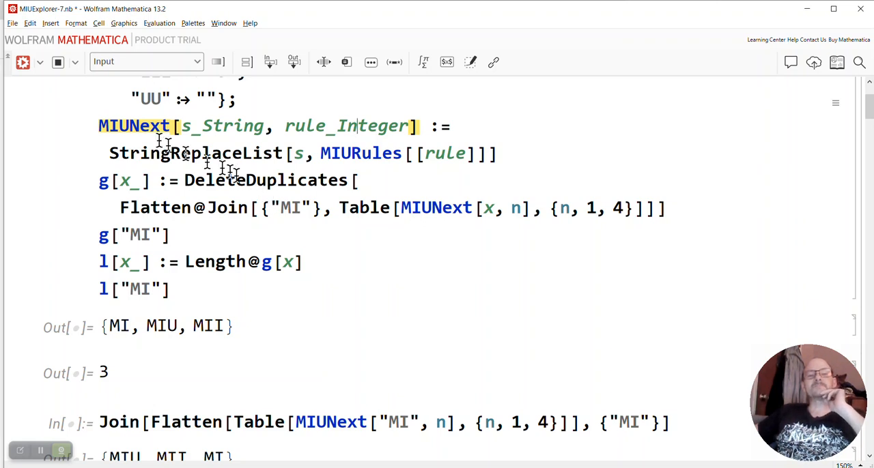
double_click(133, 126)
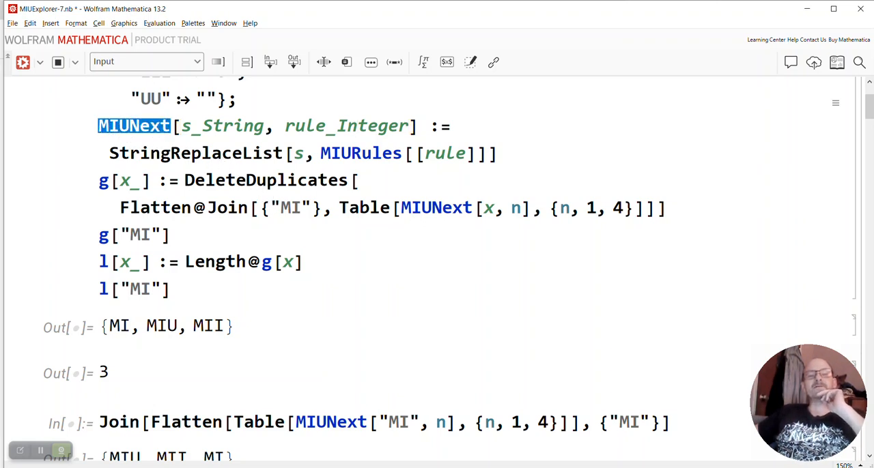
click(188, 126)
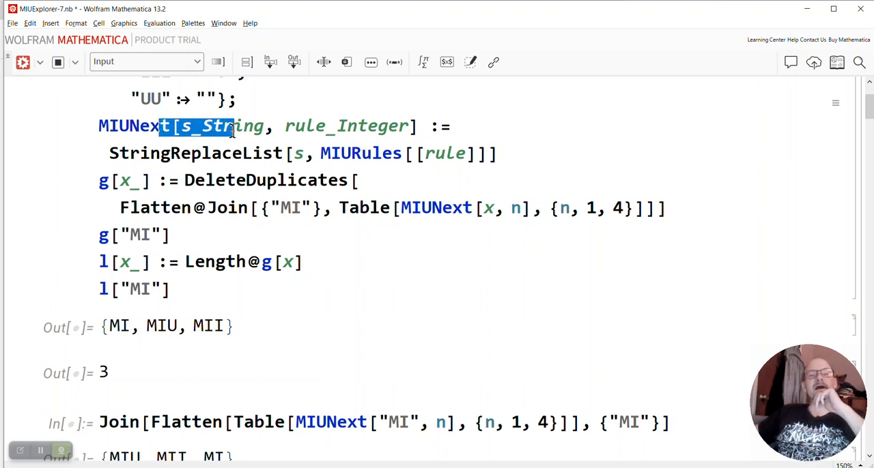
double_click(305, 126)
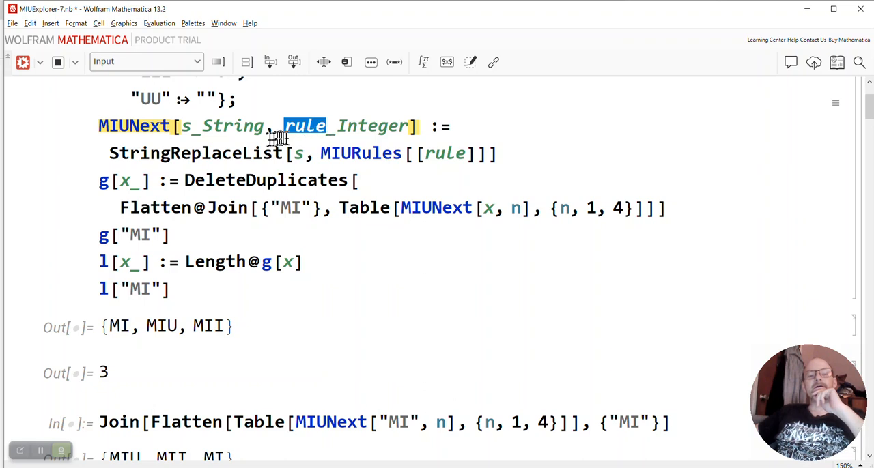
click(294, 153)
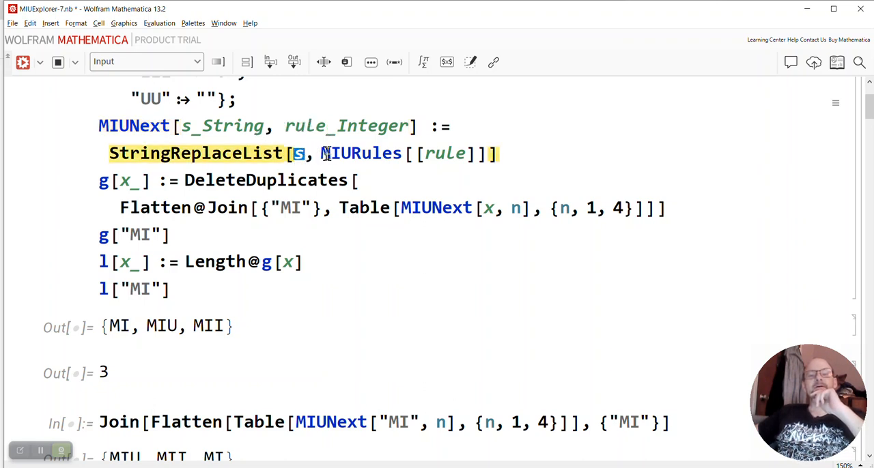
double_click(360, 153)
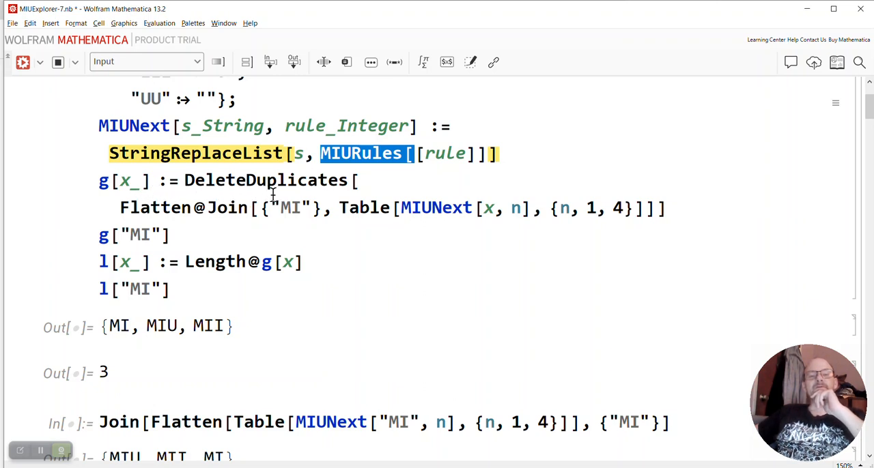
mouse_move(304, 212)
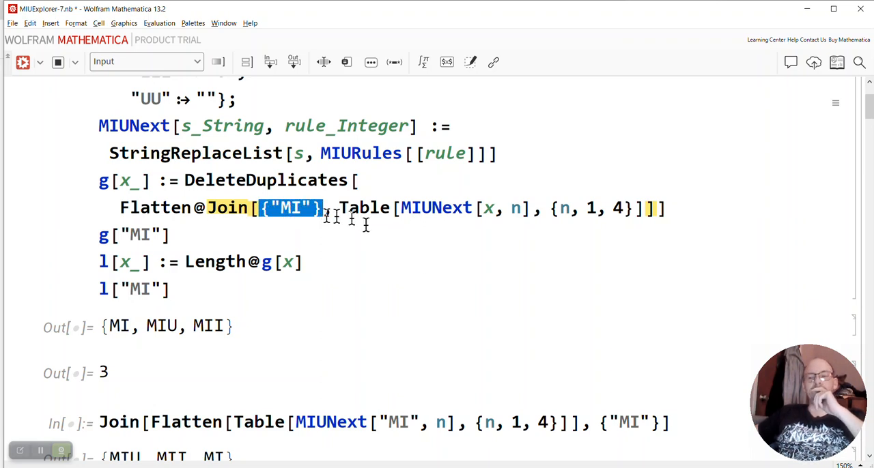
click(864, 458)
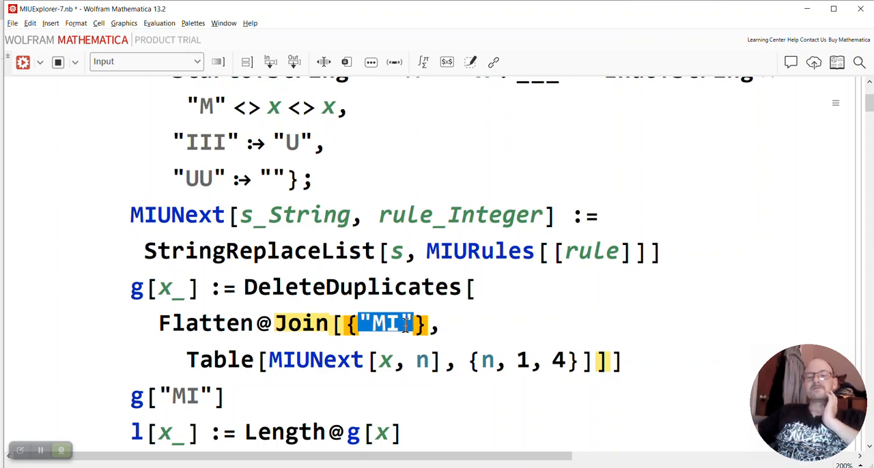
mouse_move(393, 323)
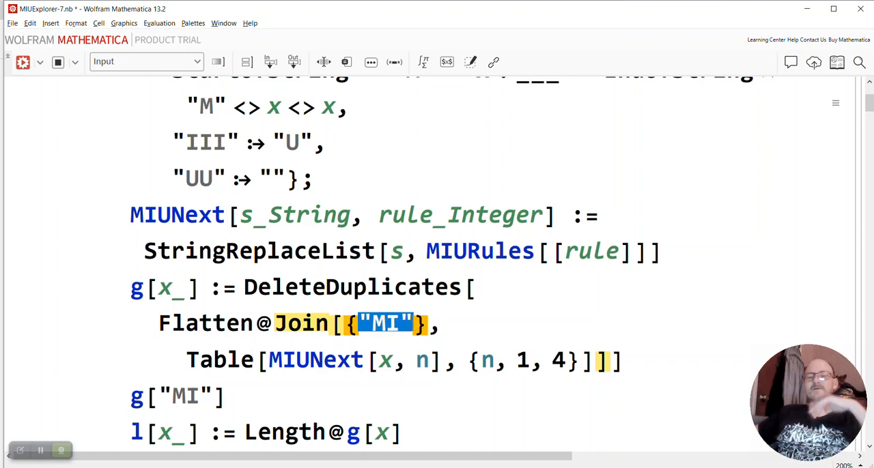
mouse_move(379, 323)
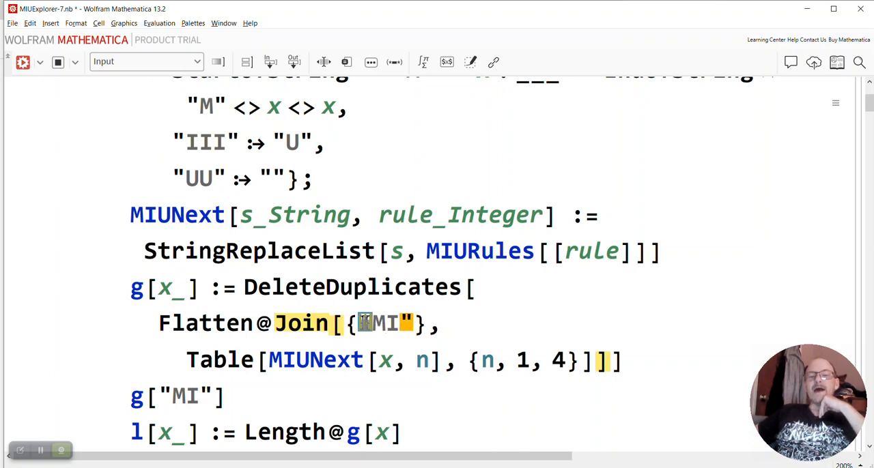
double_click(383, 323)
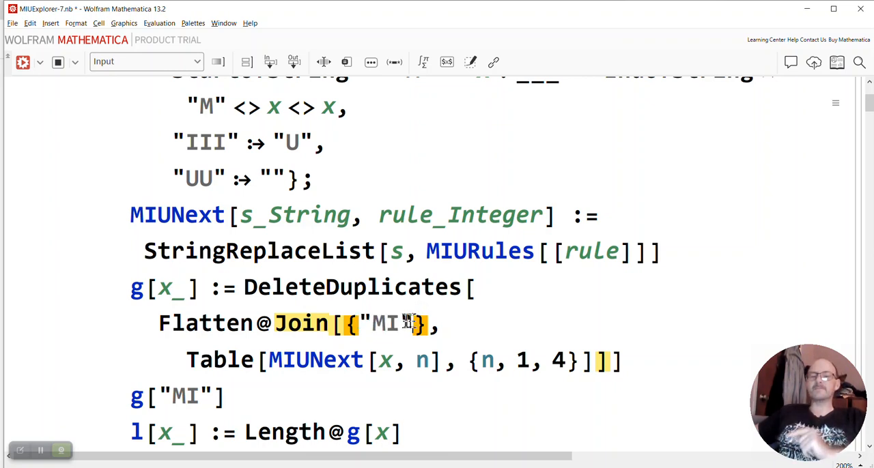
double_click(387, 322)
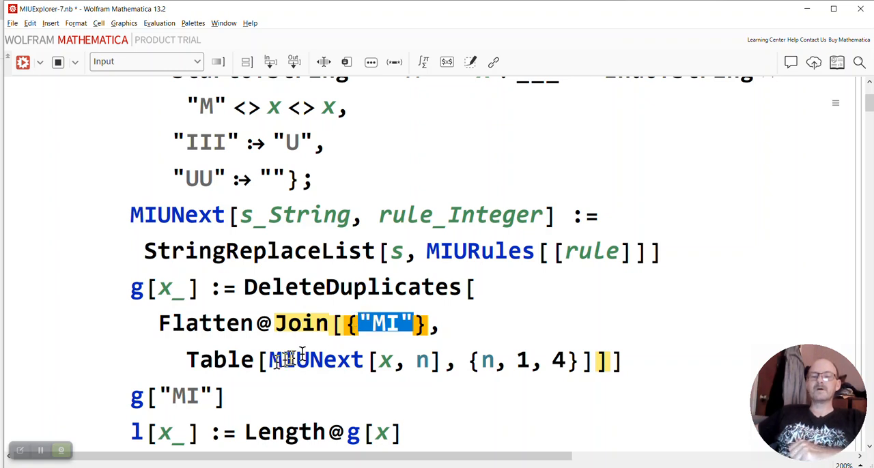
double_click(316, 360)
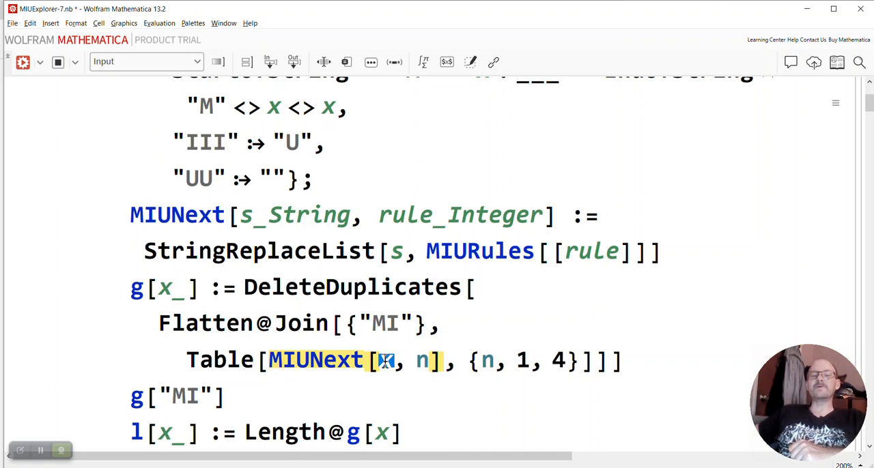
mouse_move(384, 360)
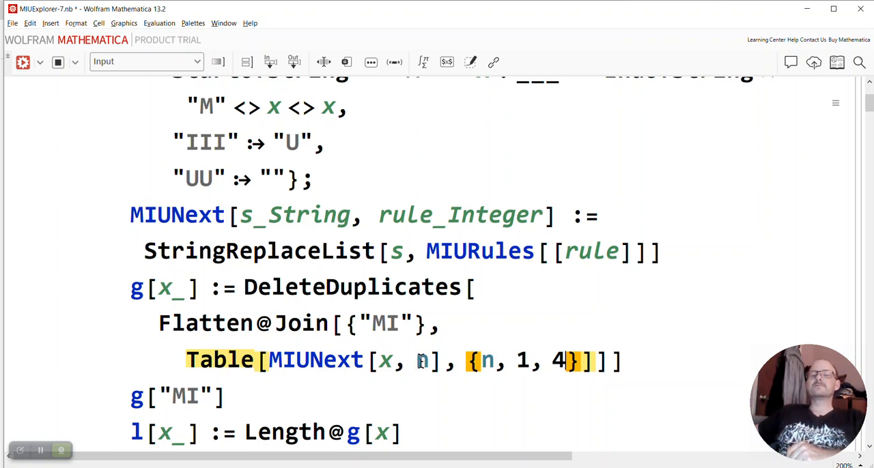
mouse_move(410, 359)
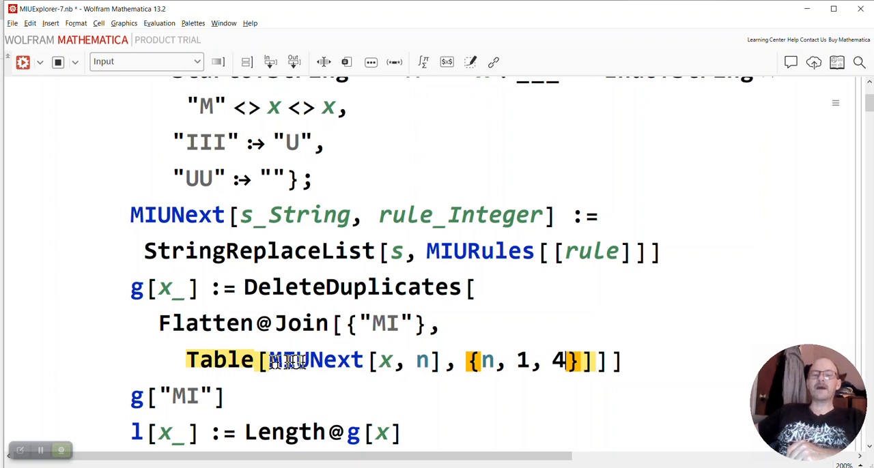
double_click(320, 360)
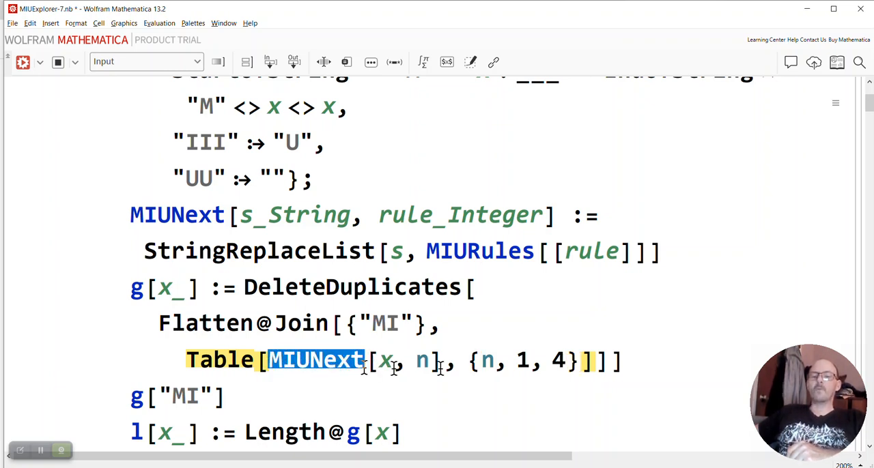
double_click(421, 360)
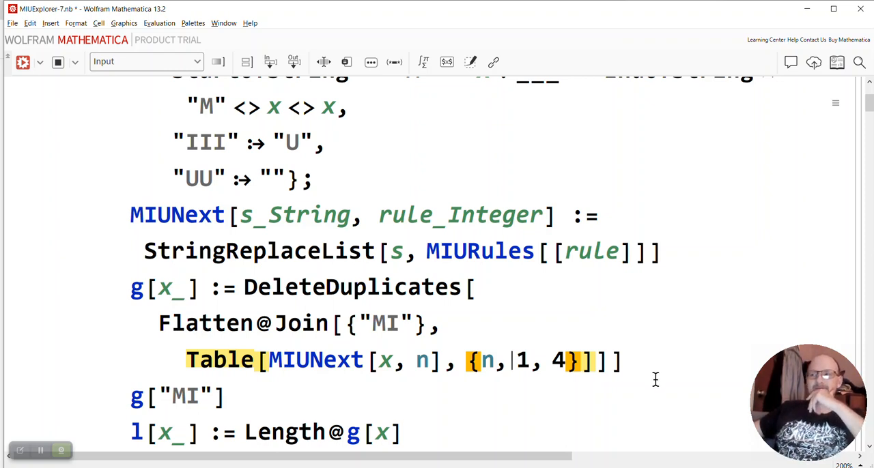
mouse_move(652, 381)
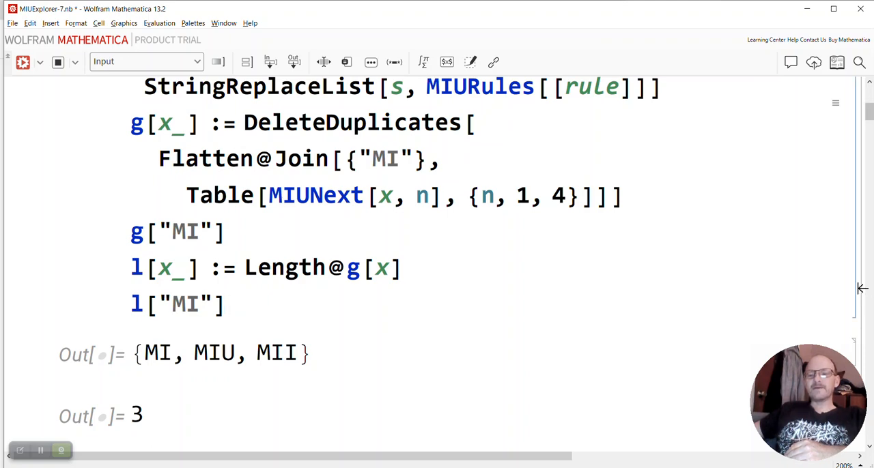
scroll(down, 3)
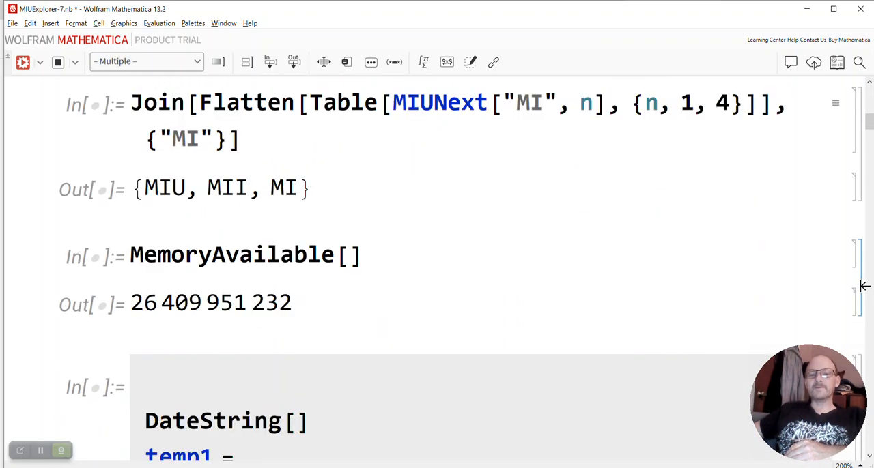
scroll(up, 3)
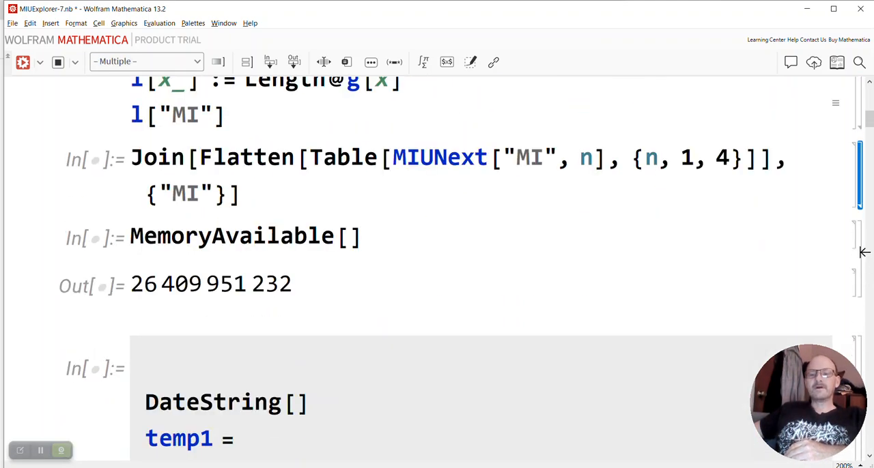
scroll(down, 3)
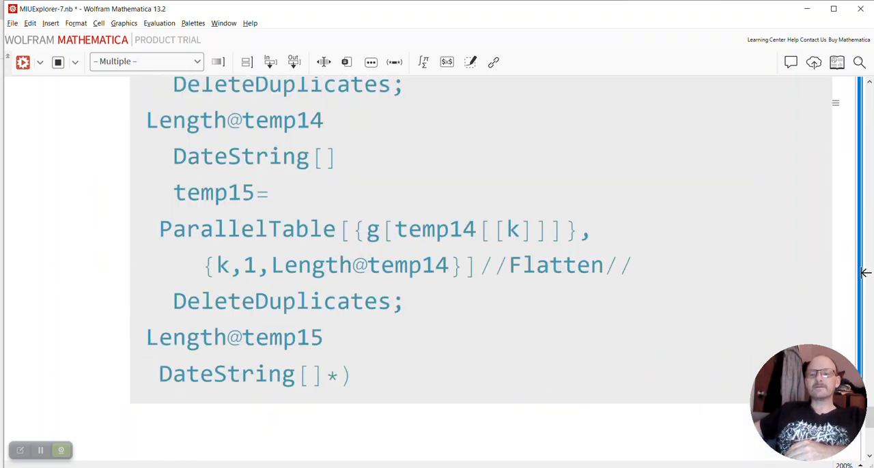
scroll(down, 3)
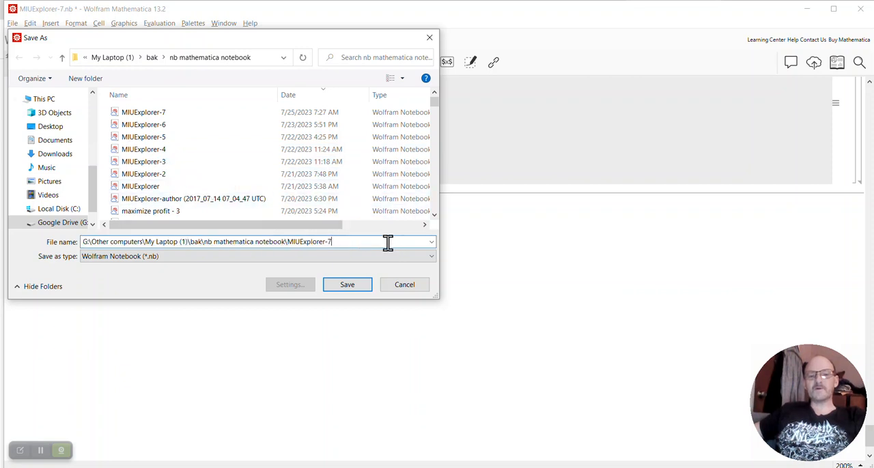
Step: Change the file name's version from 7 to 8 and save the copy
key(Backspace)
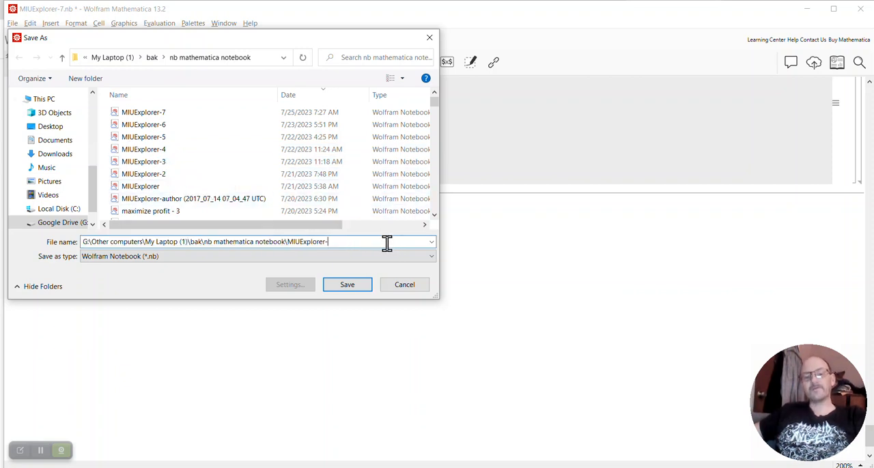
text(8)
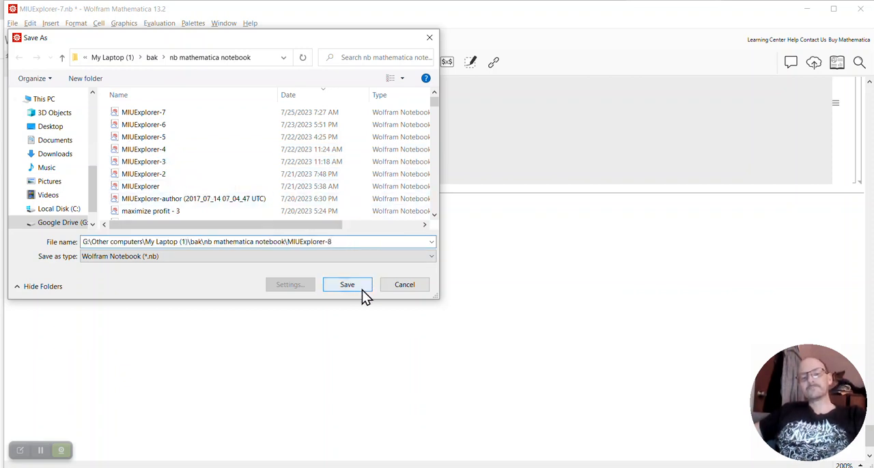
click(347, 285)
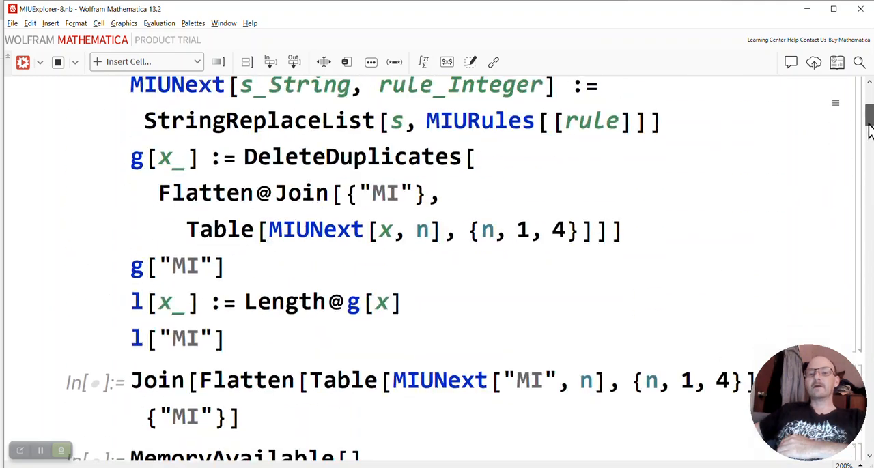
scroll(up, 3)
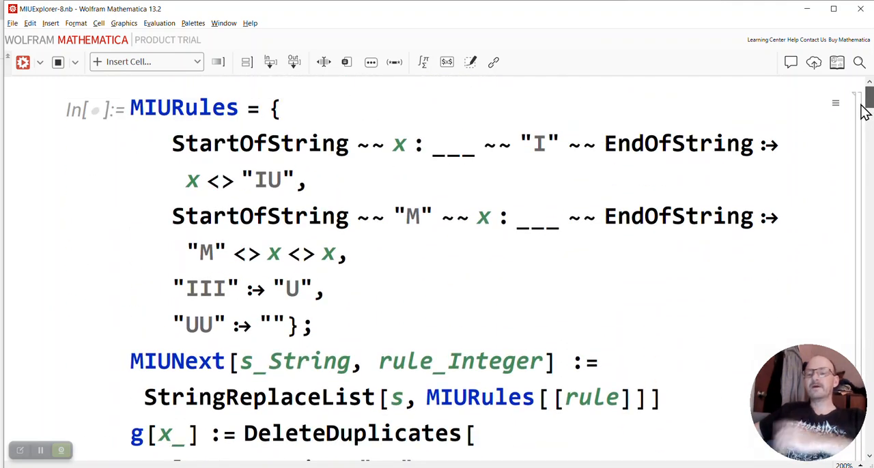
mouse_move(862, 113)
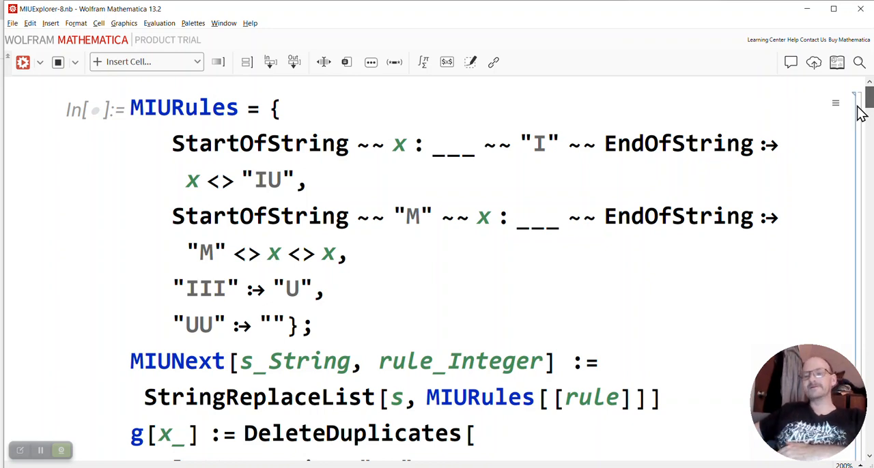
mouse_move(846, 119)
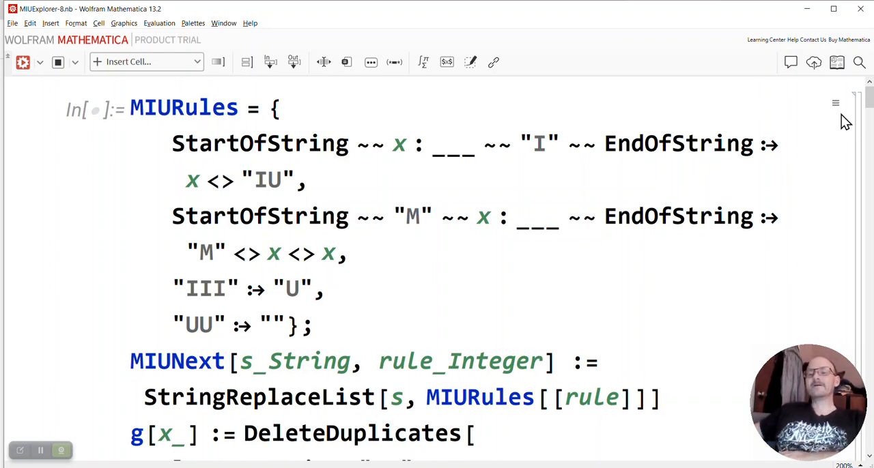
mouse_move(841, 118)
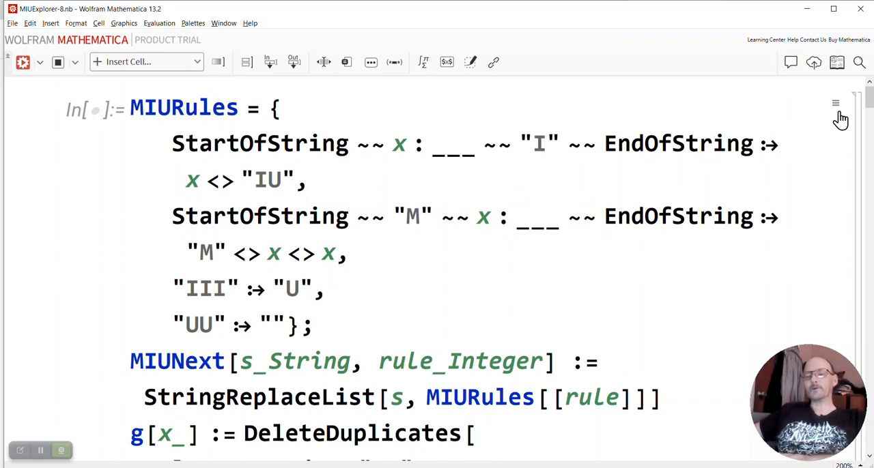
mouse_move(837, 117)
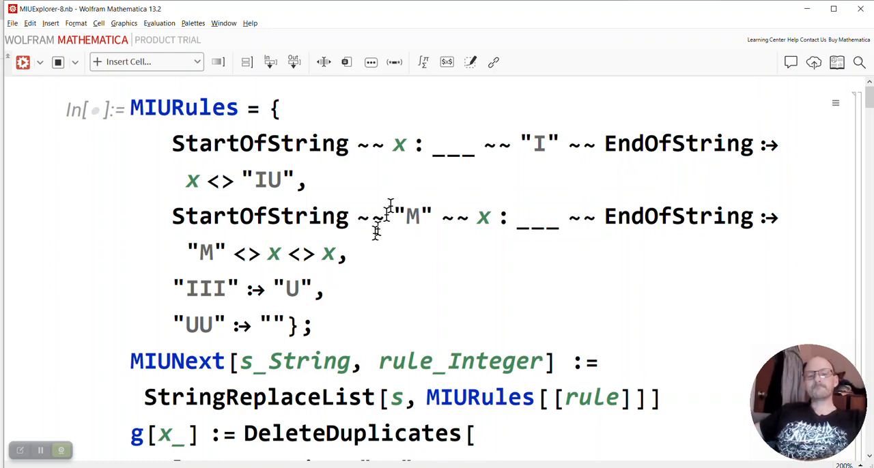
click(292, 325)
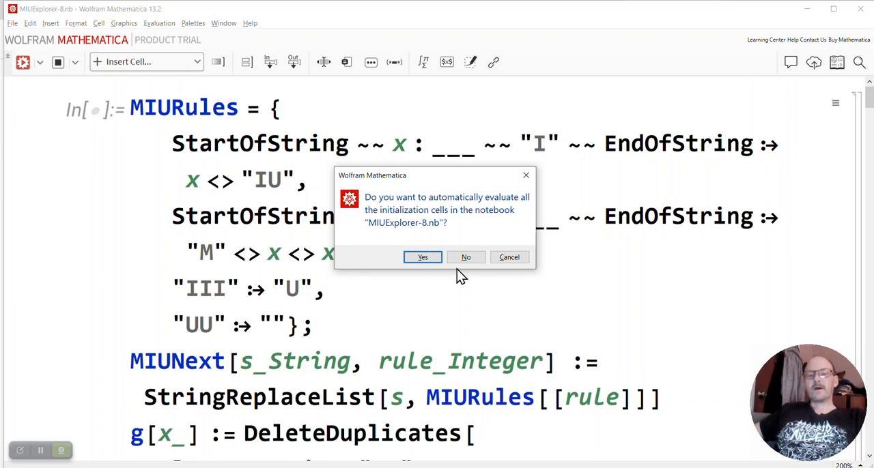
Step: Run the initialization cells and review the g["MI"] = {MI, MIU, MII} and l["MI"] = 3 outputs
click(422, 256)
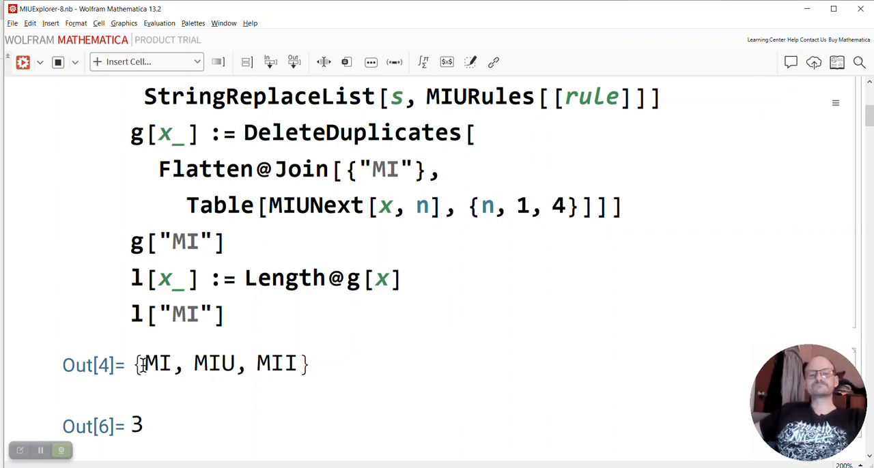
double_click(183, 243)
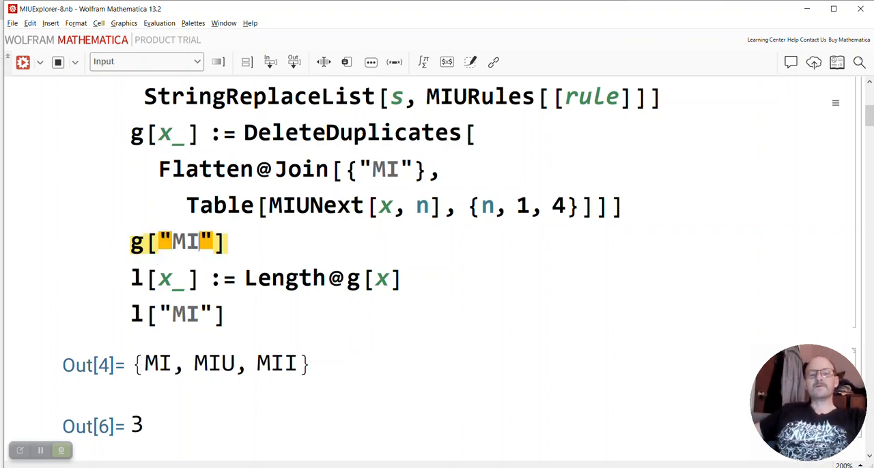
mouse_move(222, 220)
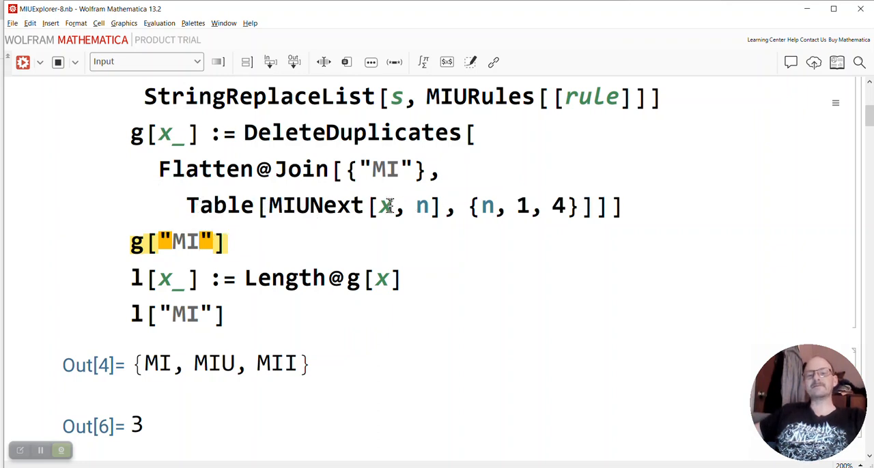
double_click(158, 132)
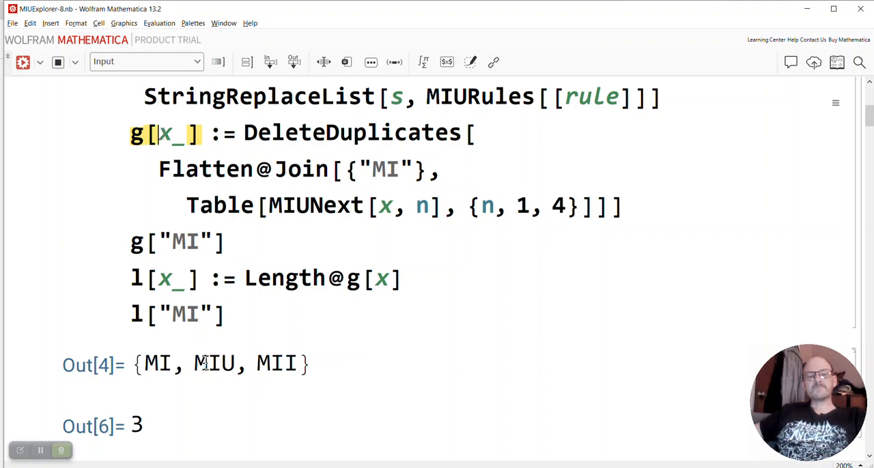
scroll(down, 3)
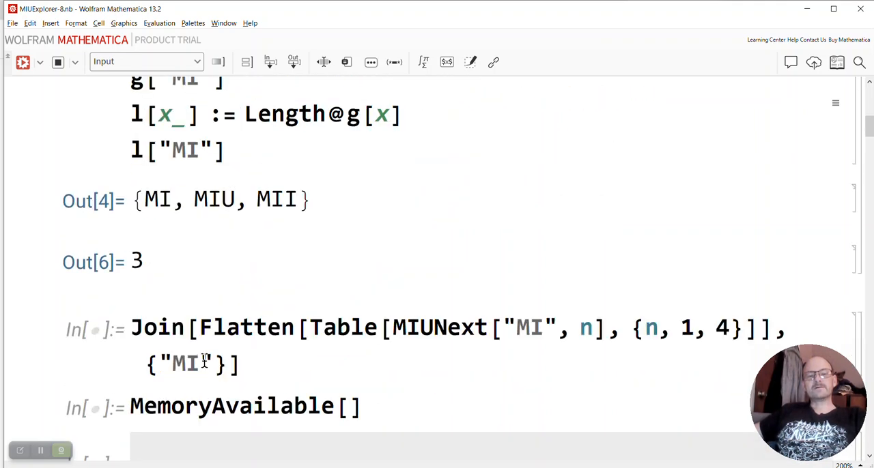
scroll(down, 3)
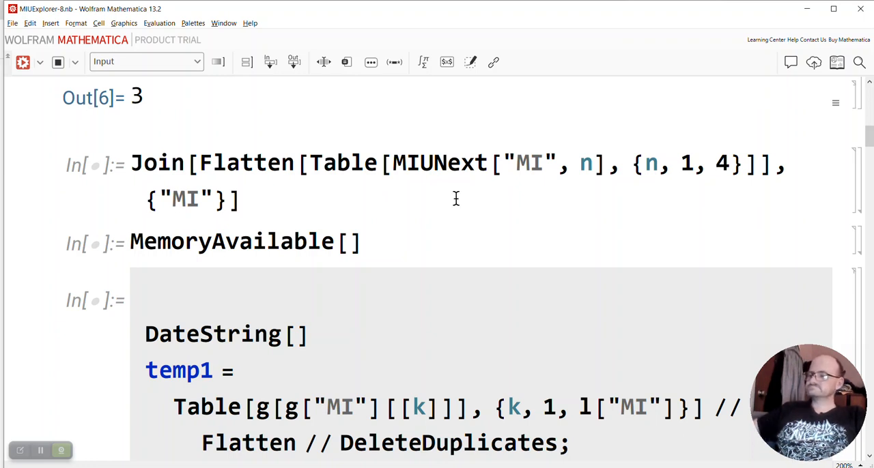
mouse_move(558, 253)
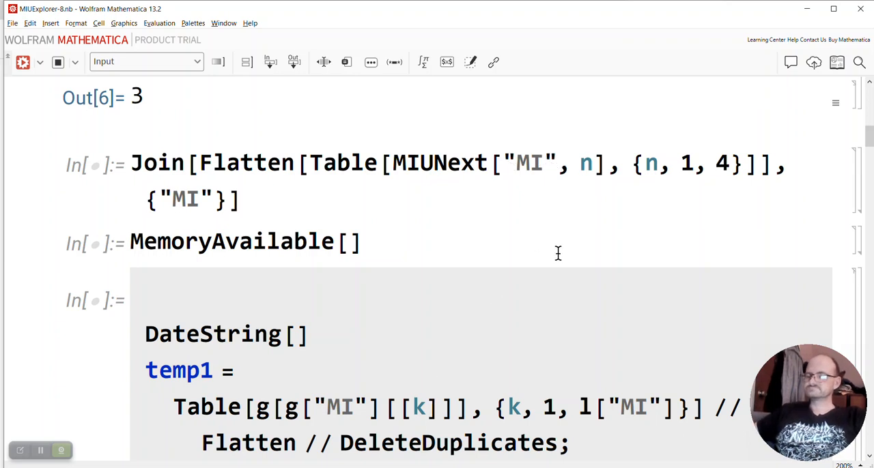
mouse_move(560, 255)
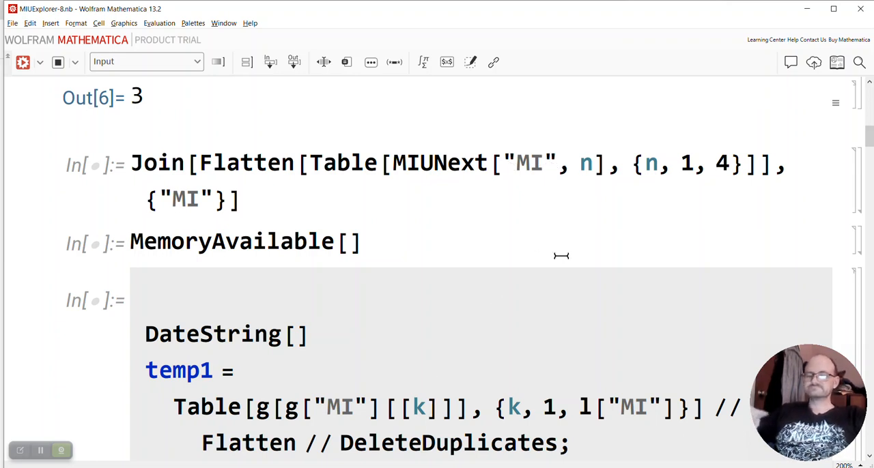
mouse_move(576, 261)
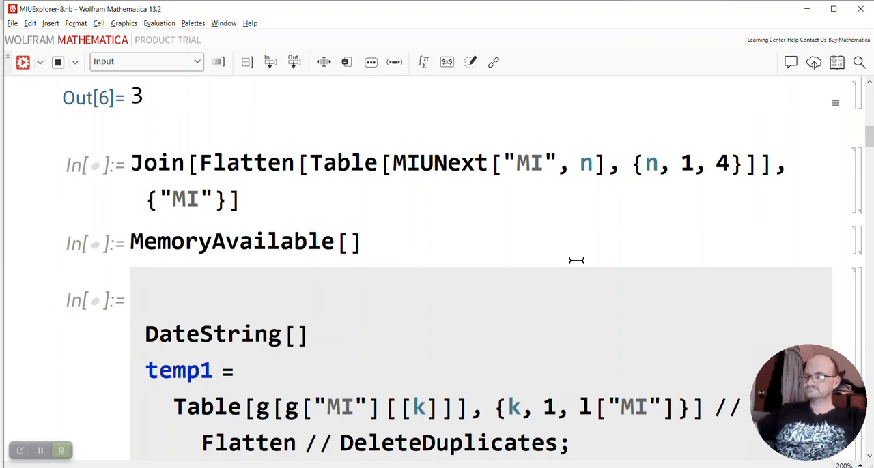
click(242, 200)
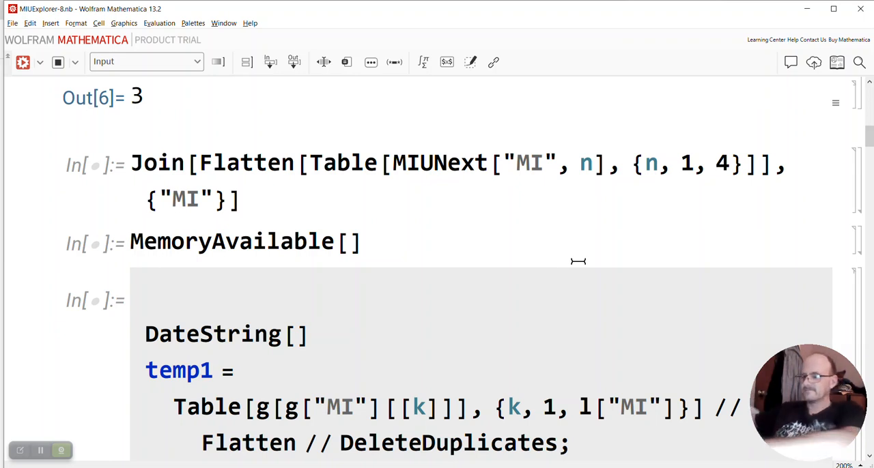
mouse_move(578, 261)
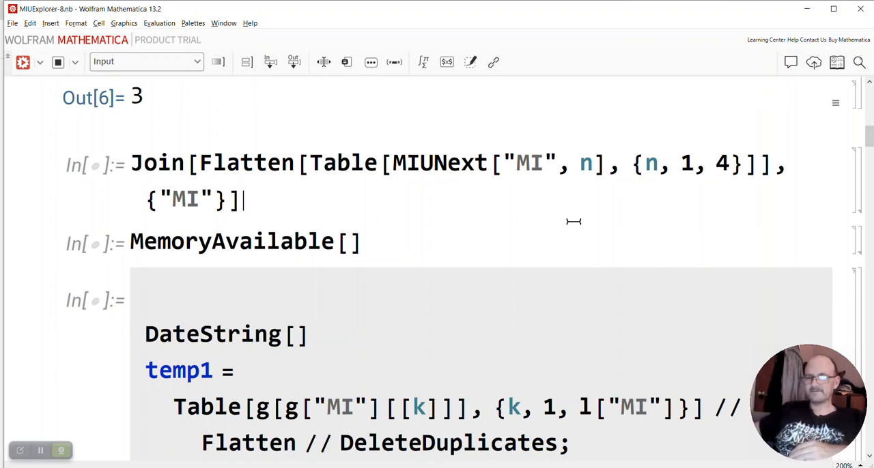
mouse_move(312, 286)
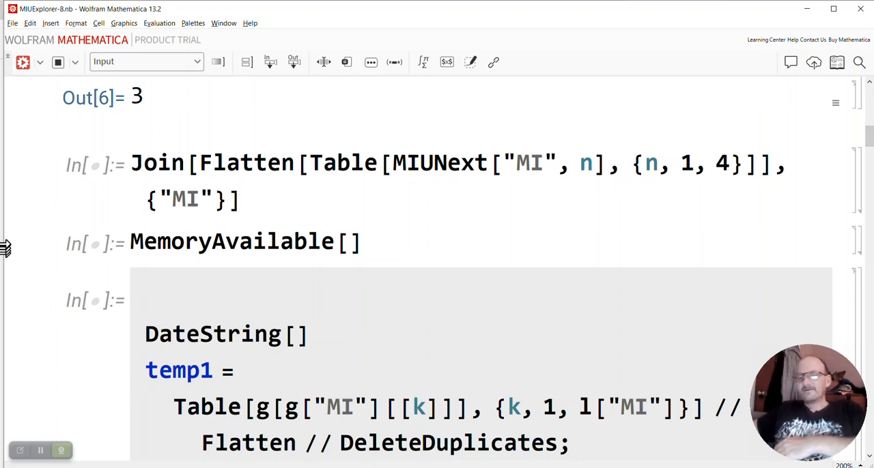
mouse_move(6, 220)
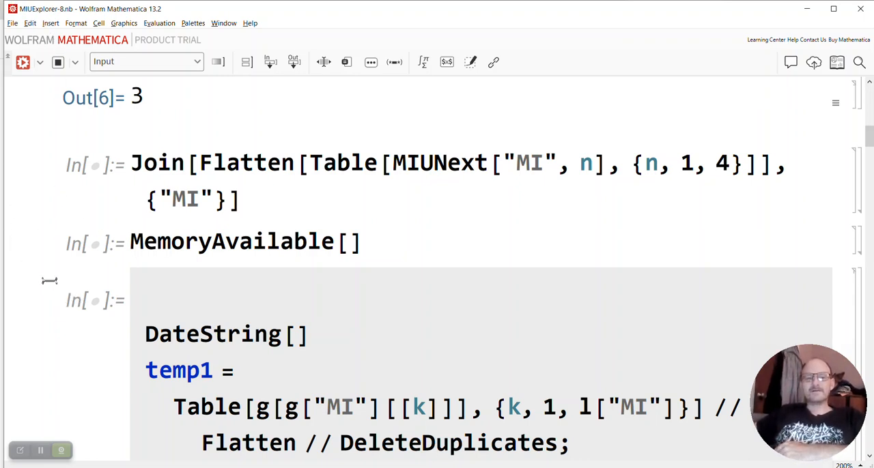
mouse_move(431, 142)
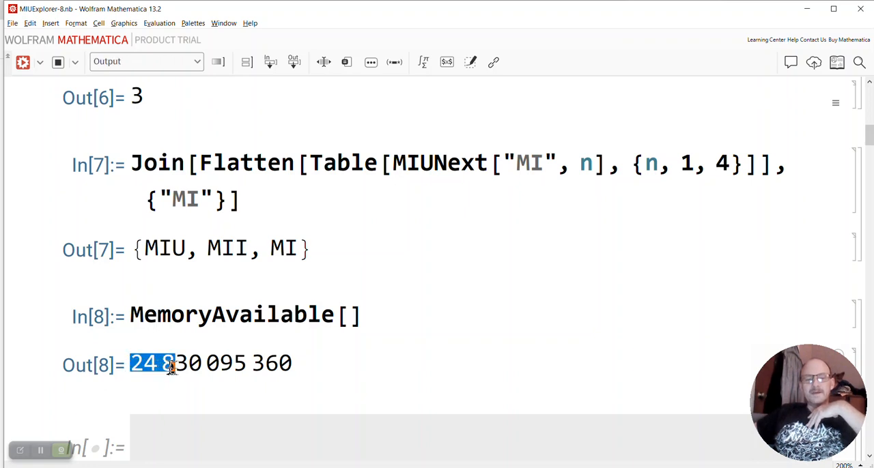
Step: Highlight the 24,830,095,360-byte MemoryAvailable output
drag(171, 364, 234, 364)
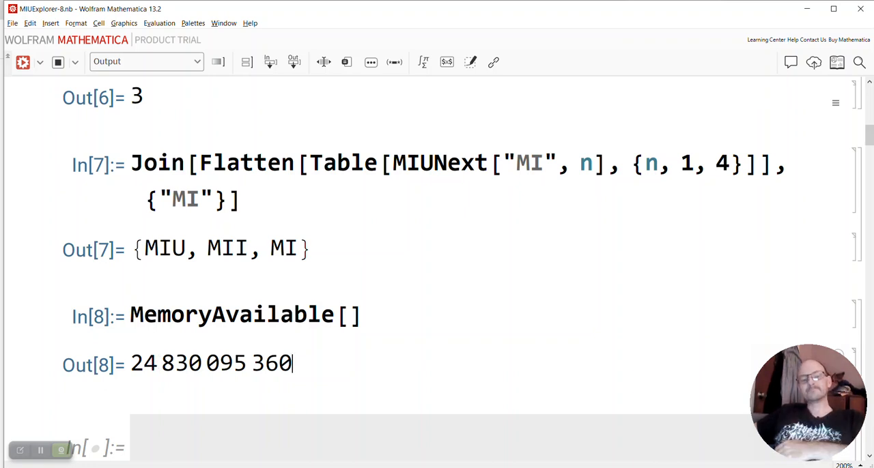
mouse_move(142, 381)
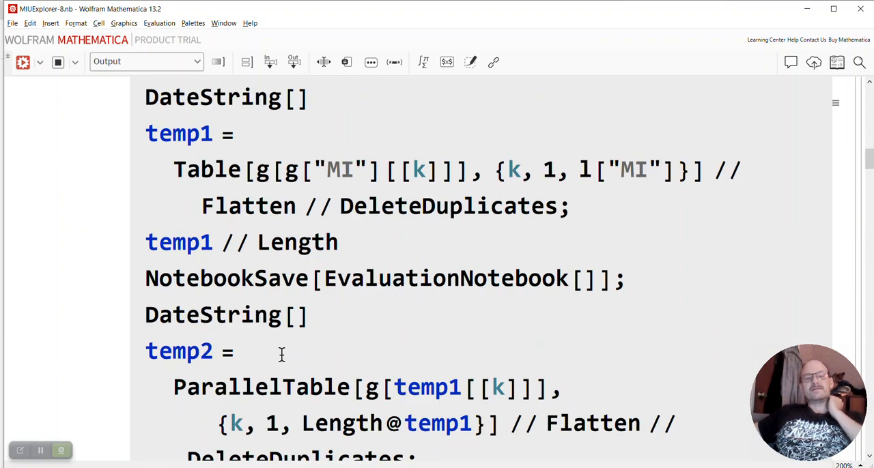
Step: Scroll through the temp2–temp5 ParallelTable code
scroll(down, 3)
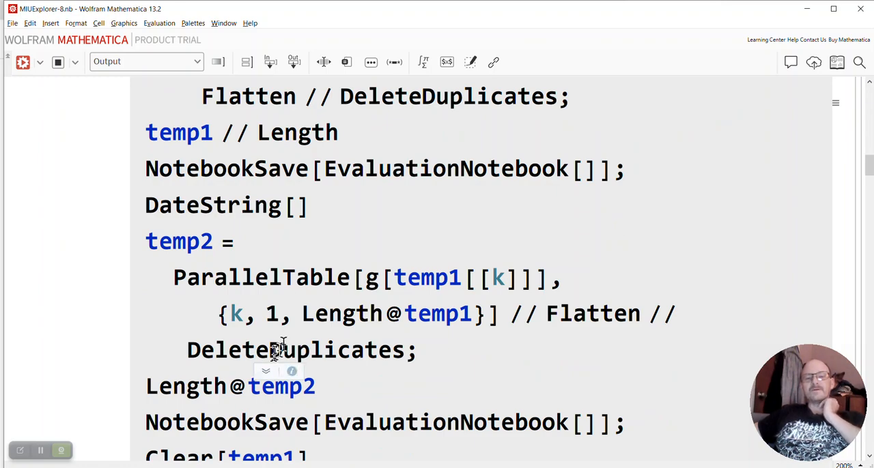
scroll(down, 3)
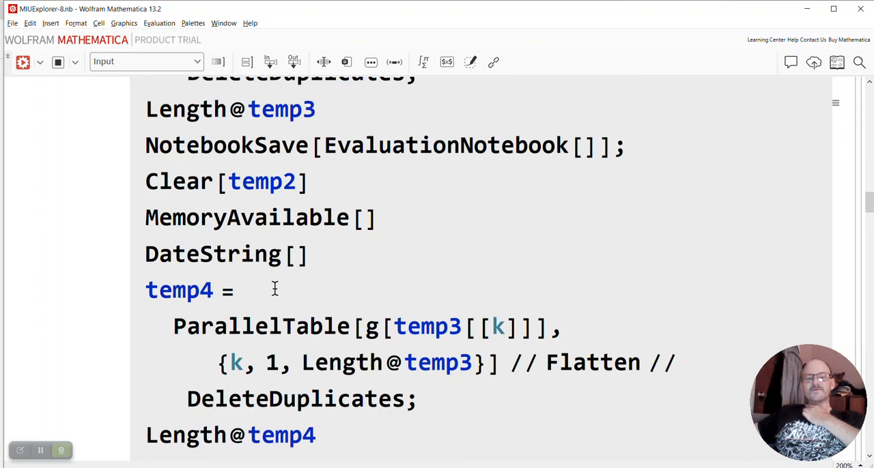
scroll(down, 3)
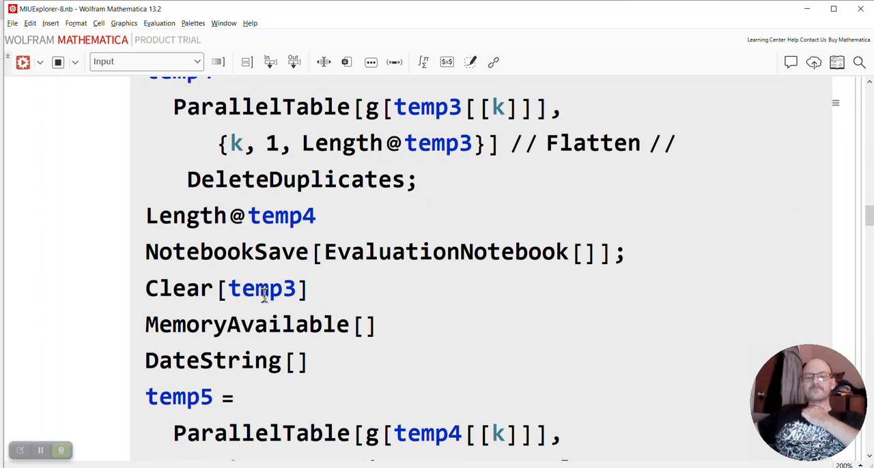
scroll(up, 3)
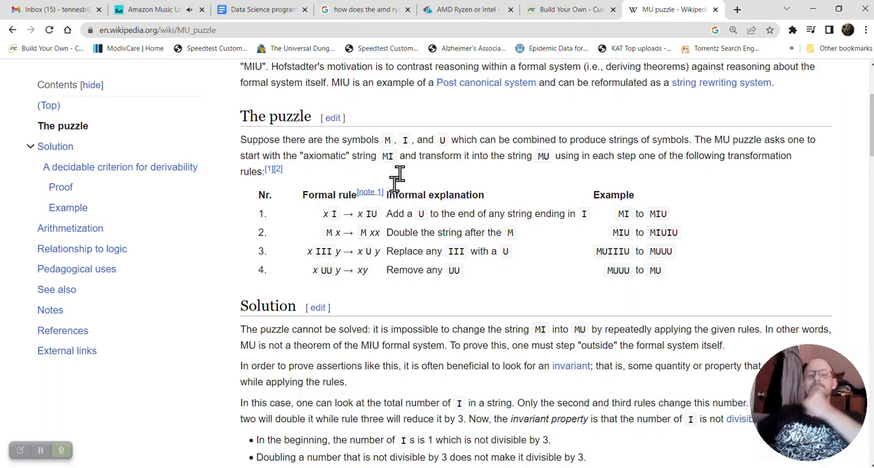
Step: Open a blank new tab and close the Data Science and other leftover Chrome tabs
click(736, 8)
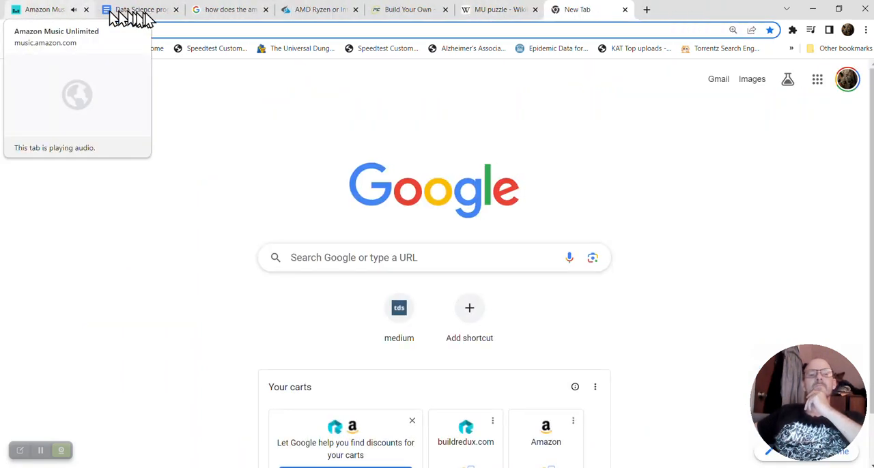
click(176, 10)
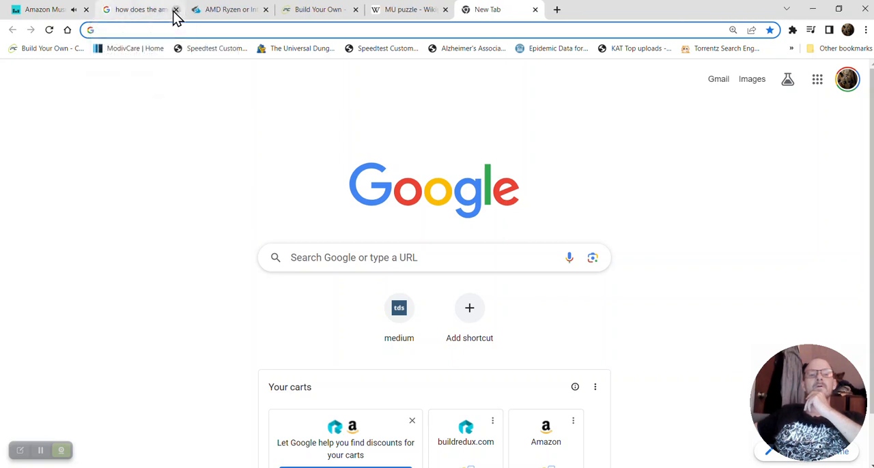
click(176, 10)
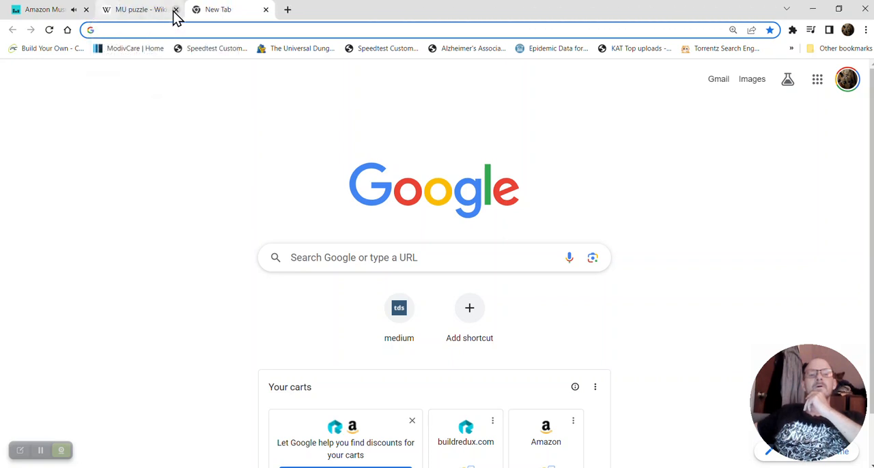
click(176, 9)
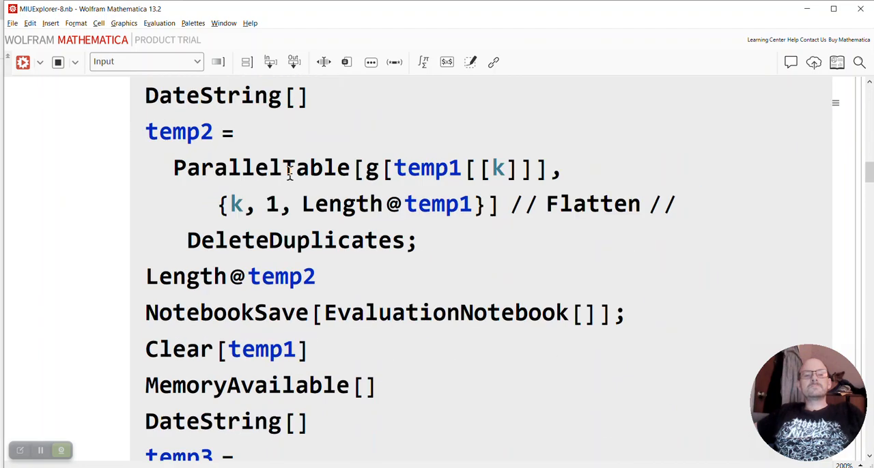
Step: Scroll to the temp3 ParallelTable step and select, then deselect, the name temp3
scroll(down, 3)
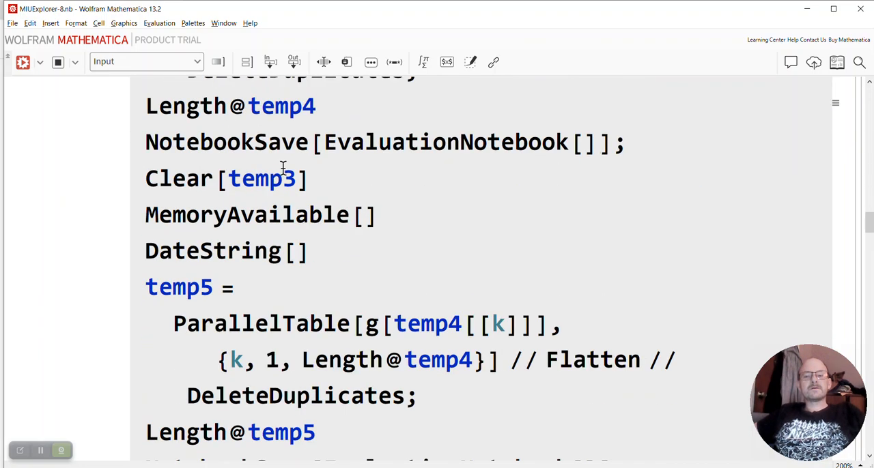
scroll(down, 3)
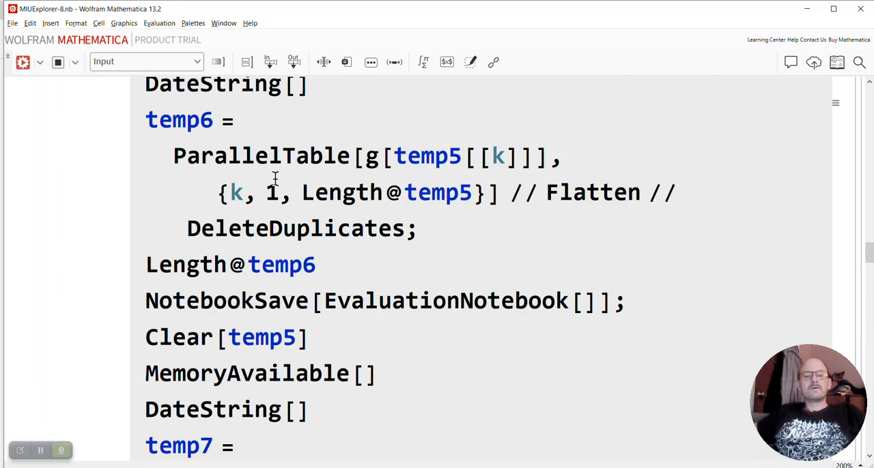
scroll(up, 3)
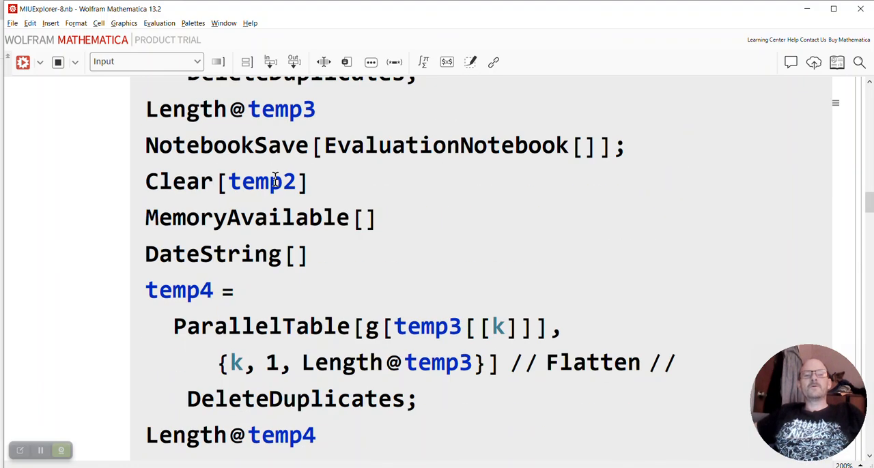
scroll(down, 3)
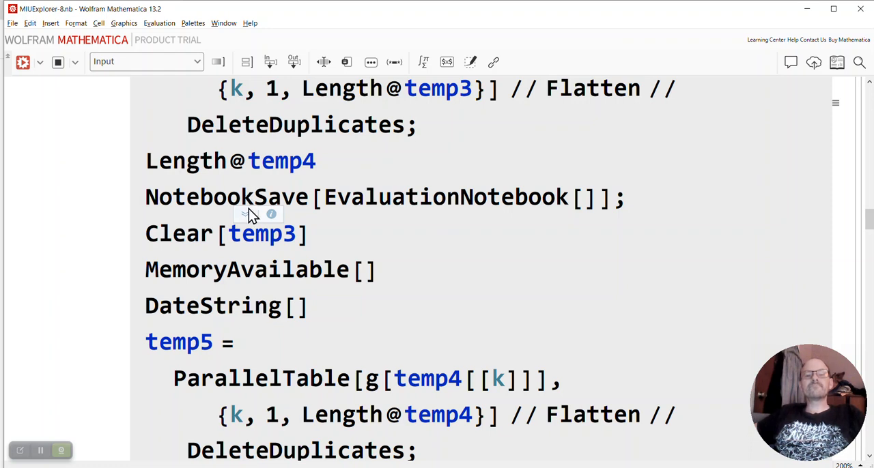
mouse_move(246, 215)
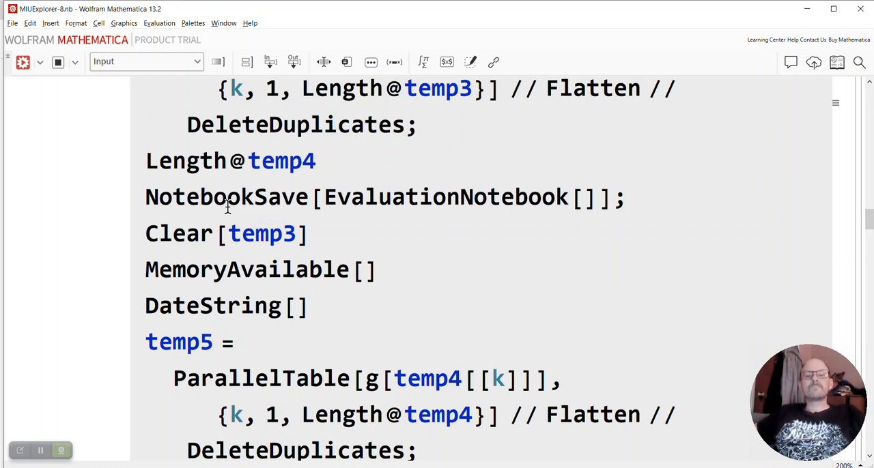
scroll(up, 3)
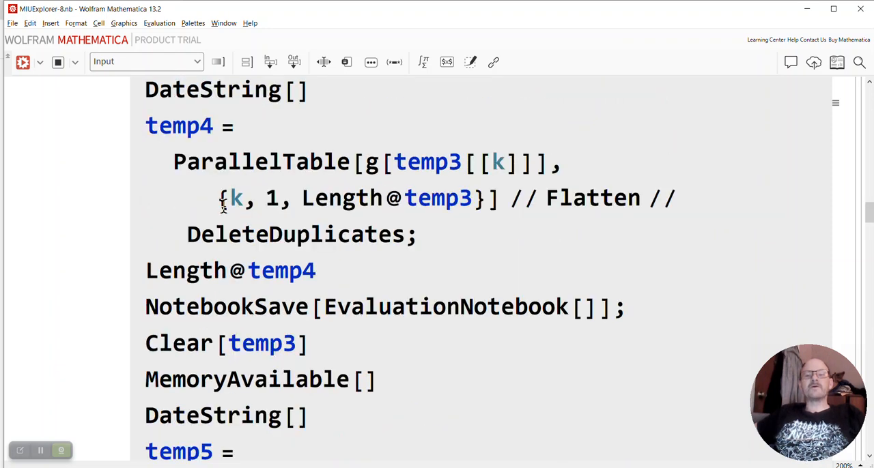
mouse_move(146, 65)
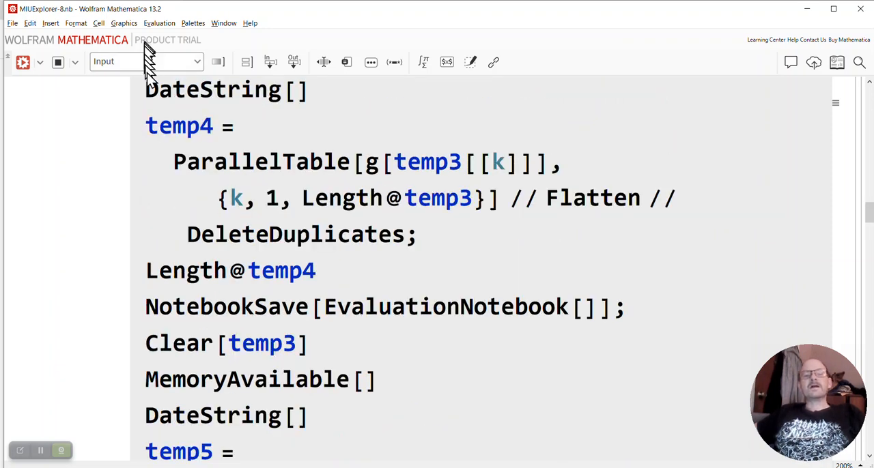
double_click(179, 126)
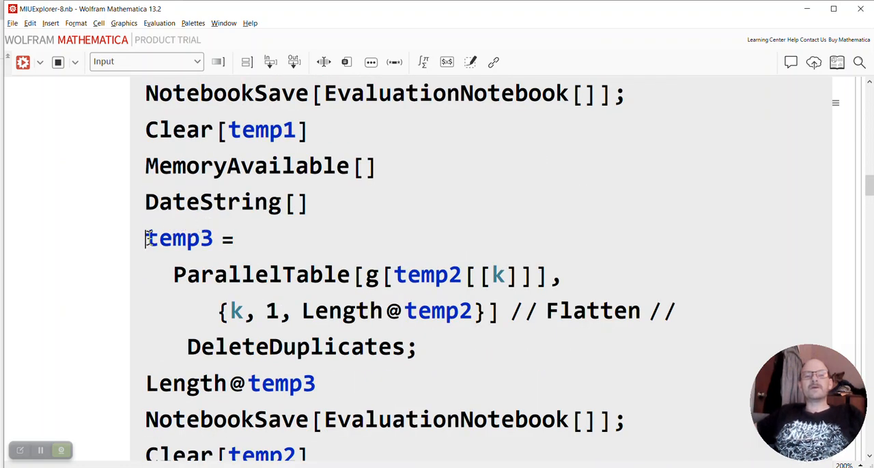
double_click(180, 239)
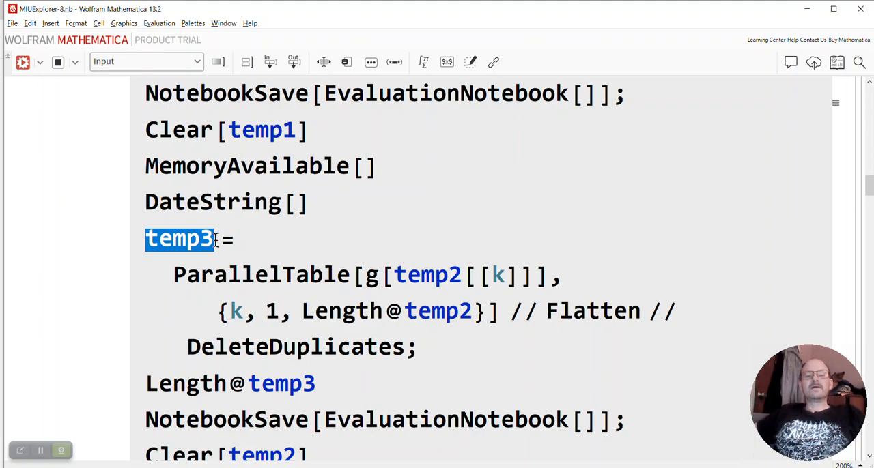
click(247, 239)
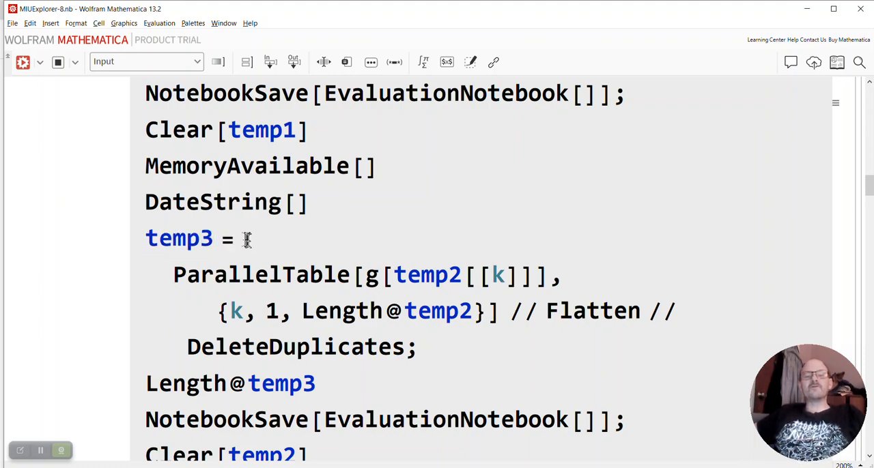
Step: Scroll through the step again and select the iterator's starting value 1
scroll(up, 3)
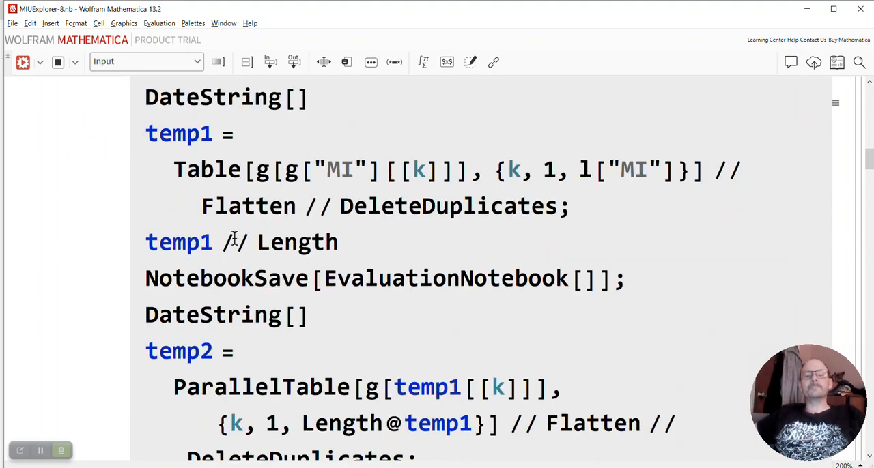
scroll(down, 3)
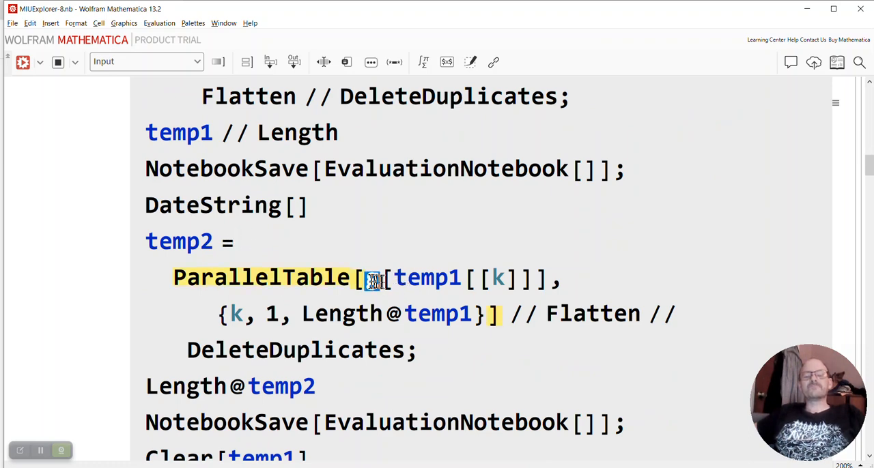
scroll(up, 3)
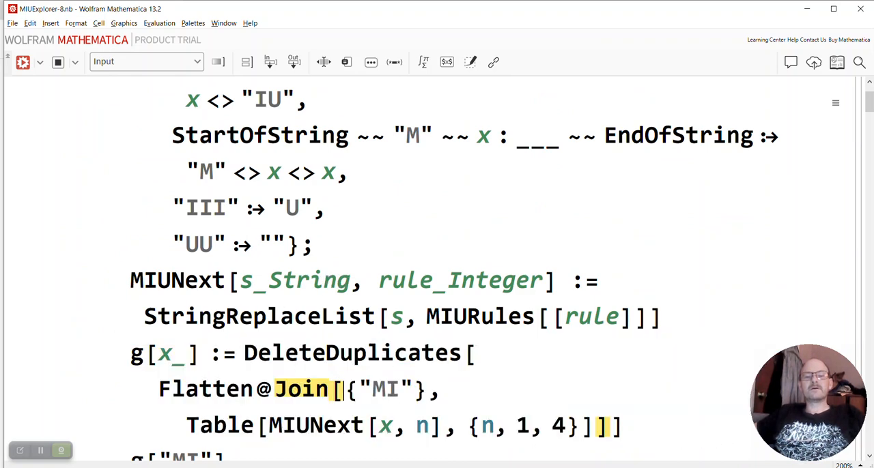
scroll(down, 3)
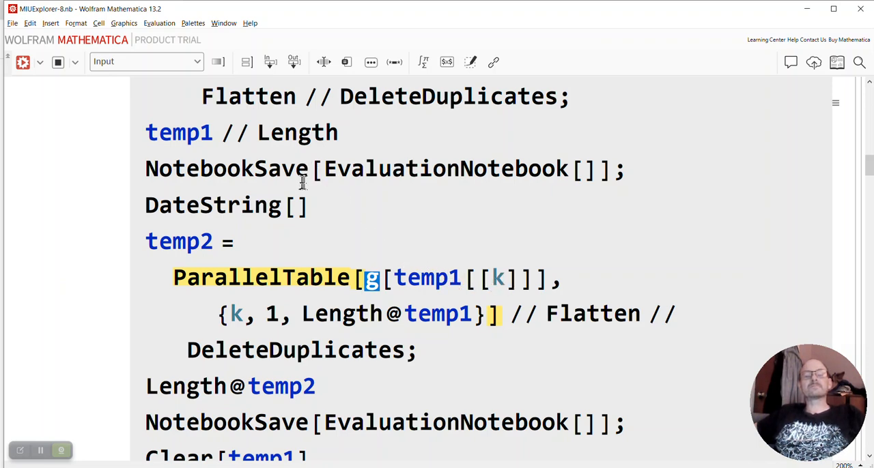
scroll(up, 3)
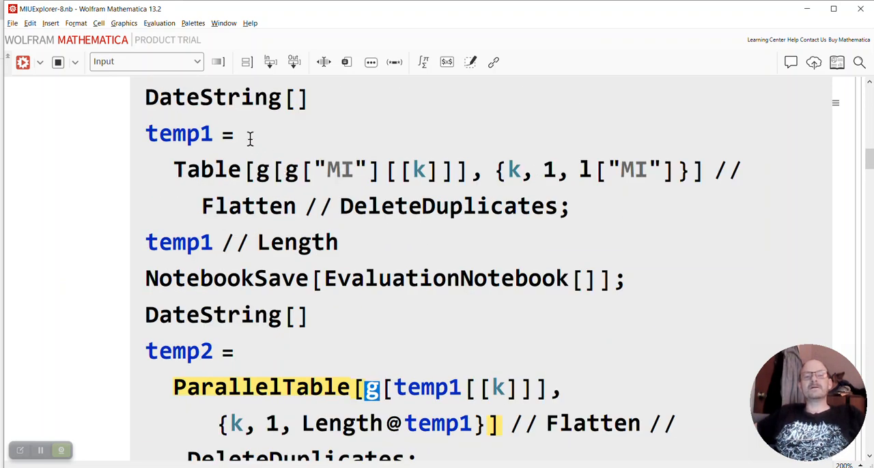
scroll(down, 3)
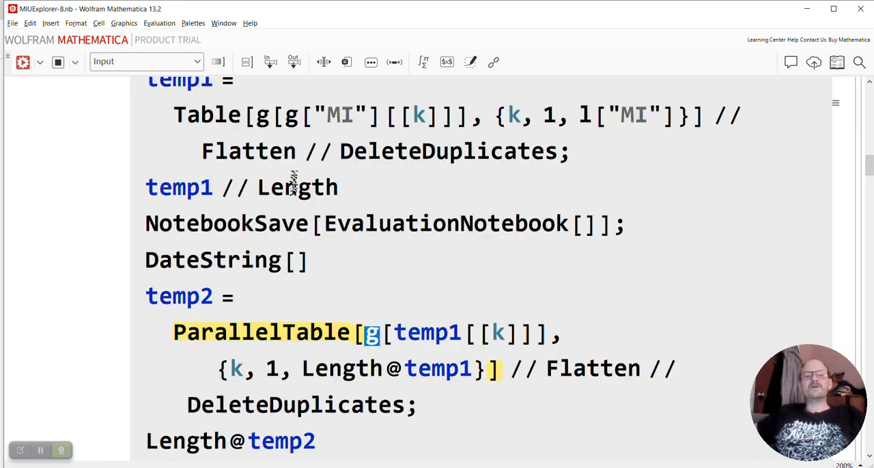
scroll(down, 3)
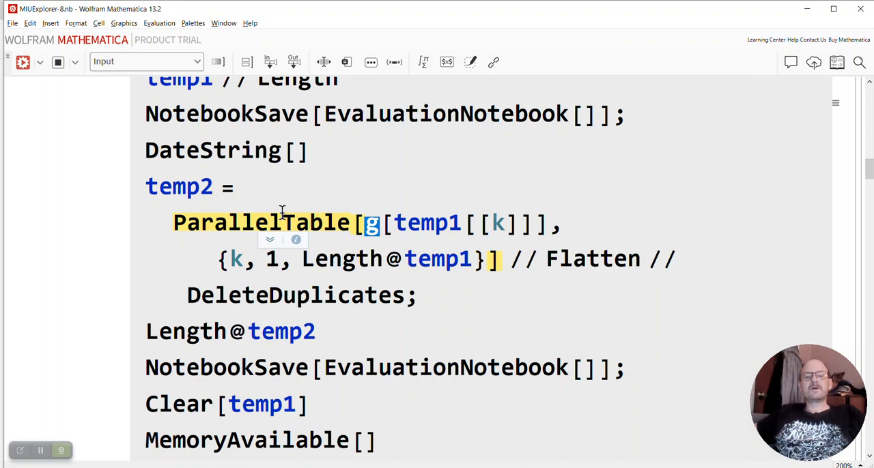
scroll(down, 3)
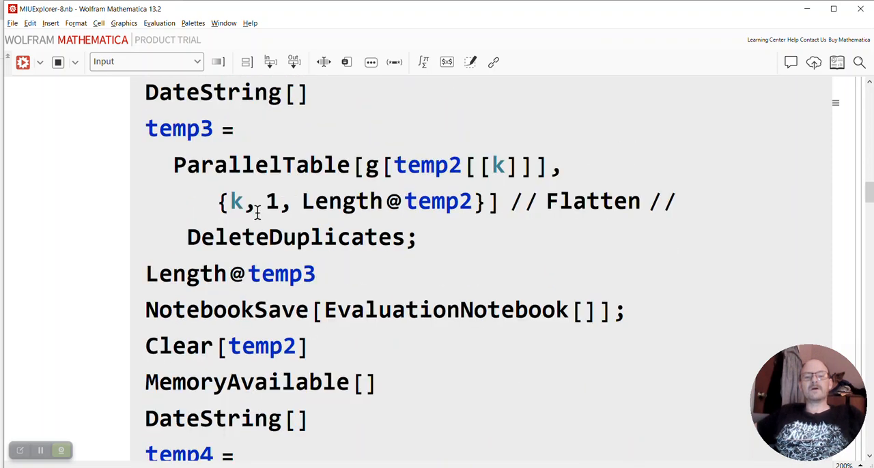
mouse_move(254, 212)
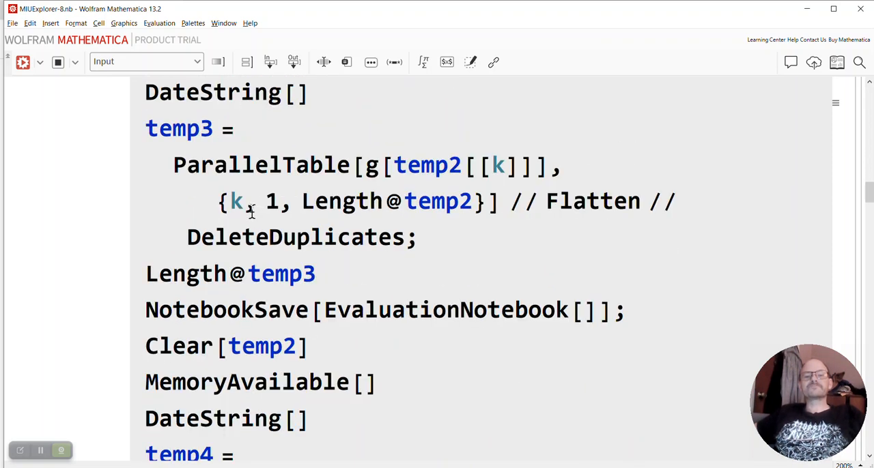
double_click(274, 201)
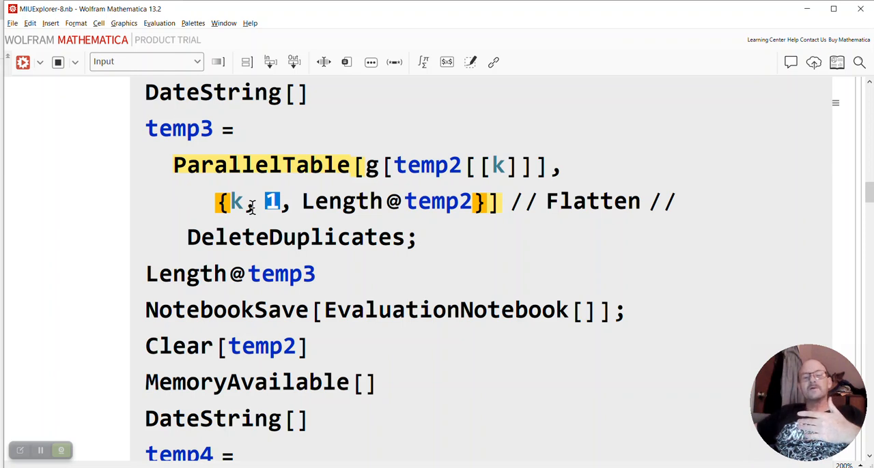
mouse_move(249, 207)
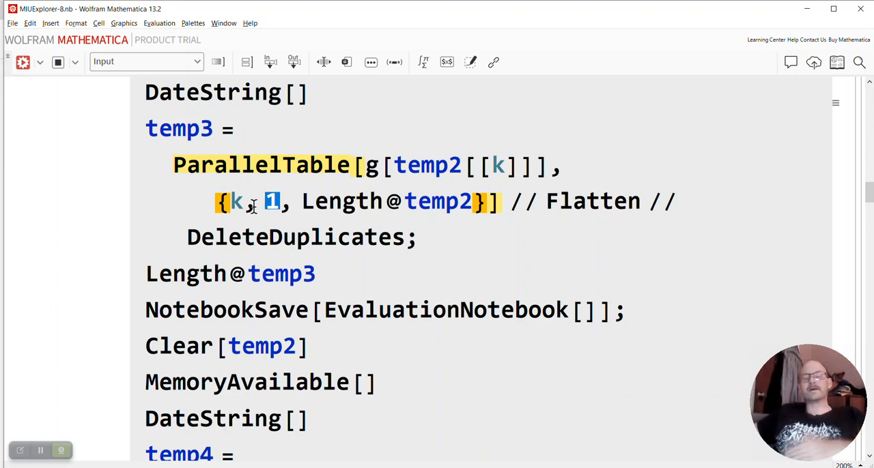
mouse_move(250, 202)
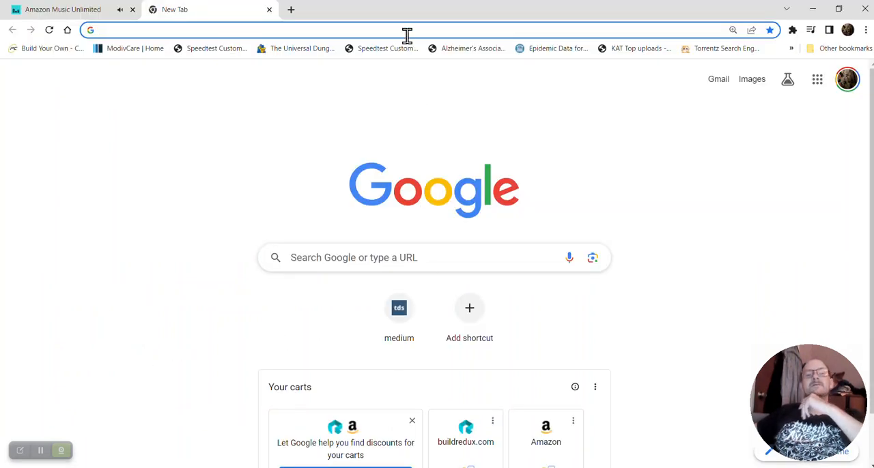
Step: Look up 33153 from Chrome's address bar and open the OEIS A331536 entry
text(o)
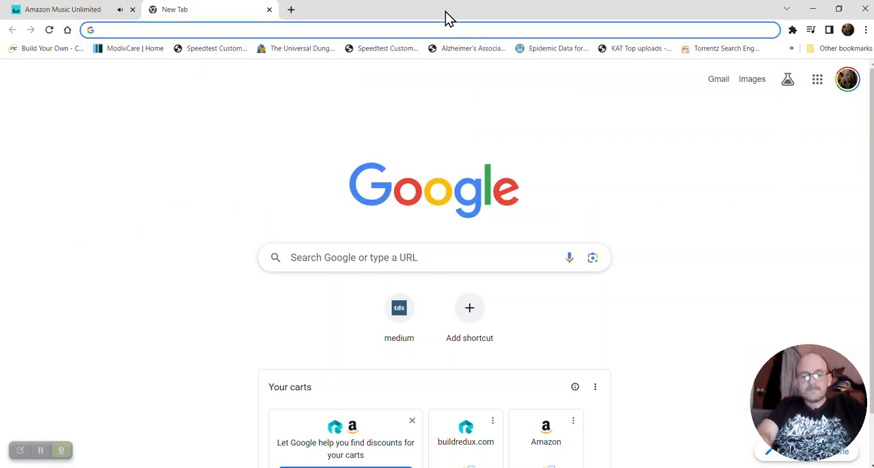
text(331536)
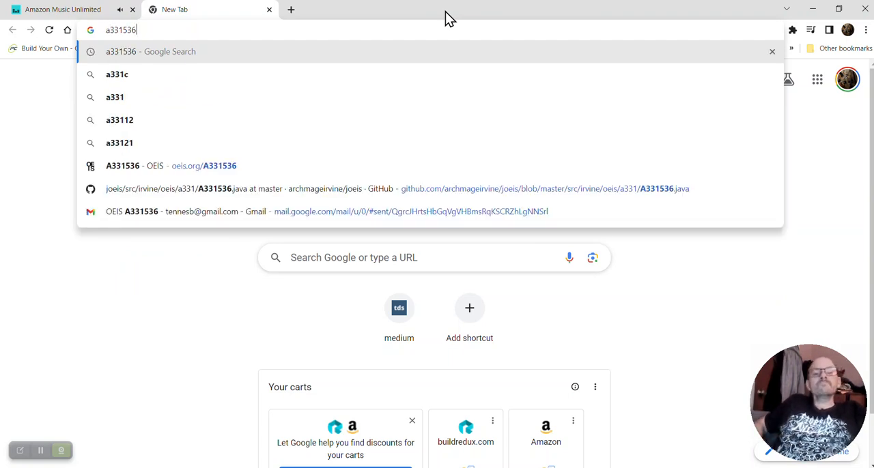
click(171, 165)
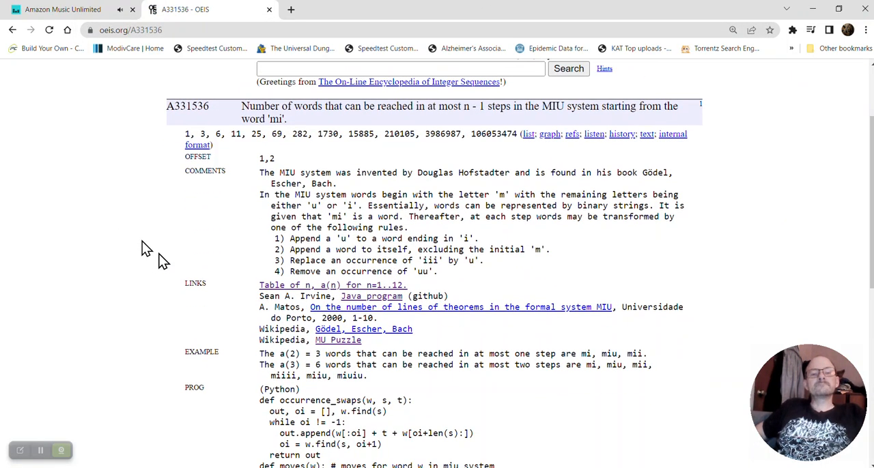
mouse_move(256, 208)
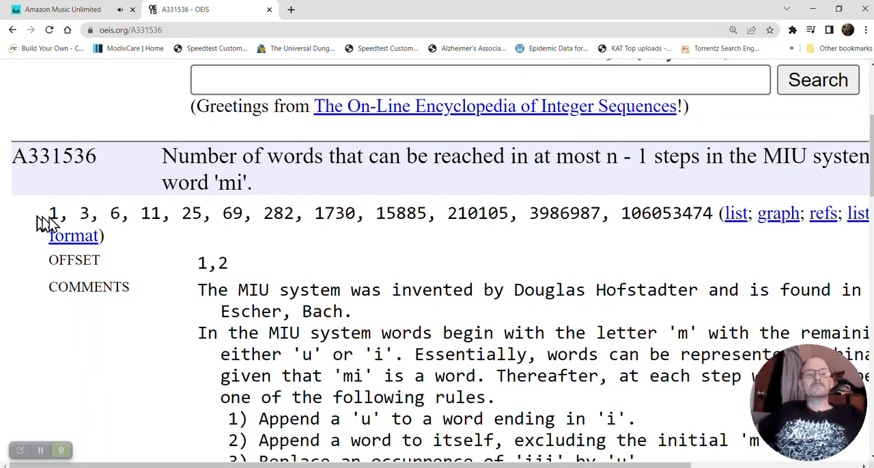
mouse_move(162, 213)
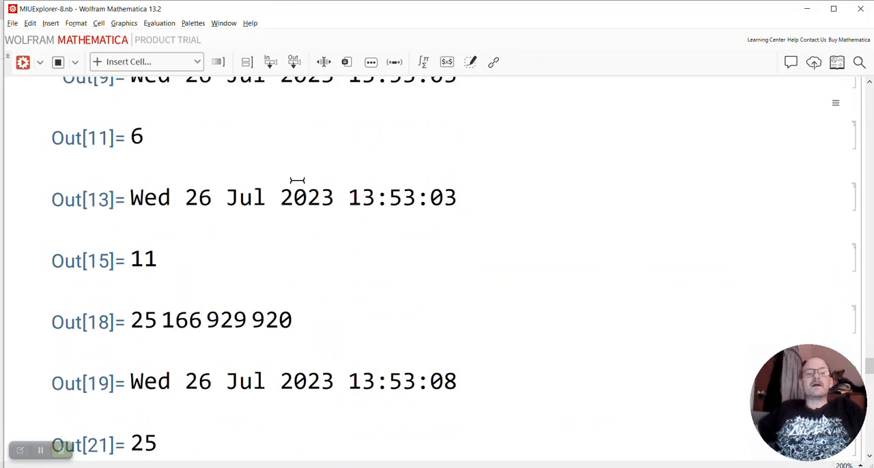
mouse_move(179, 277)
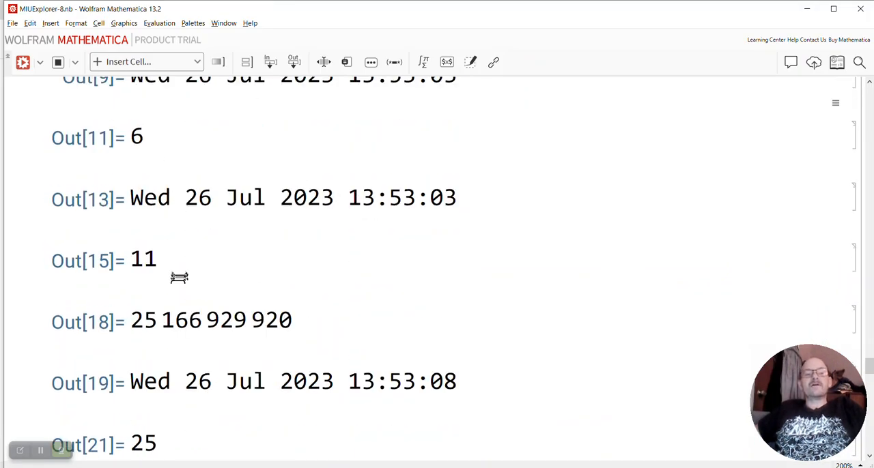
mouse_move(144, 324)
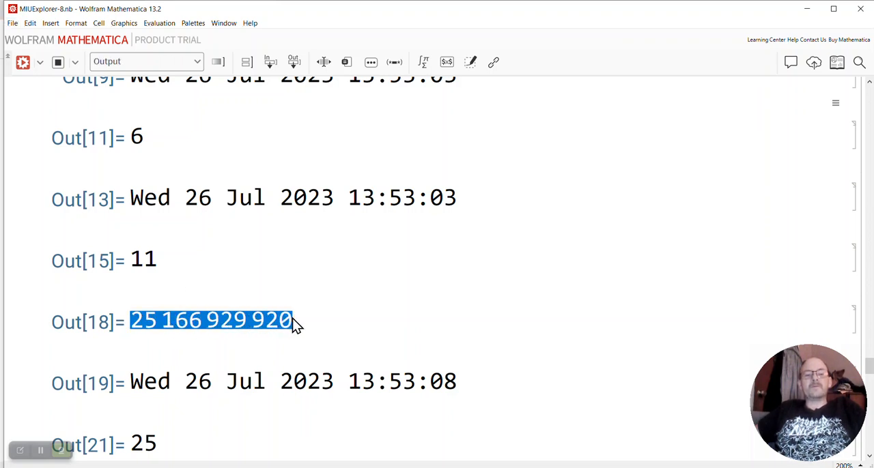
Step: Scroll through the Out cells and select the word count 282
scroll(down, 3)
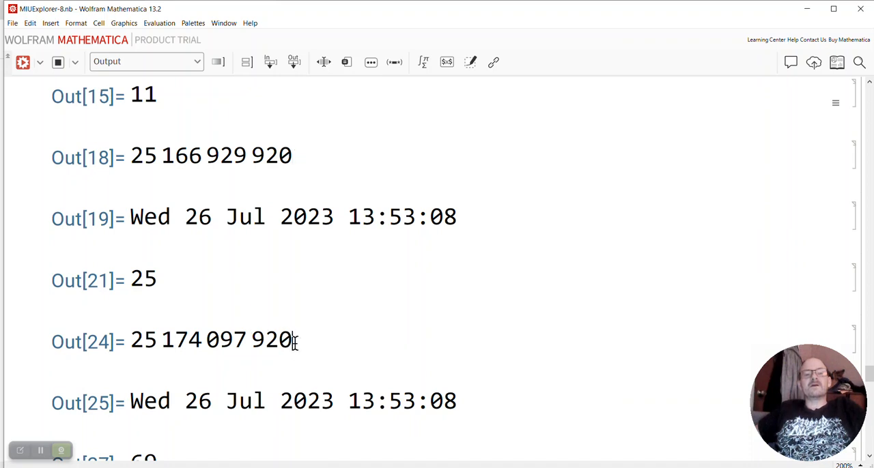
scroll(down, 3)
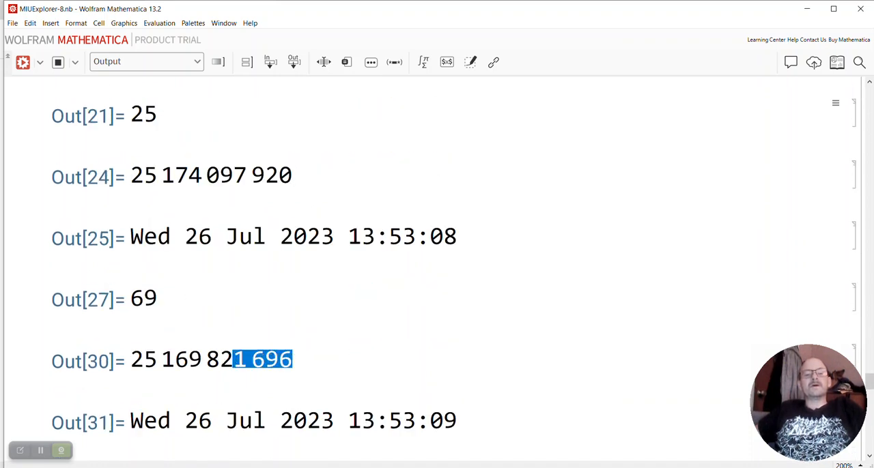
scroll(down, 3)
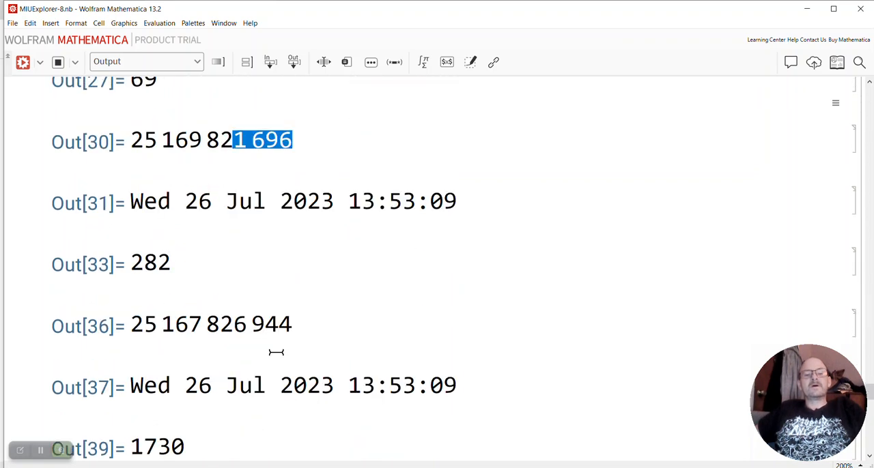
mouse_move(230, 334)
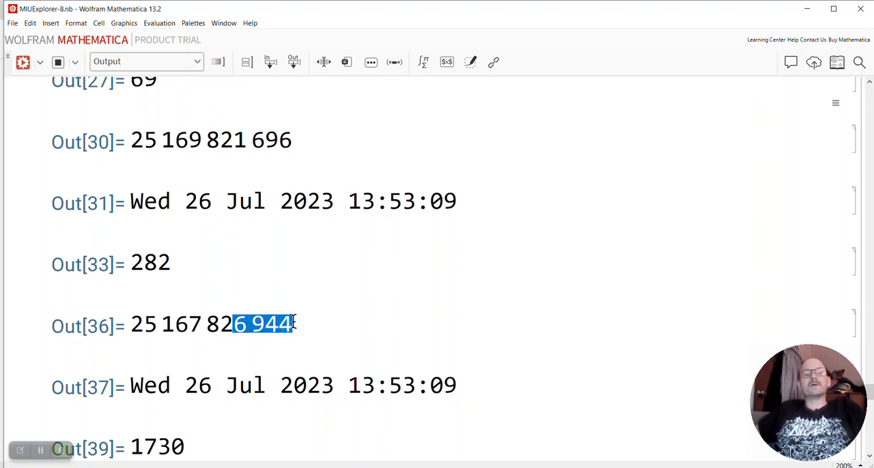
scroll(down, 3)
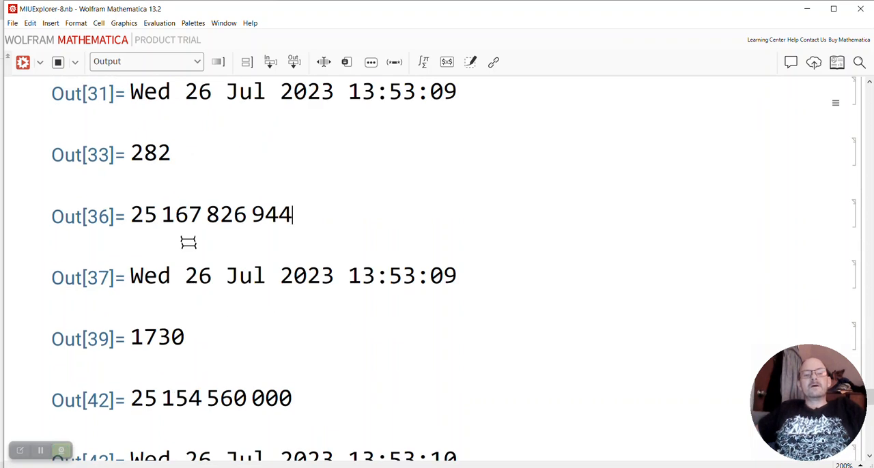
double_click(150, 153)
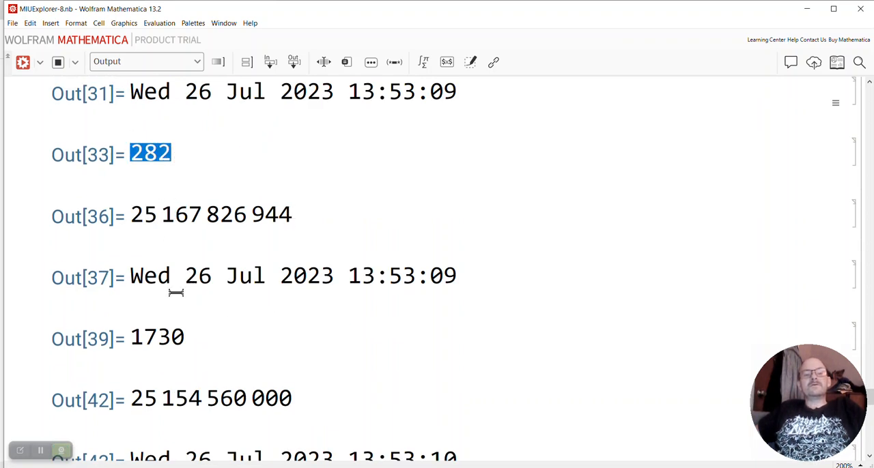
scroll(down, 3)
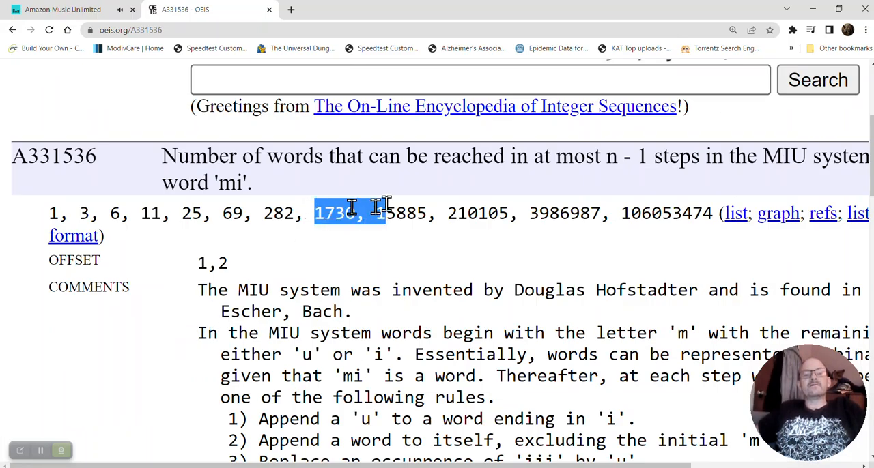
Step: Highlight the term 1730 in the A331536 data and scroll down toward LINKS
drag(351, 213, 263, 213)
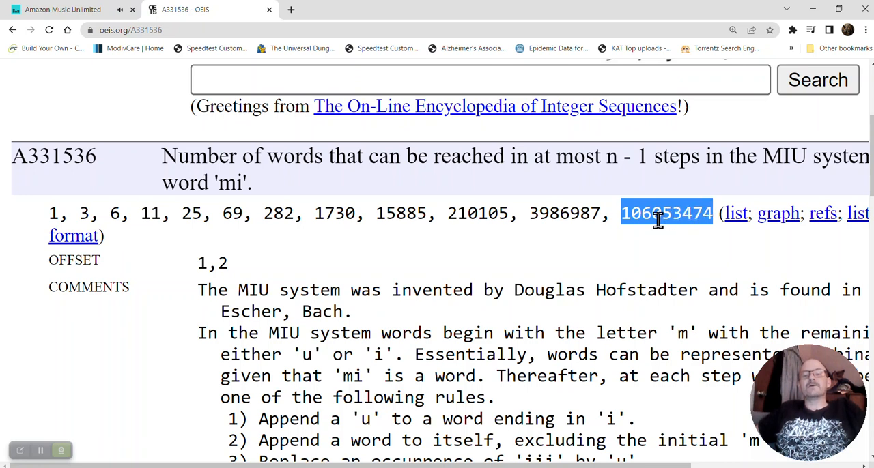
mouse_move(648, 213)
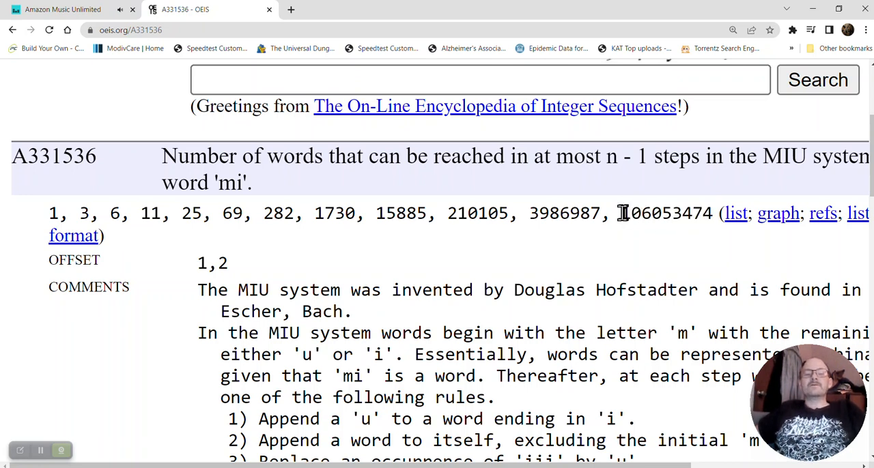
scroll(down, 3)
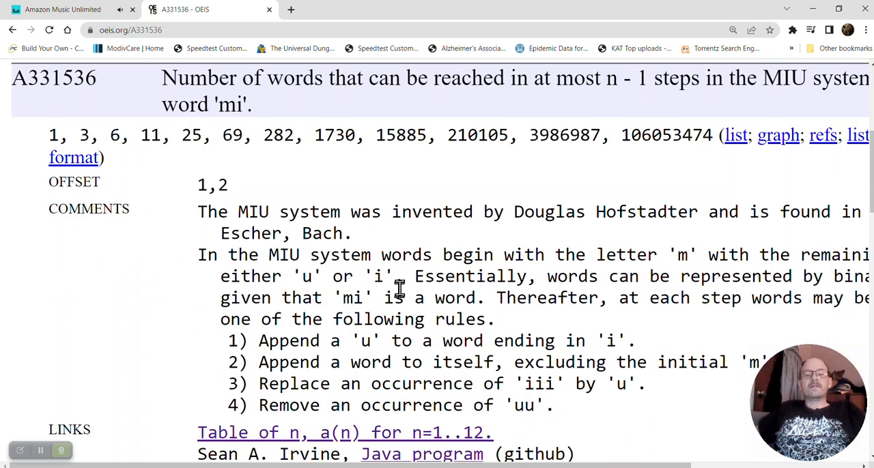
scroll(down, 3)
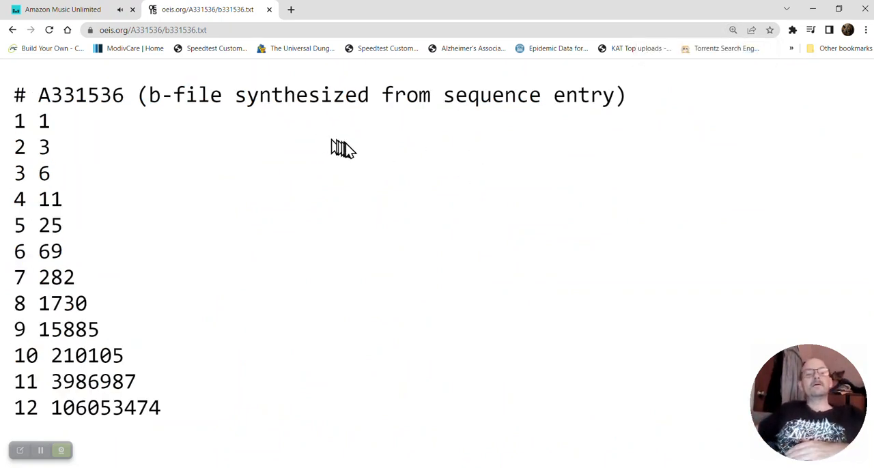
mouse_move(10, 129)
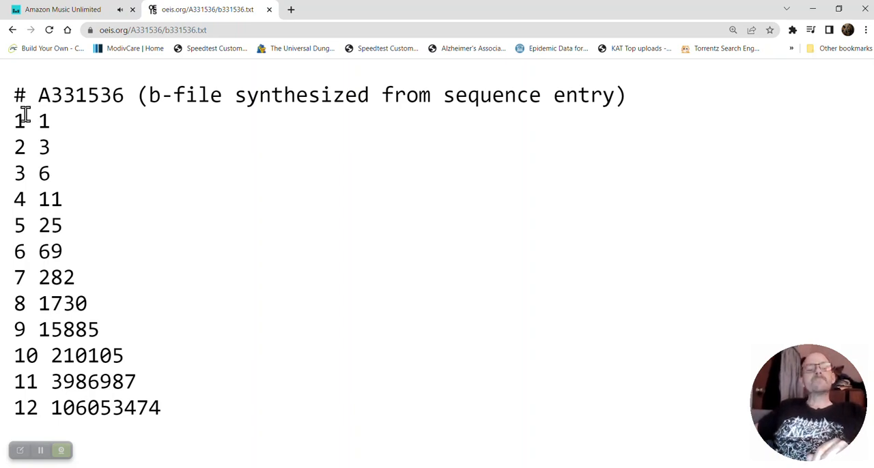
mouse_move(44, 205)
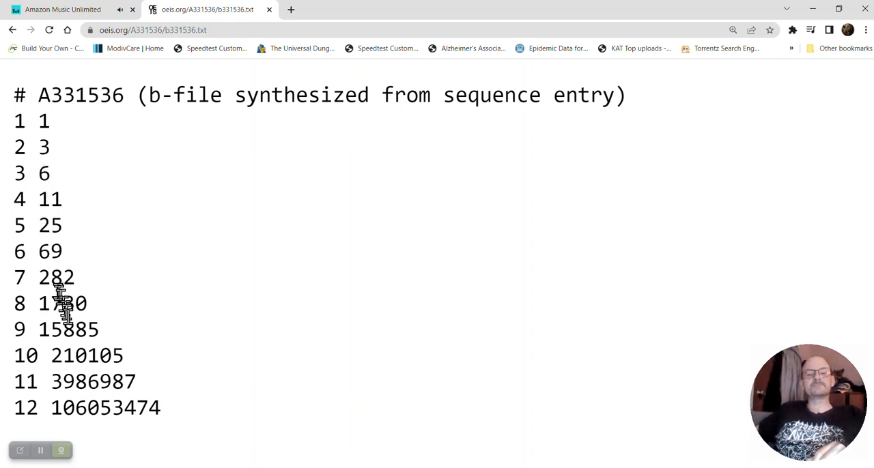
mouse_move(16, 412)
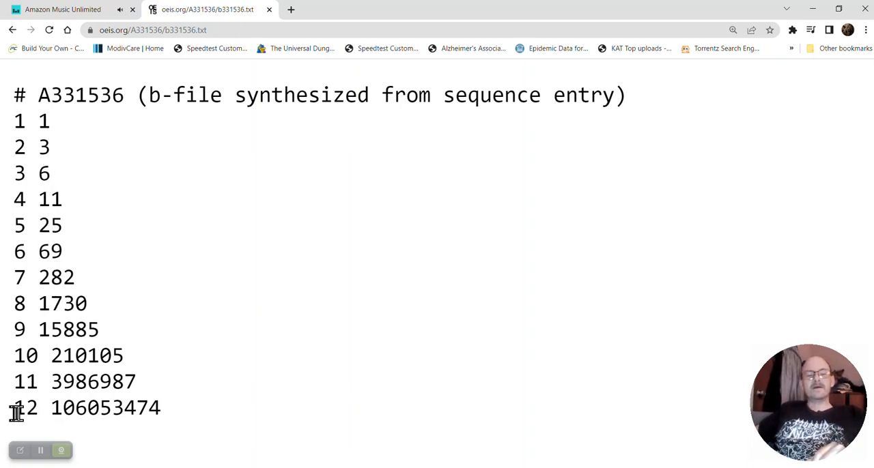
Step: Select and deselect the twelfth term 106053474, then go back to the A331536 entry
double_click(26, 407)
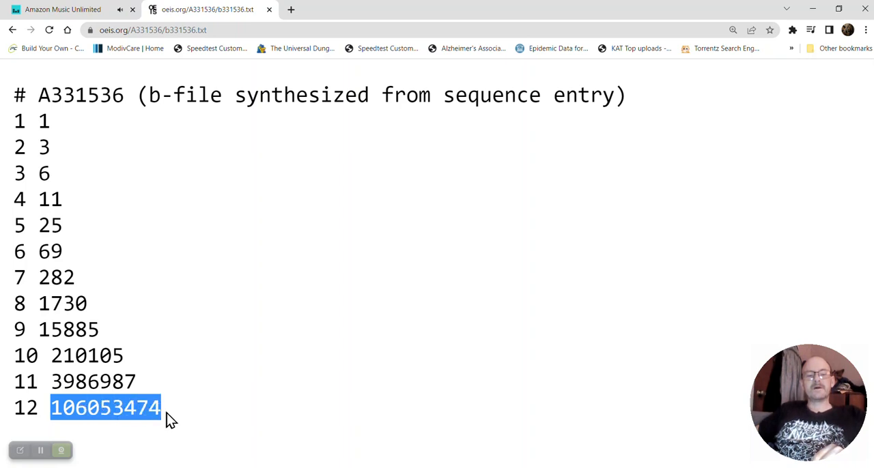
click(71, 408)
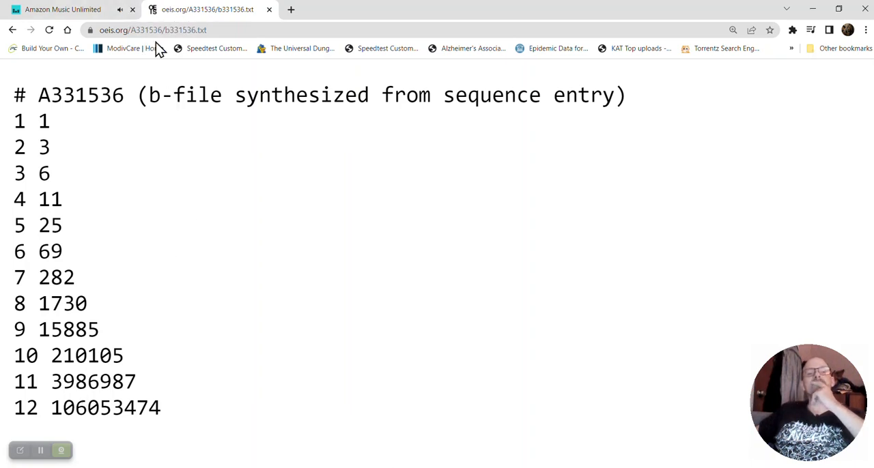
click(12, 29)
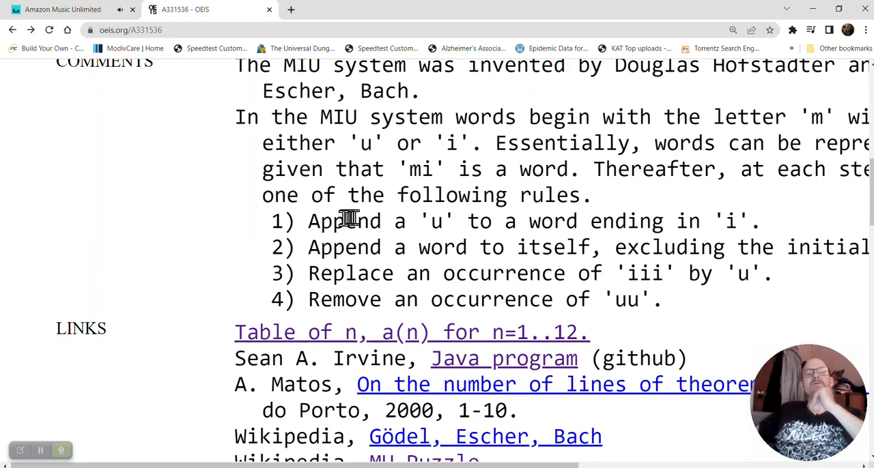
mouse_move(310, 212)
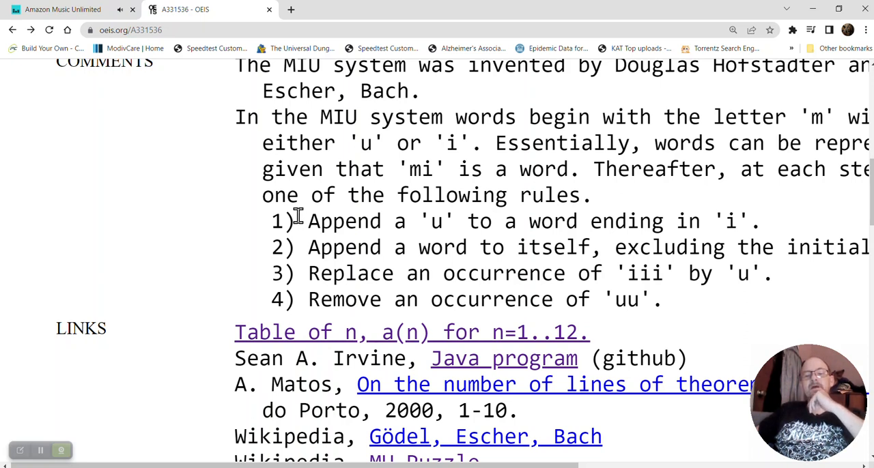
mouse_move(471, 367)
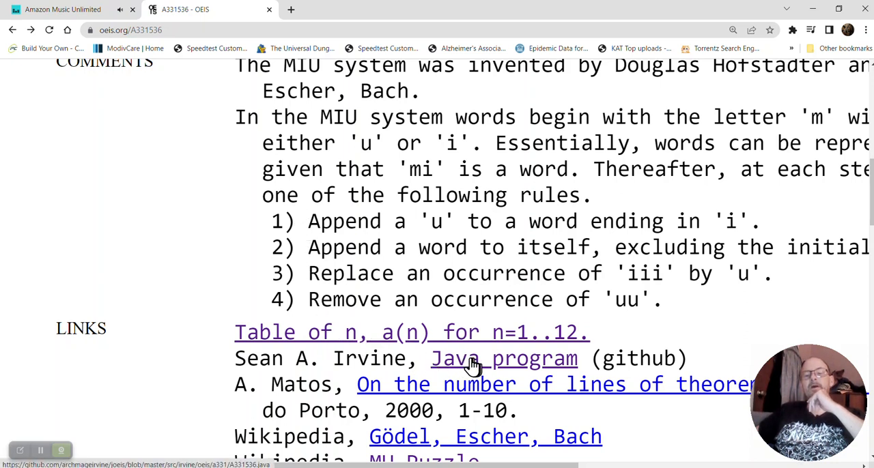
double_click(504, 358)
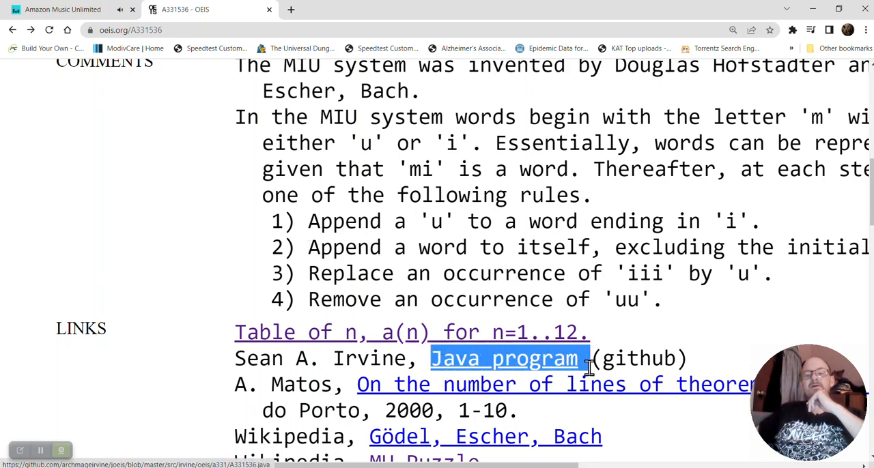
scroll(down, 3)
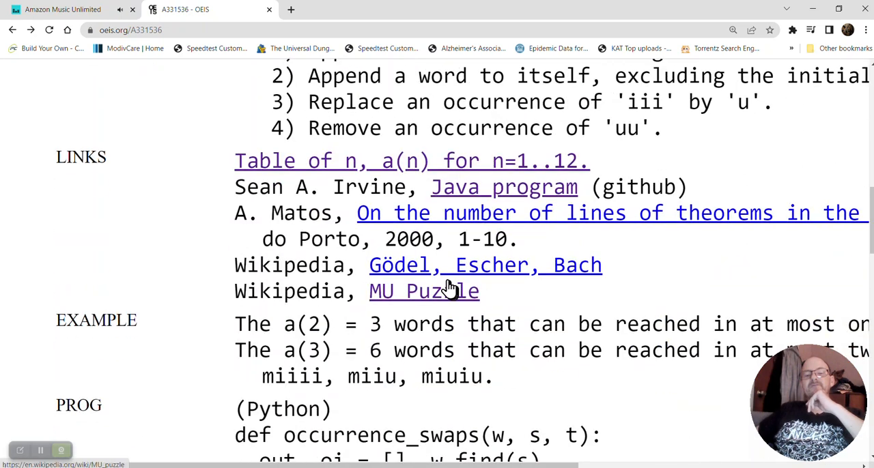
scroll(down, 3)
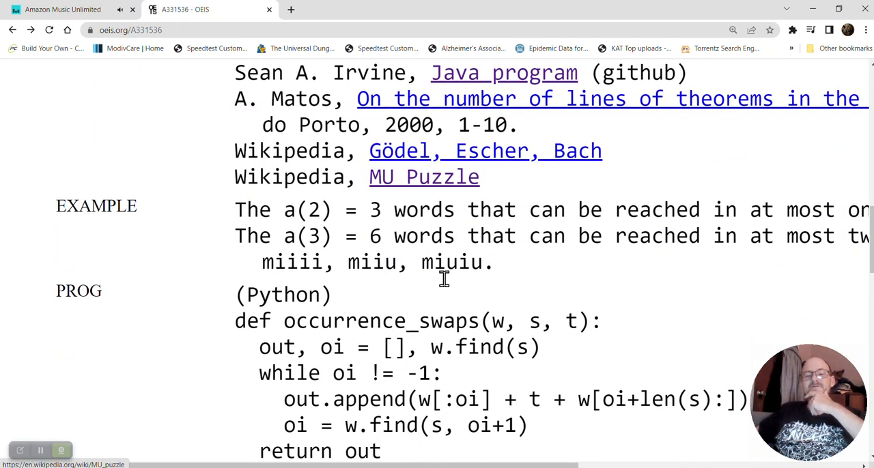
mouse_move(443, 286)
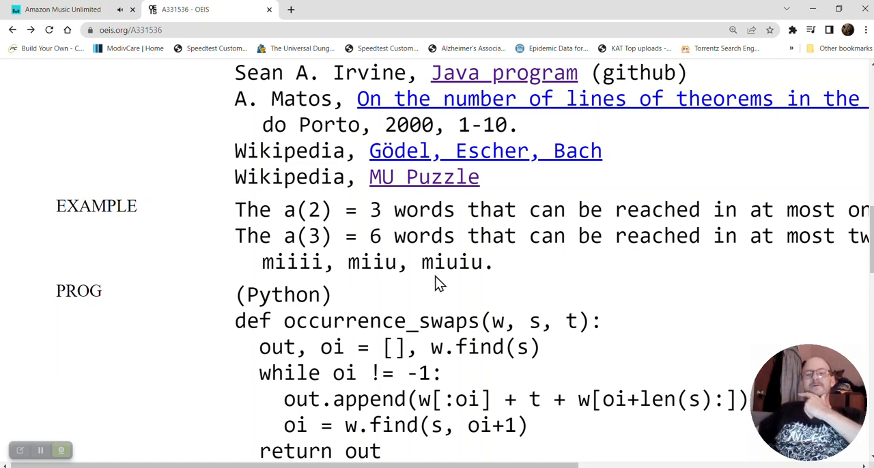
scroll(up, 3)
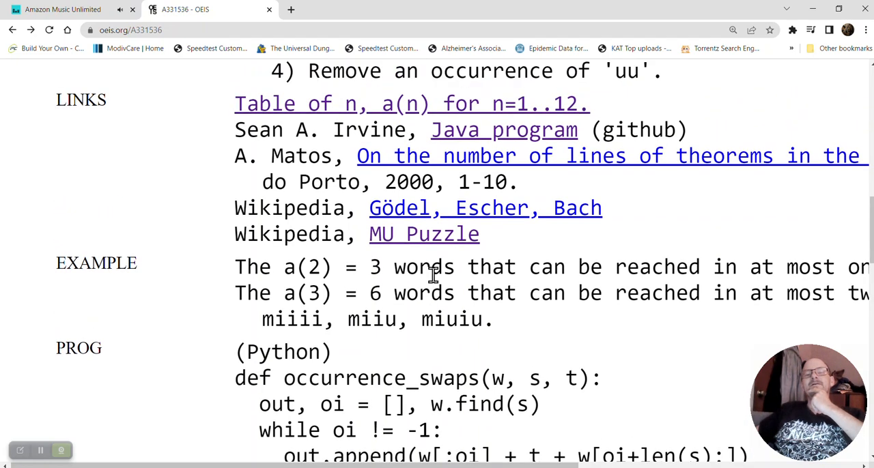
scroll(down, 3)
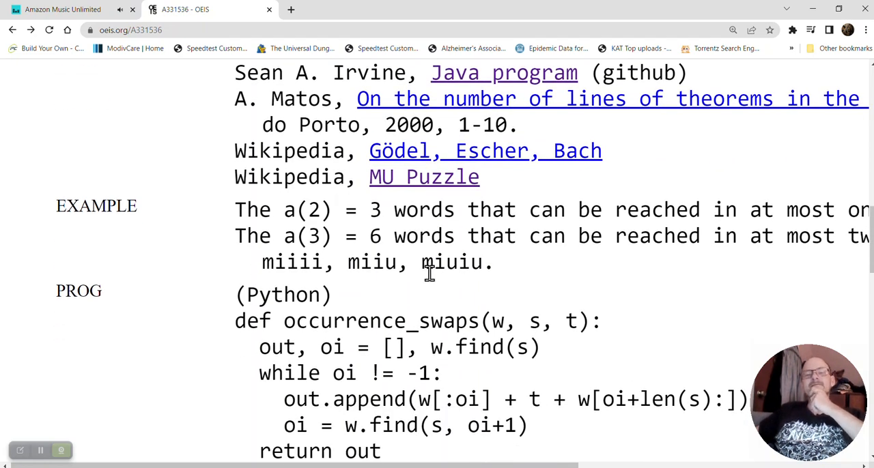
scroll(down, 3)
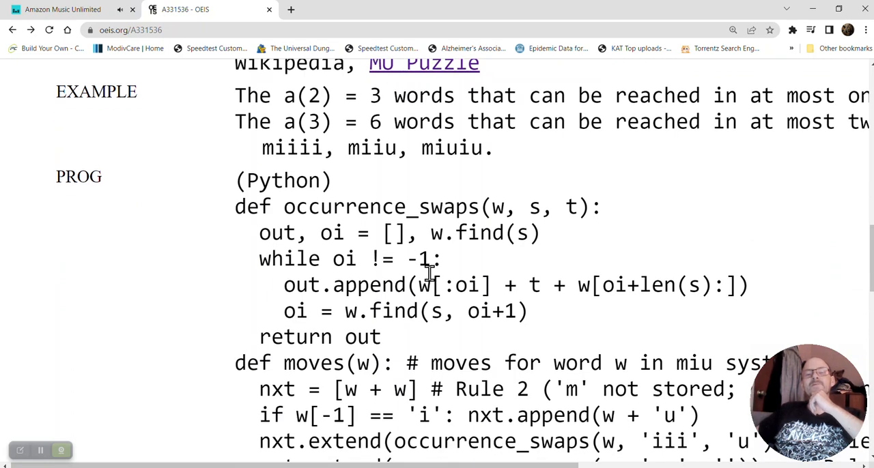
scroll(down, 3)
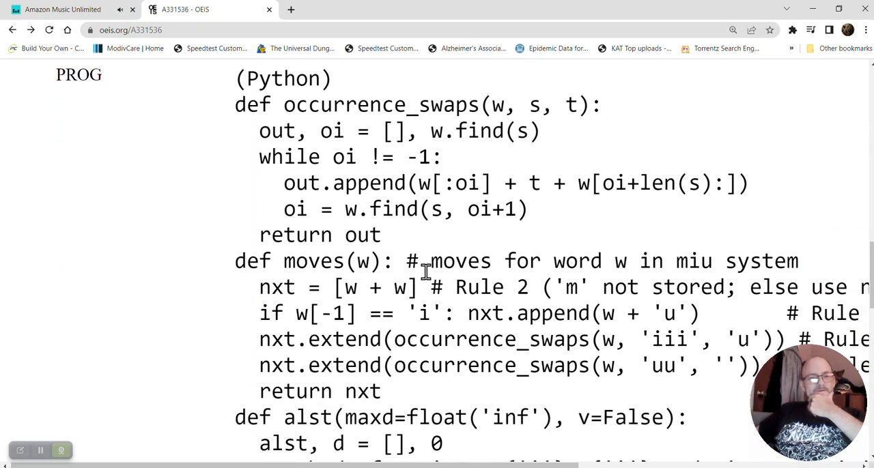
scroll(down, 3)
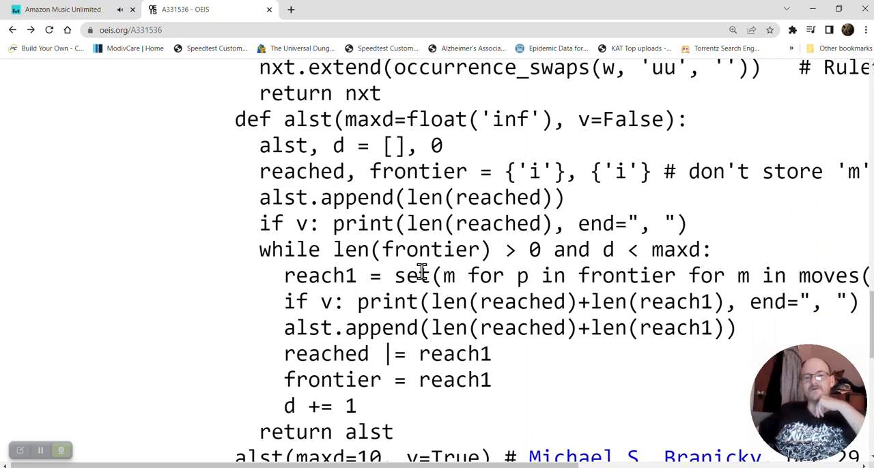
scroll(up, 3)
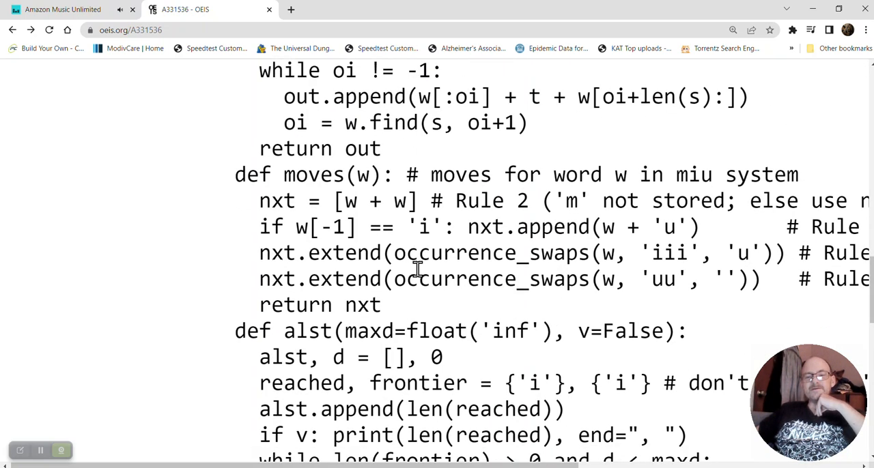
scroll(up, 3)
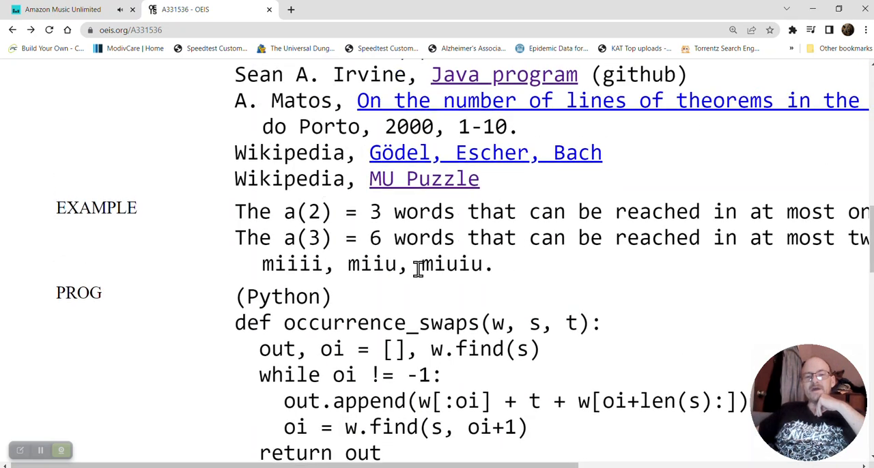
scroll(up, 3)
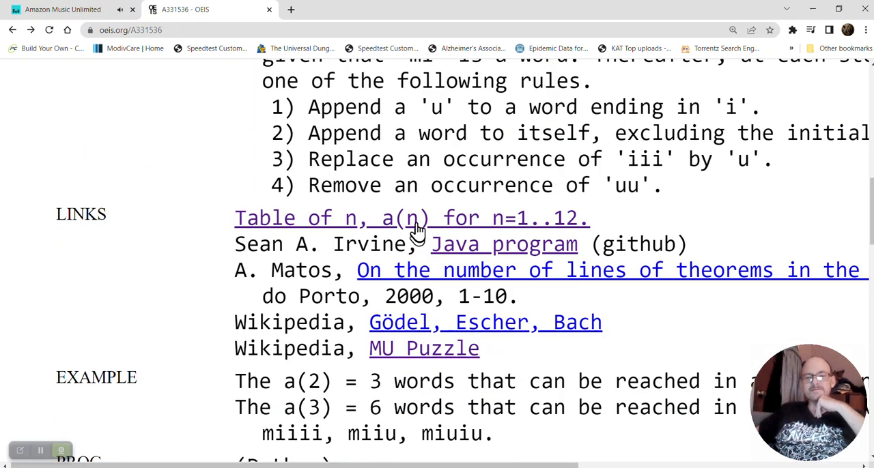
Step: Open the 'Table of n, a(n) for n=1..12' b-file and clear the row 12 highlight
click(410, 218)
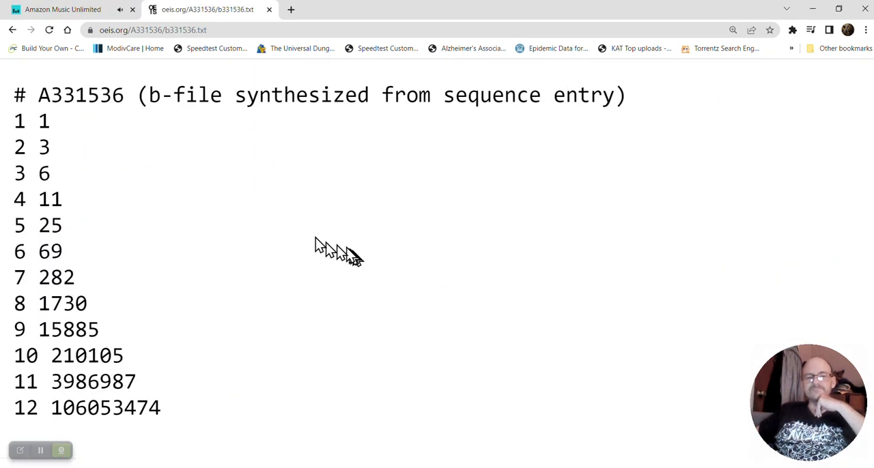
mouse_move(17, 161)
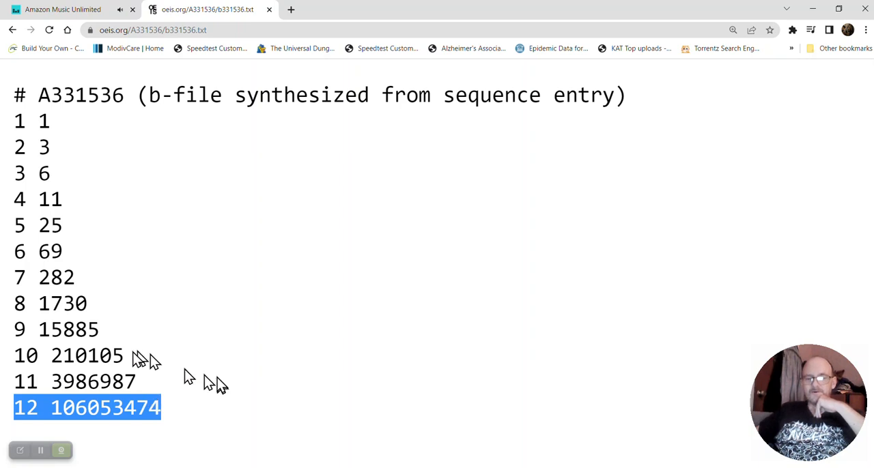
click(265, 319)
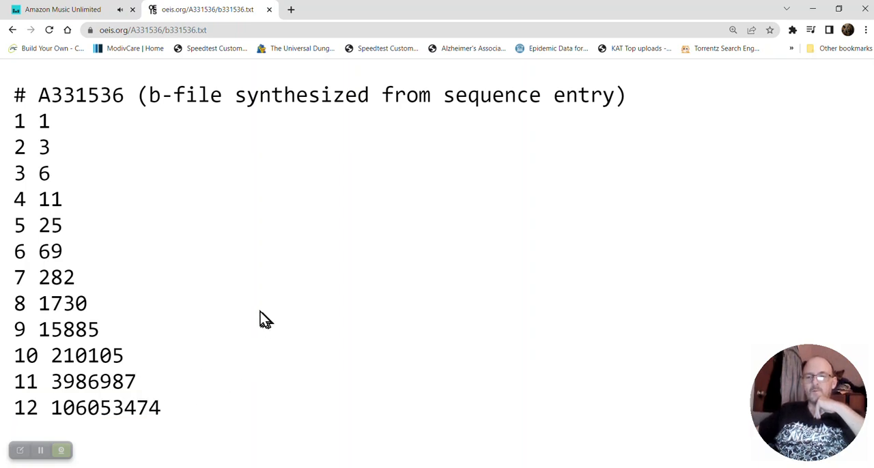
mouse_move(252, 319)
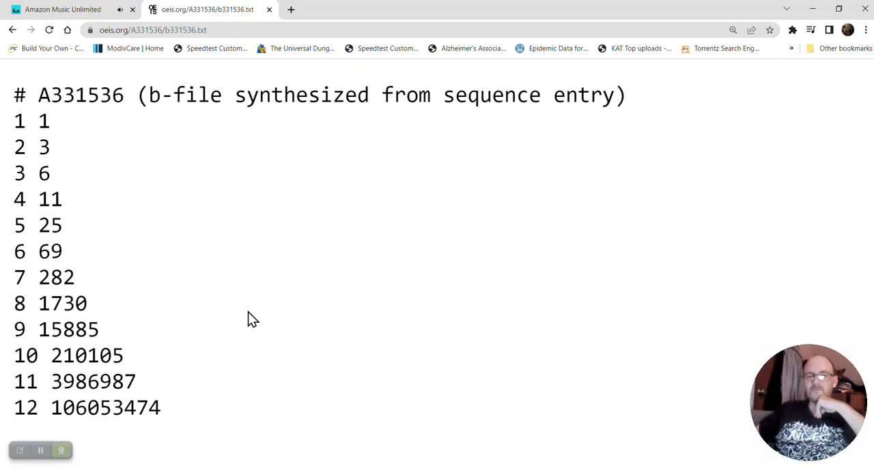
mouse_move(248, 313)
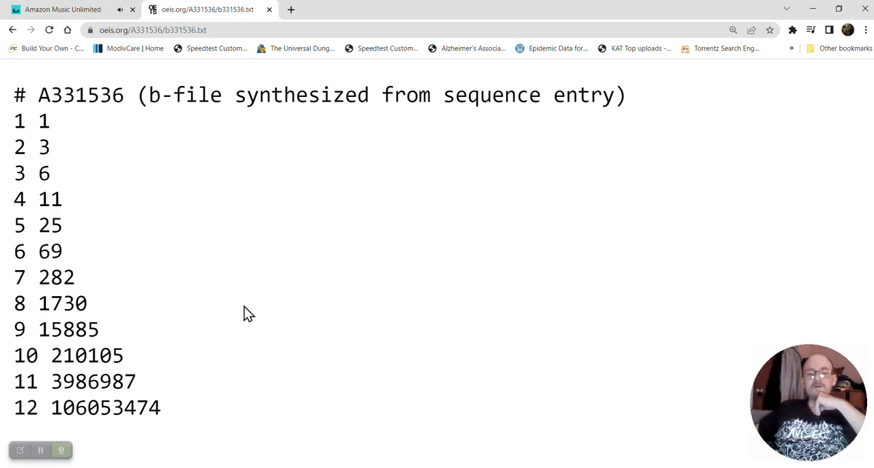
mouse_move(242, 314)
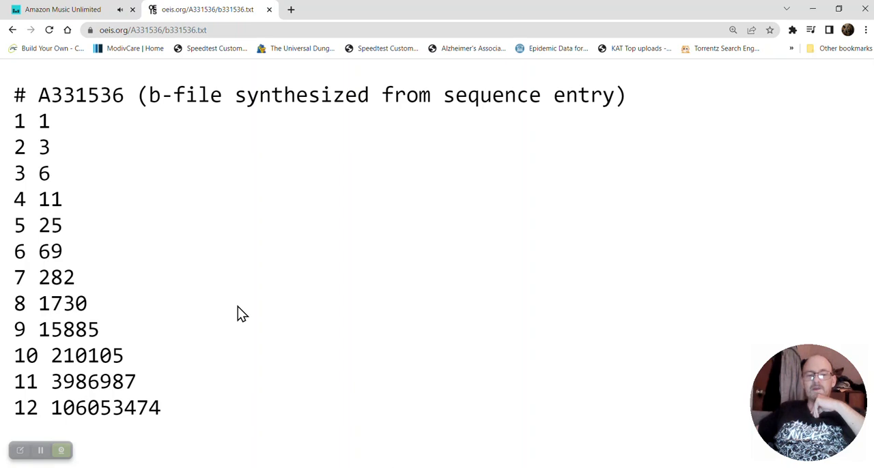
mouse_move(64, 416)
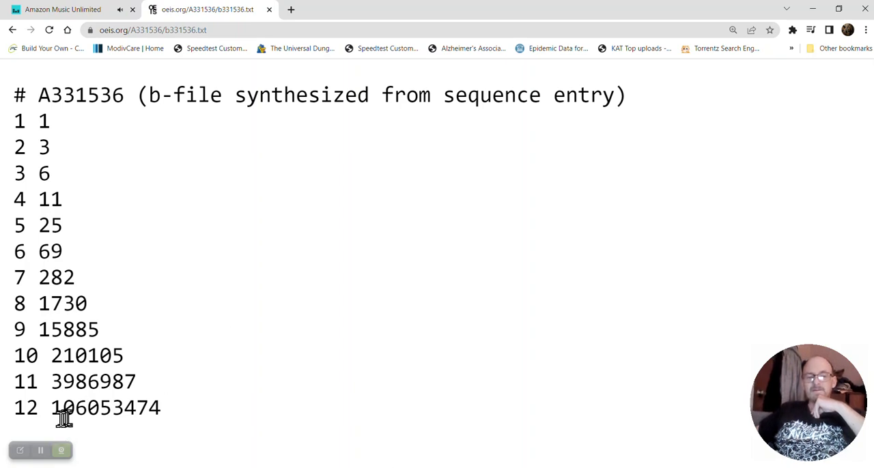
mouse_move(48, 423)
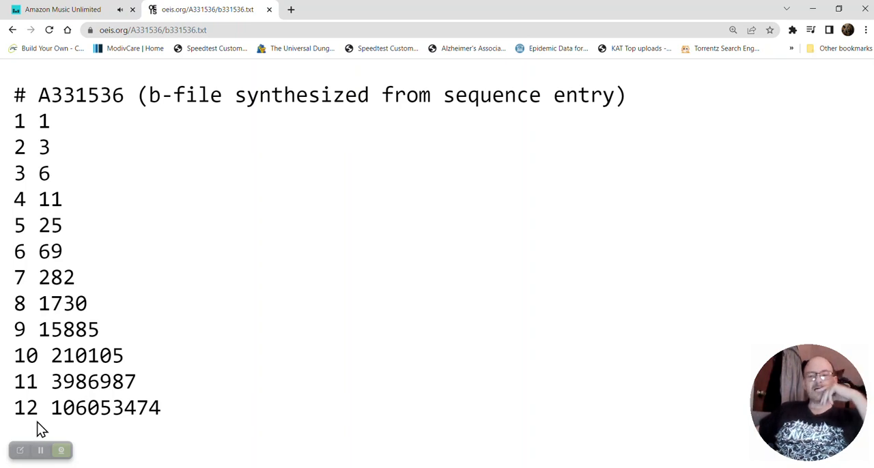
mouse_move(35, 420)
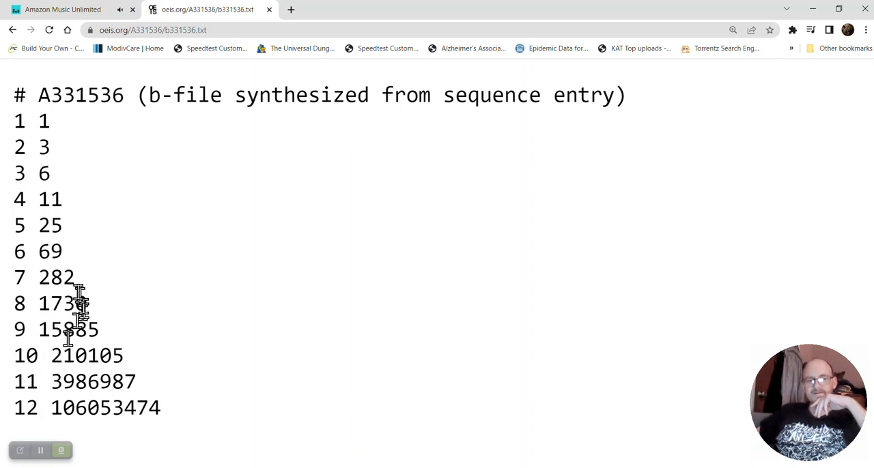
mouse_move(175, 417)
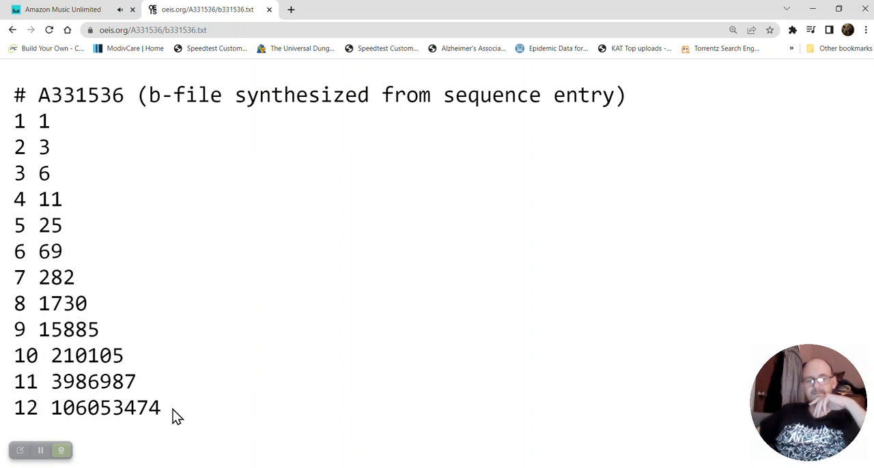
double_click(148, 408)
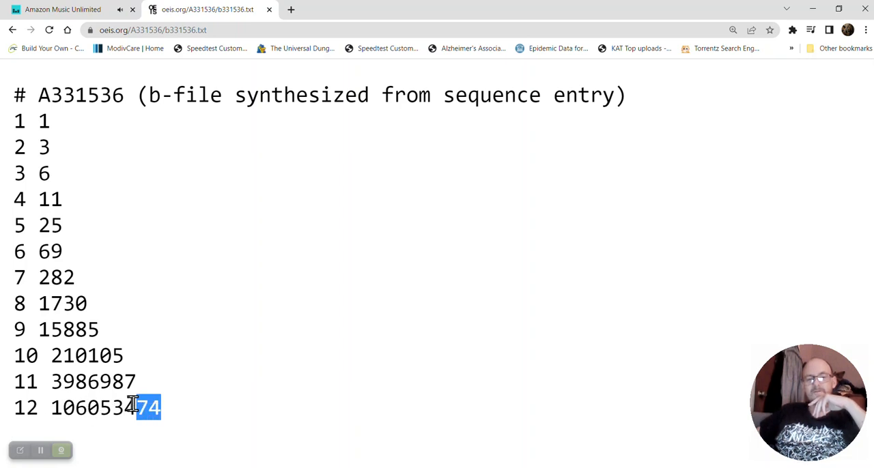
mouse_move(144, 388)
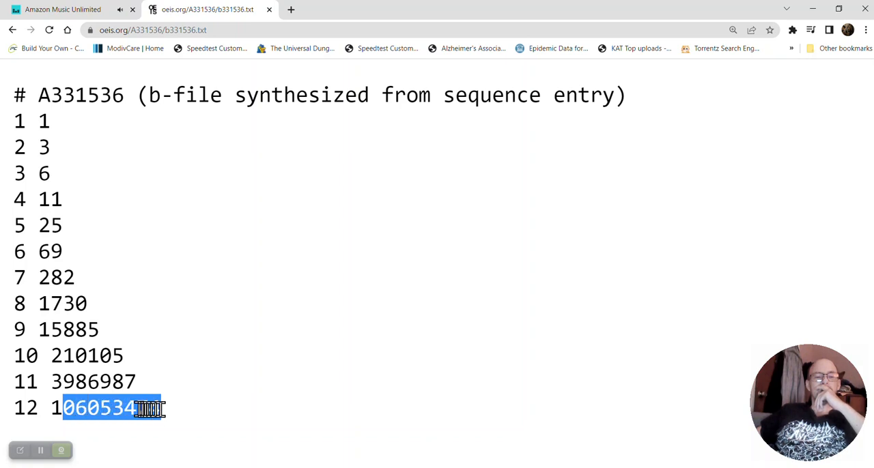
click(157, 408)
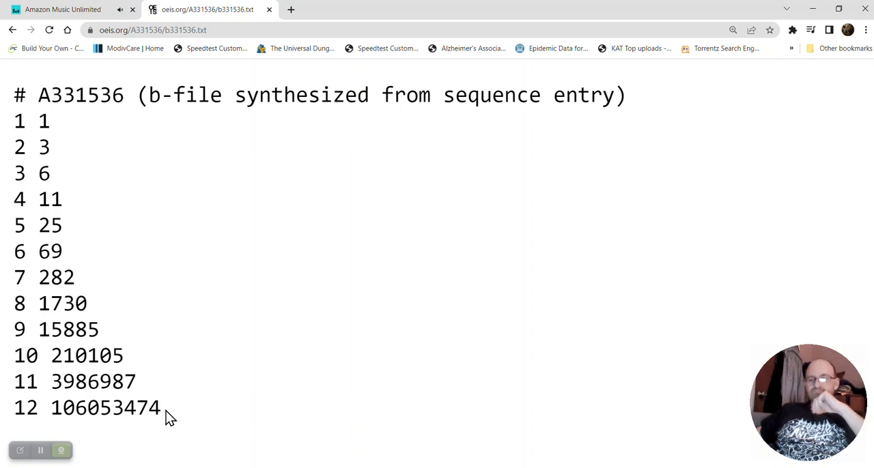
mouse_move(168, 415)
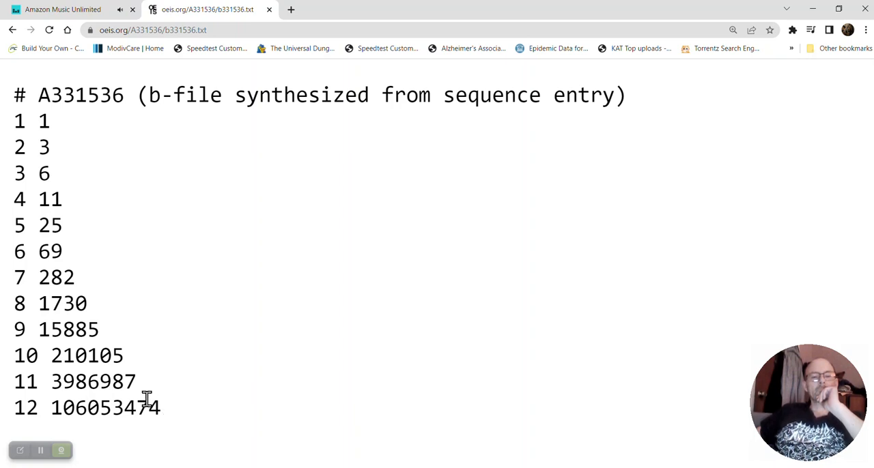
mouse_move(53, 407)
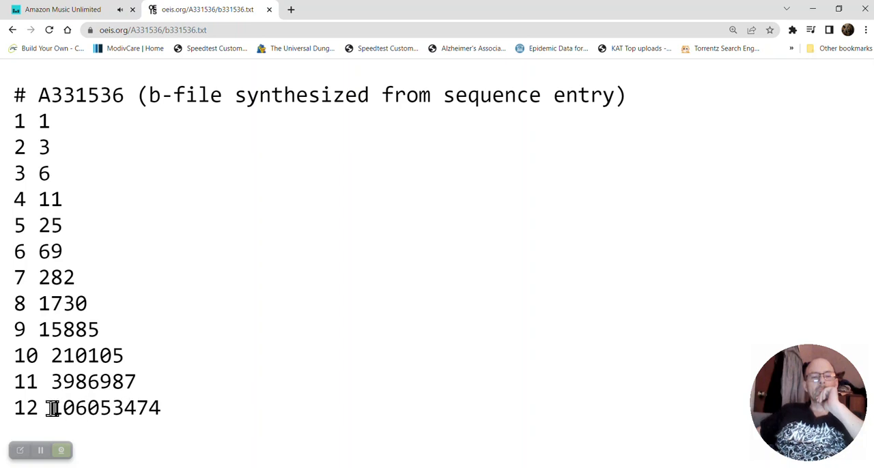
double_click(58, 407)
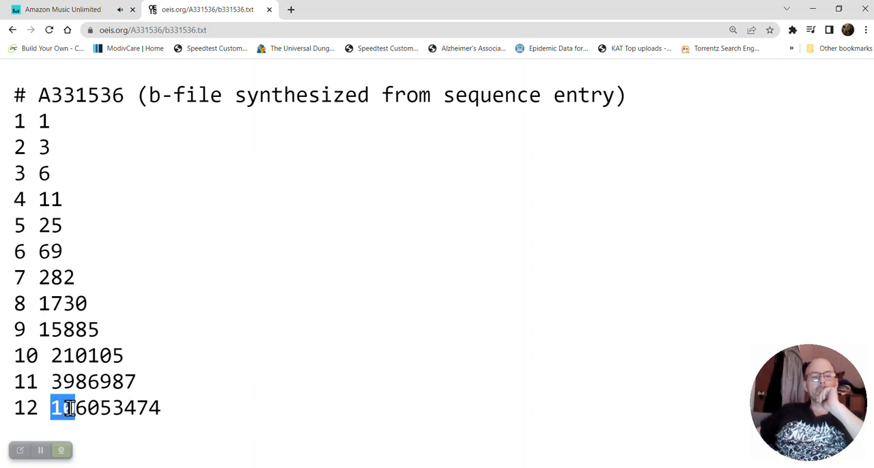
drag(62, 408, 89, 407)
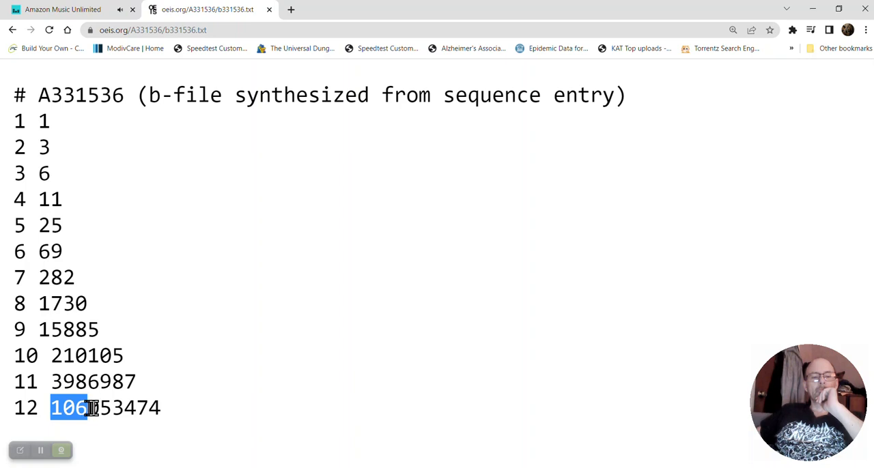
drag(88, 407, 116, 407)
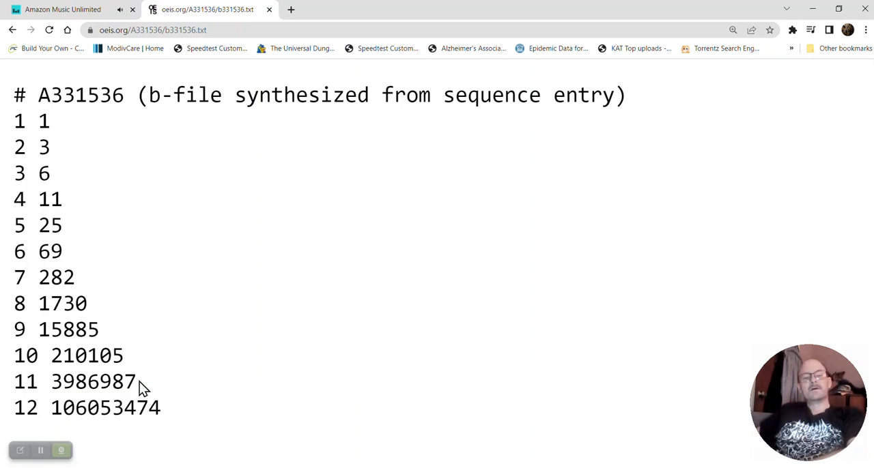
mouse_move(157, 406)
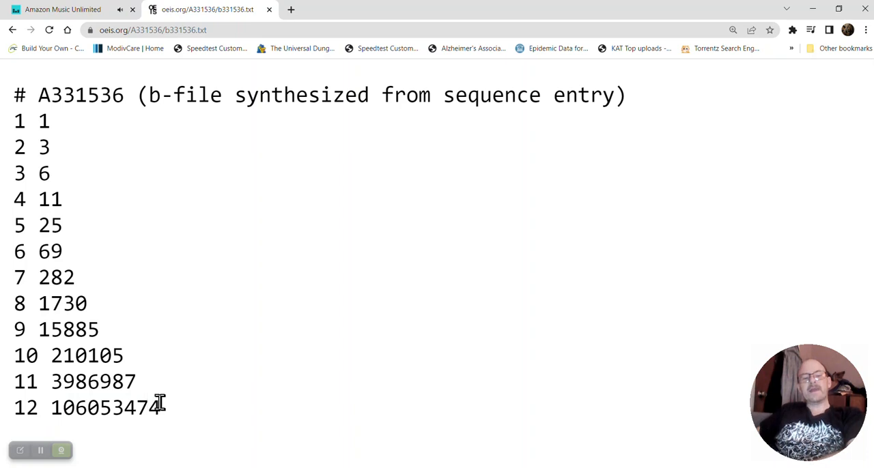
mouse_move(182, 412)
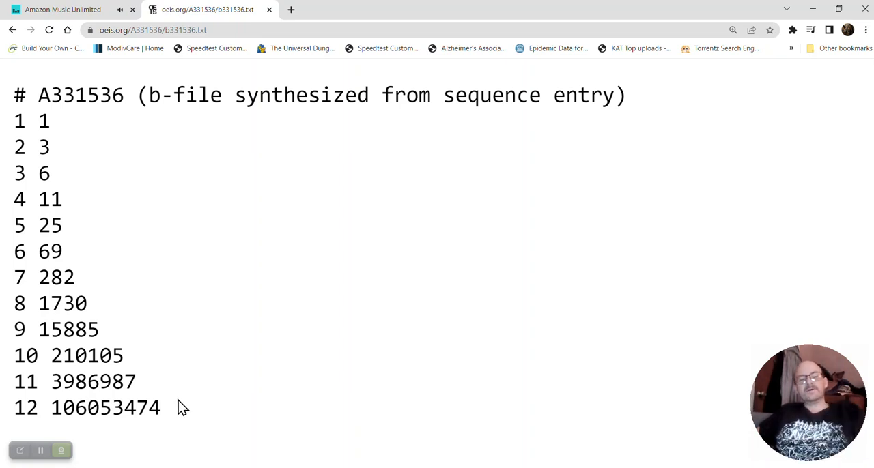
mouse_move(179, 422)
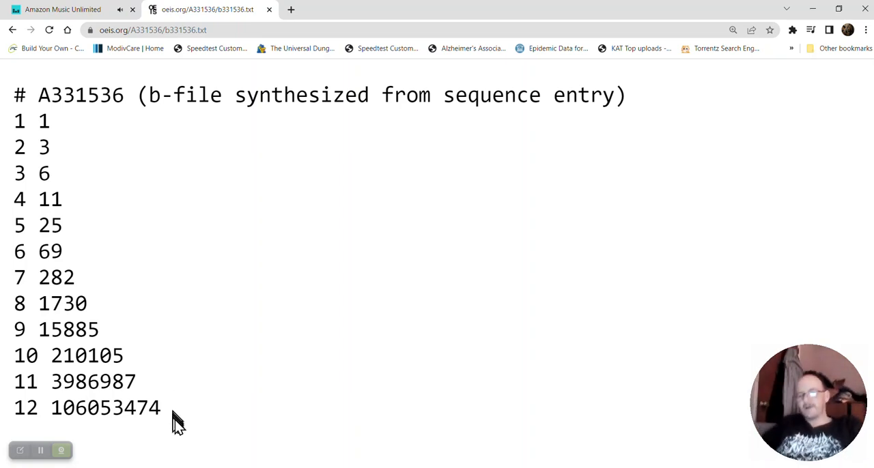
mouse_move(183, 430)
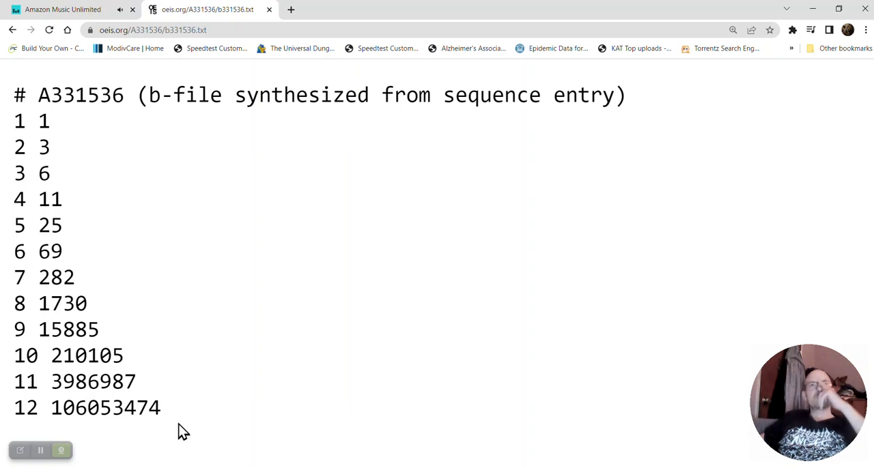
mouse_move(177, 424)
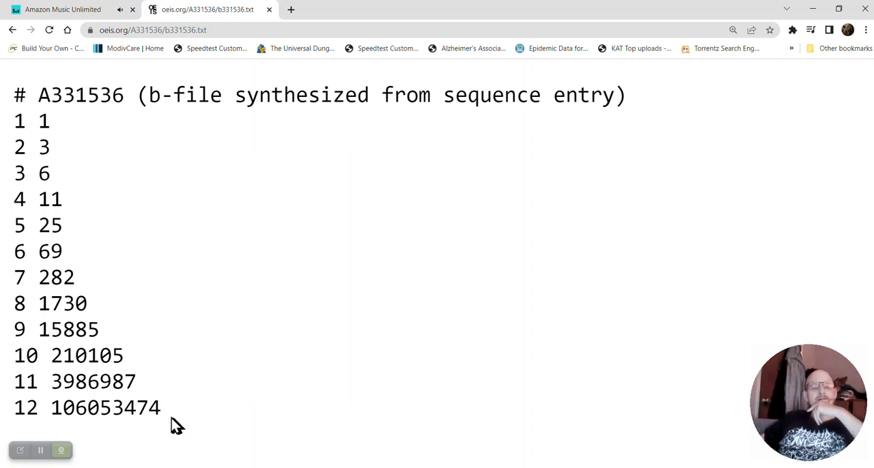
mouse_move(170, 421)
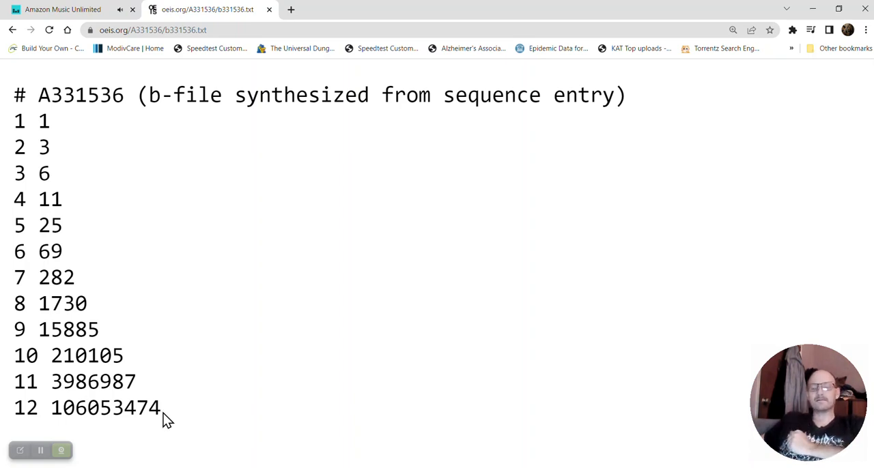
mouse_move(159, 409)
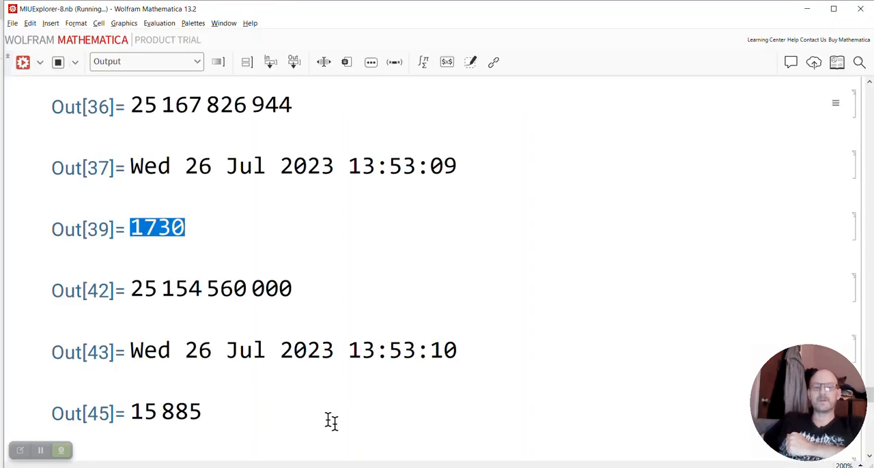
scroll(up, 3)
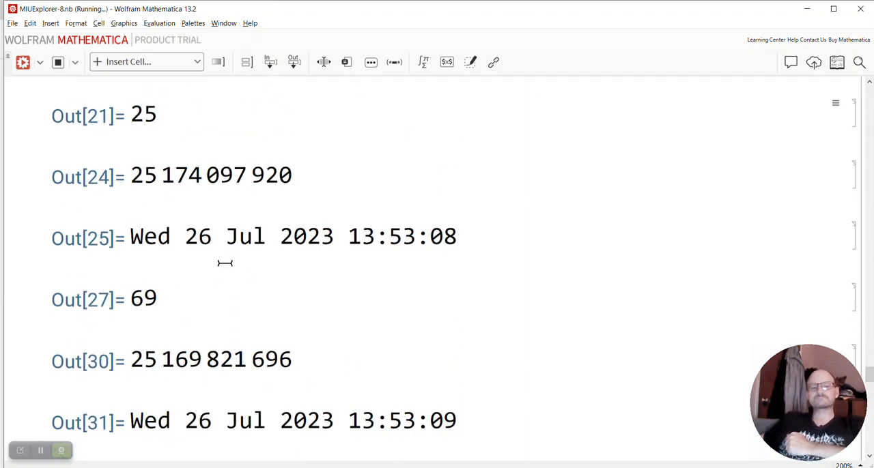
scroll(down, 3)
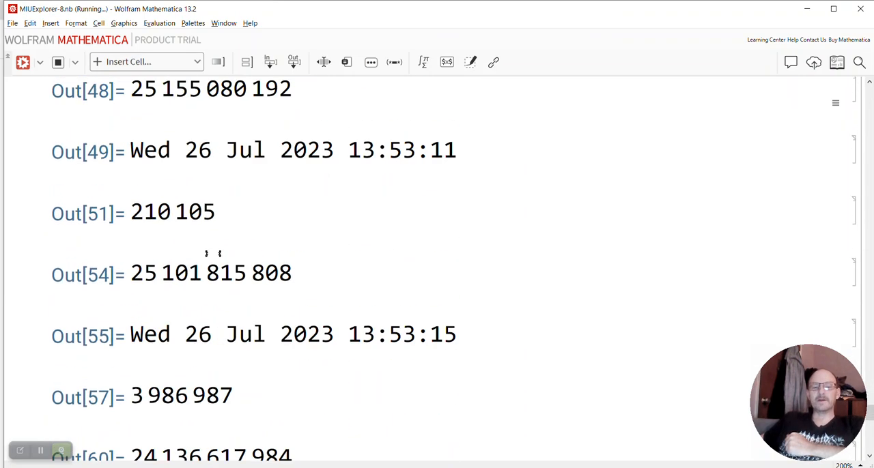
scroll(up, 3)
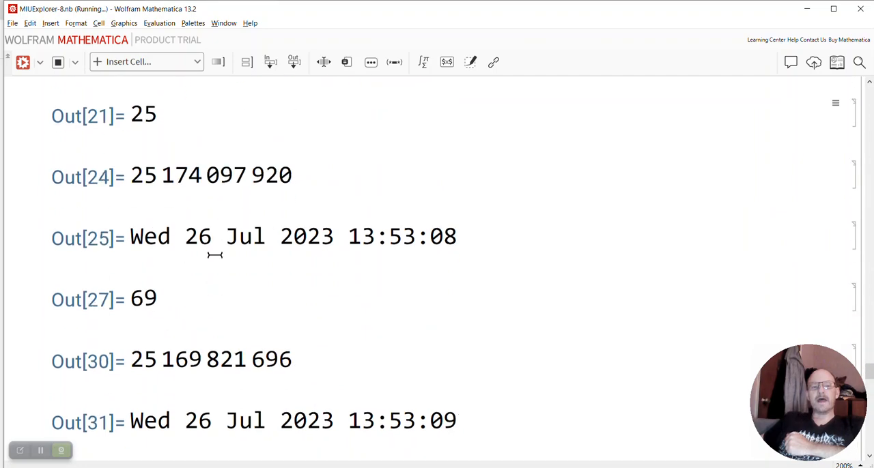
scroll(up, 3)
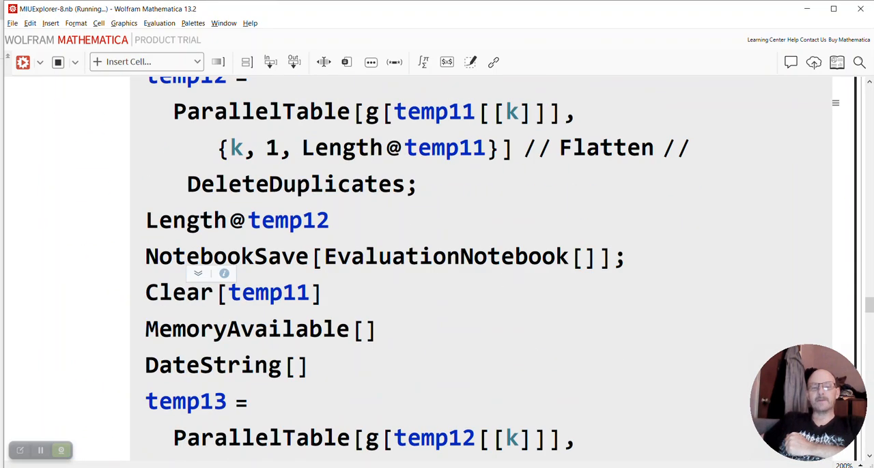
scroll(up, 3)
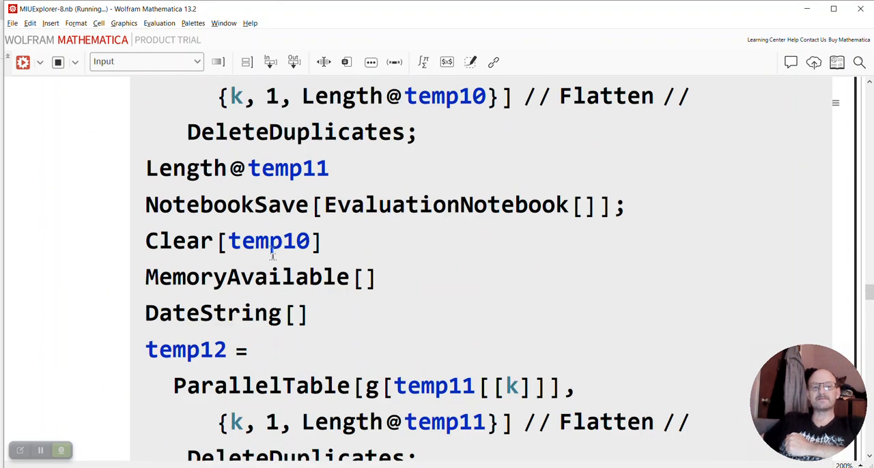
scroll(up, 3)
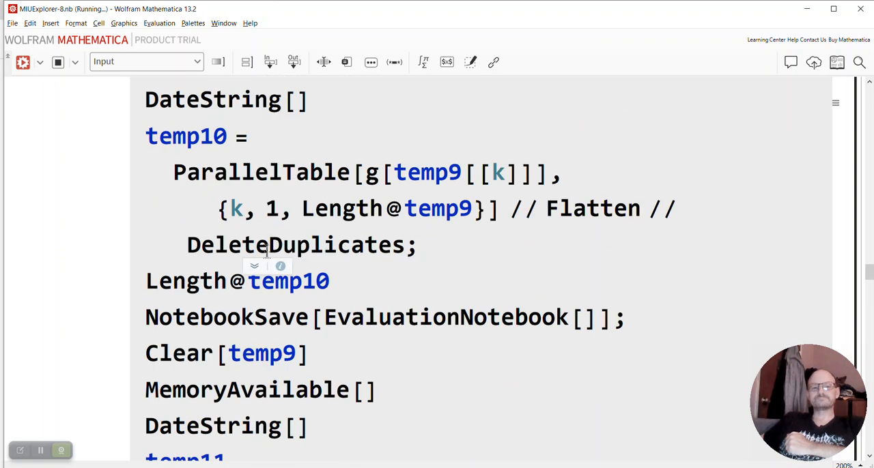
mouse_move(144, 338)
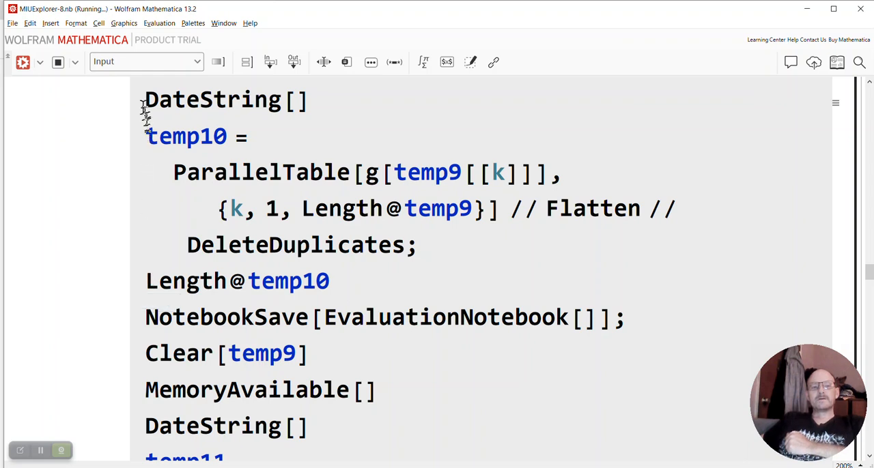
double_click(211, 100)
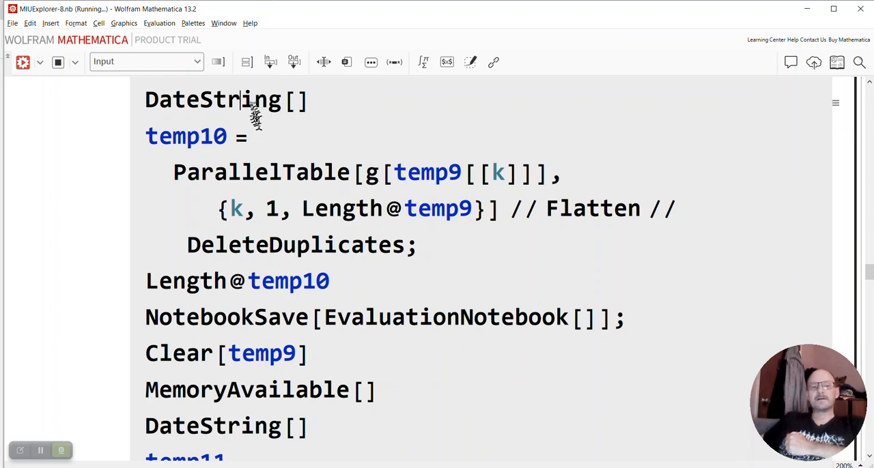
double_click(212, 100)
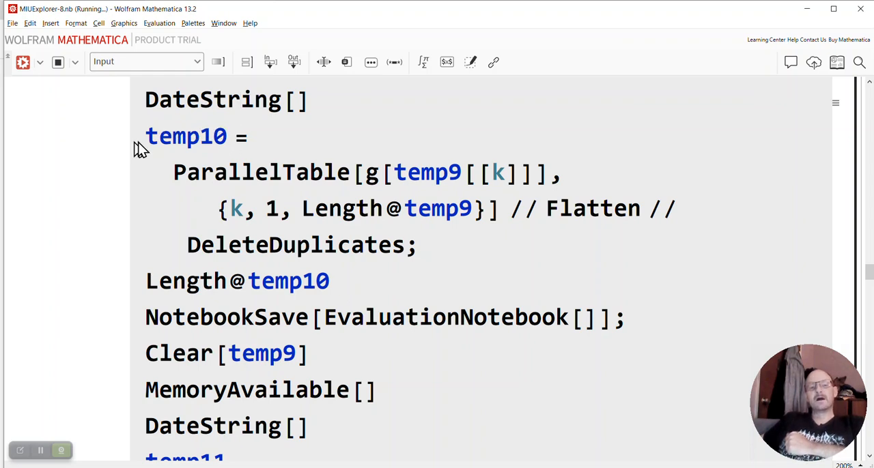
double_click(185, 136)
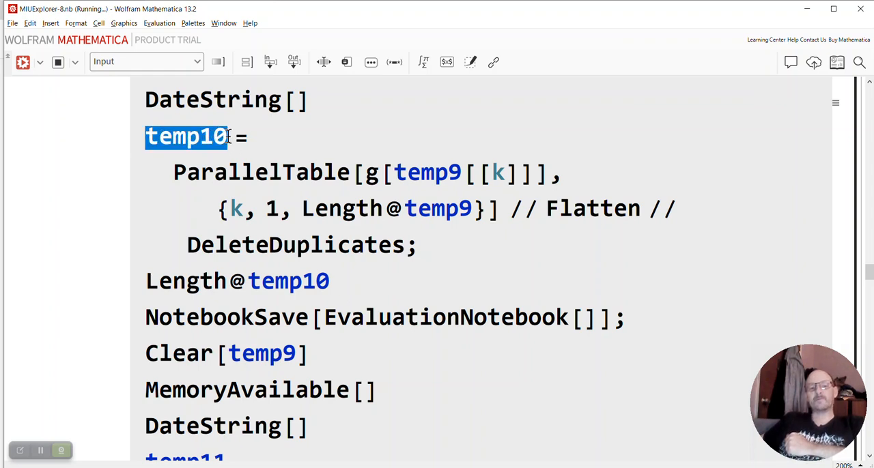
click(198, 136)
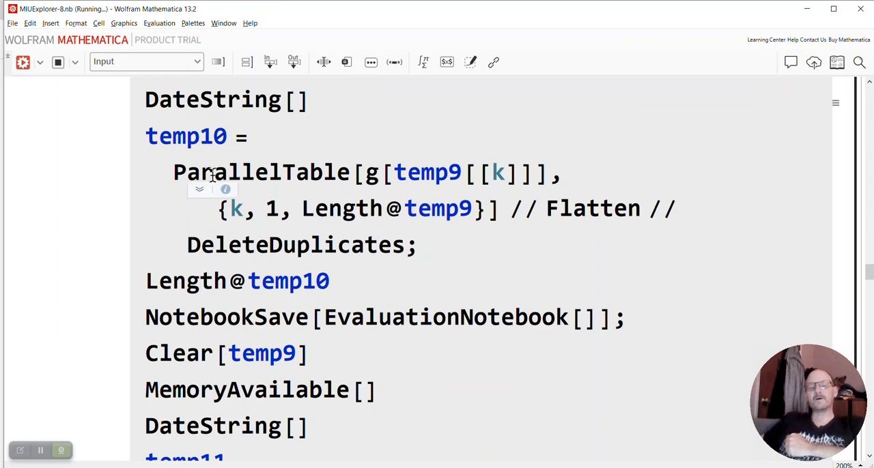
click(232, 136)
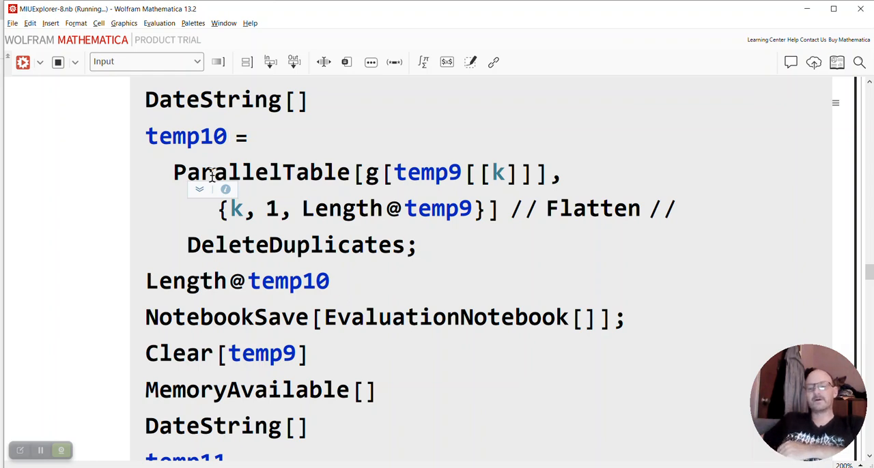
mouse_move(210, 174)
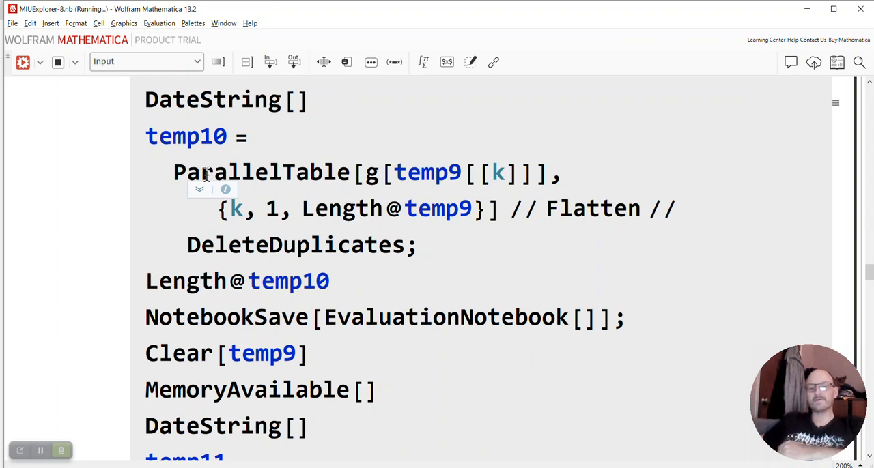
click(231, 136)
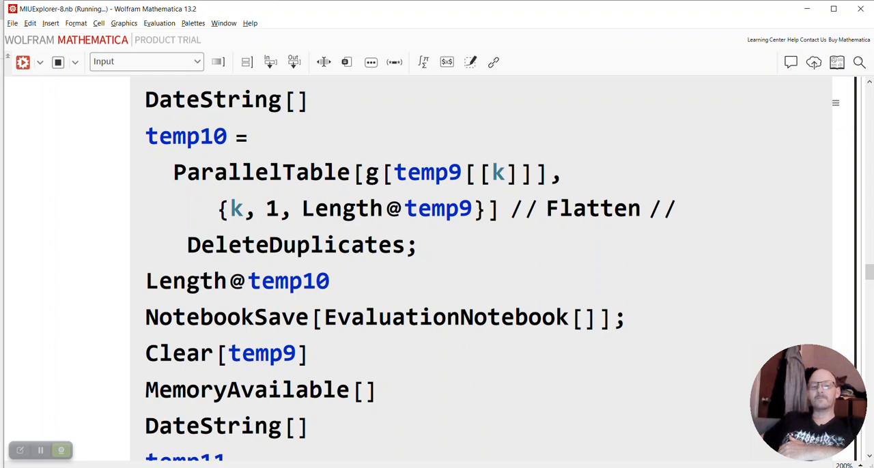
click(230, 136)
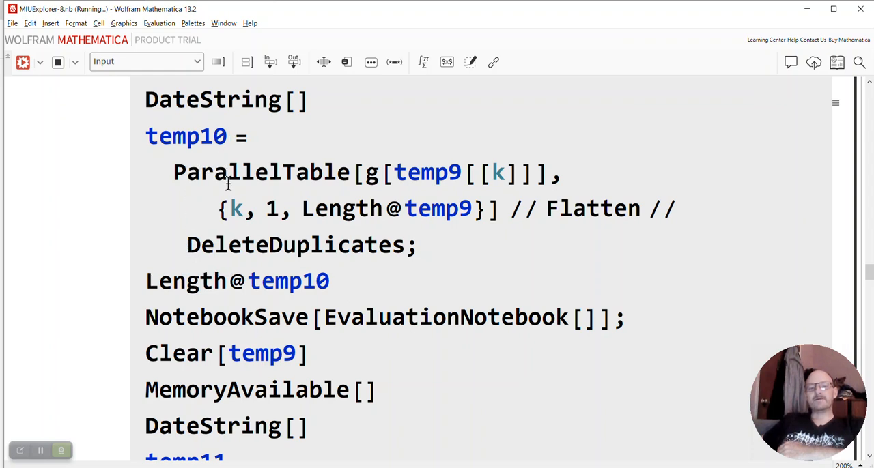
double_click(592, 208)
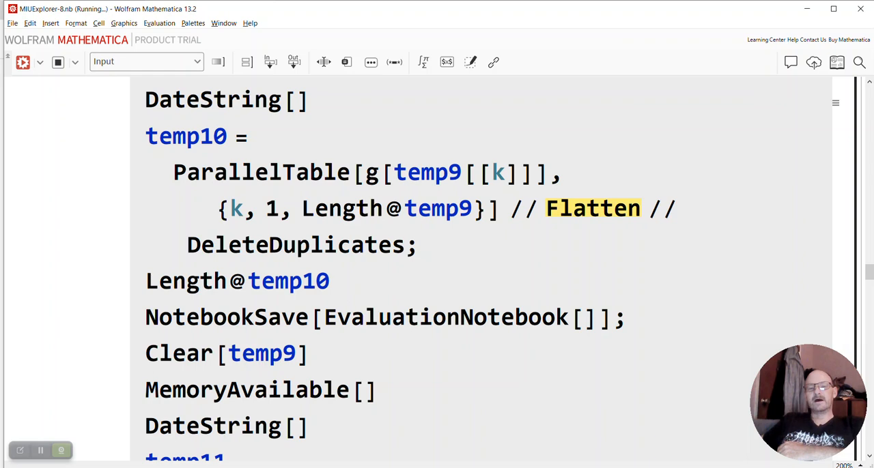
mouse_move(475, 184)
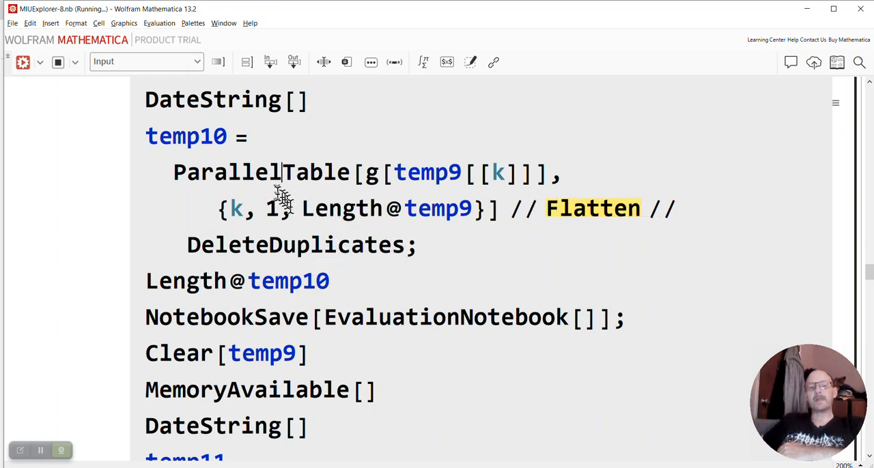
double_click(232, 172)
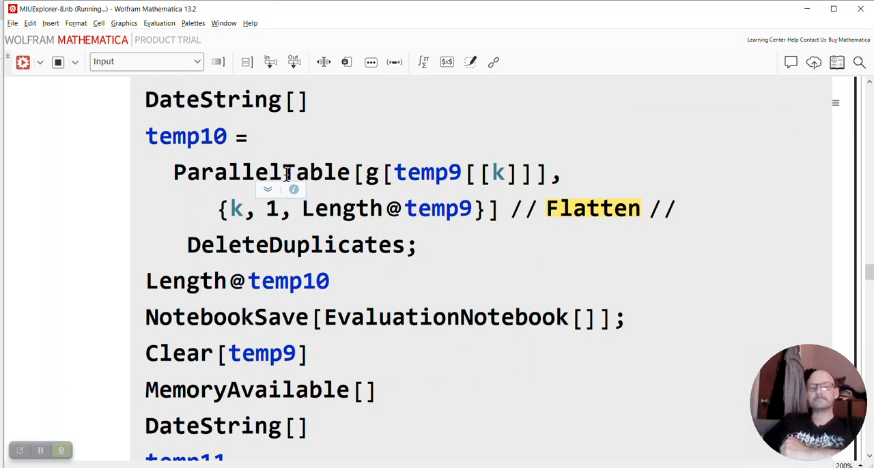
scroll(down, 3)
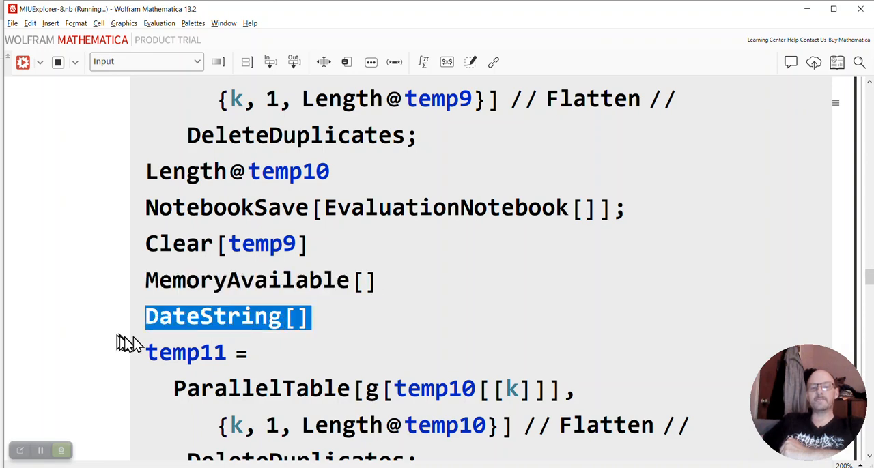
click(427, 297)
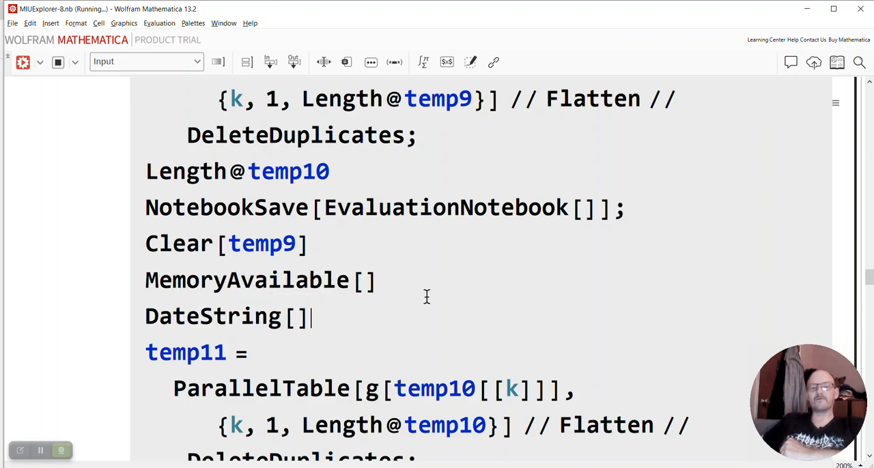
scroll(down, 3)
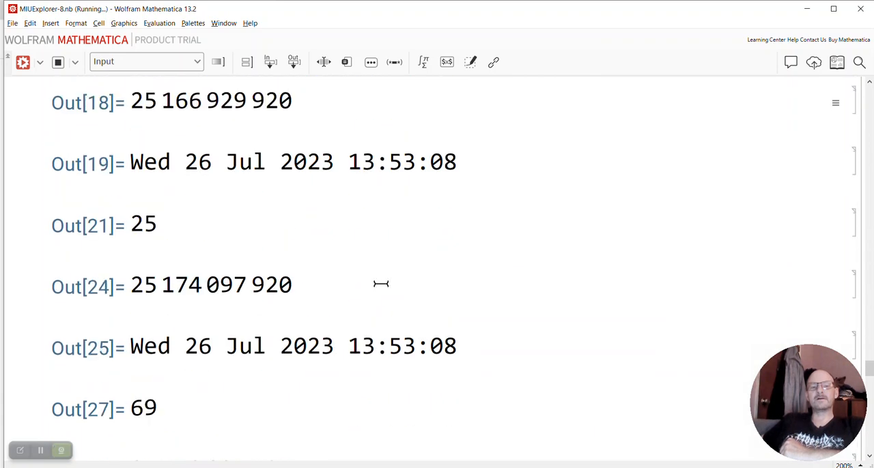
mouse_move(419, 192)
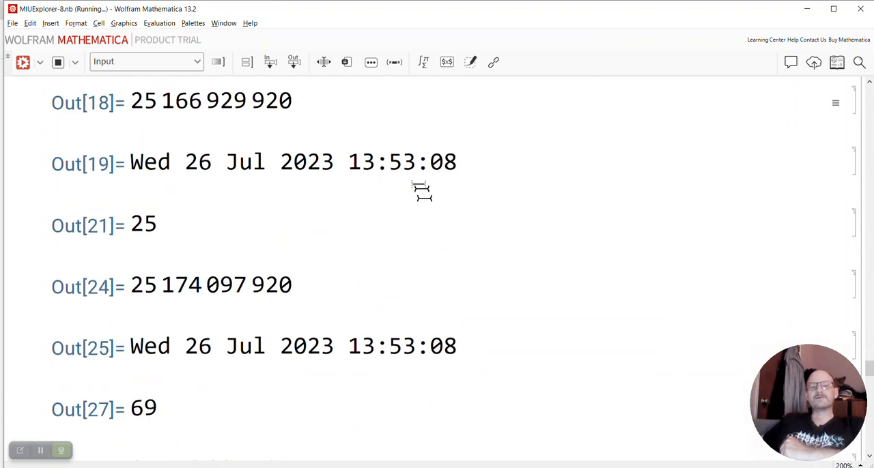
double_click(422, 162)
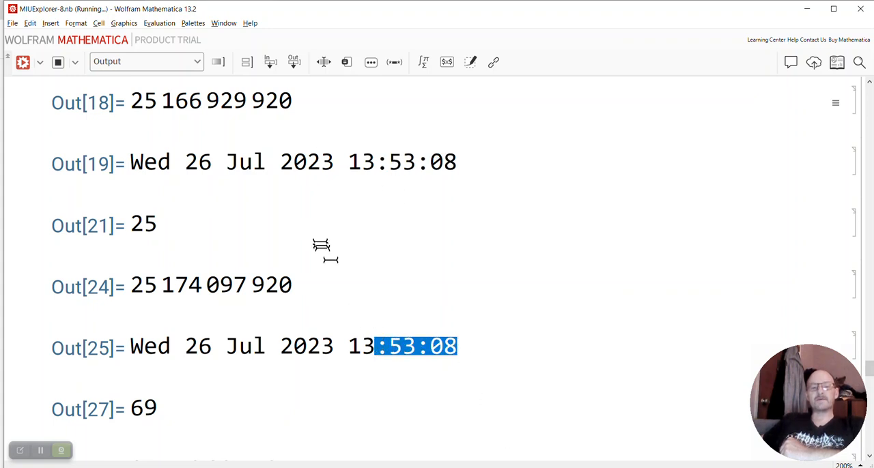
scroll(down, 3)
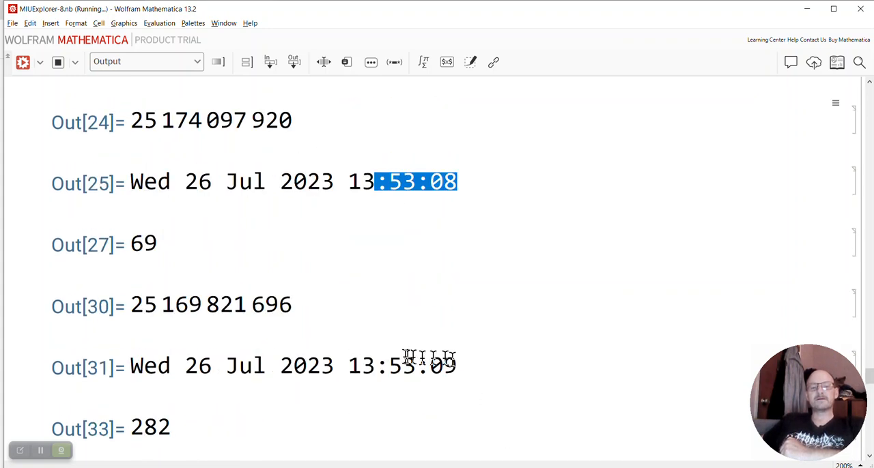
click(450, 366)
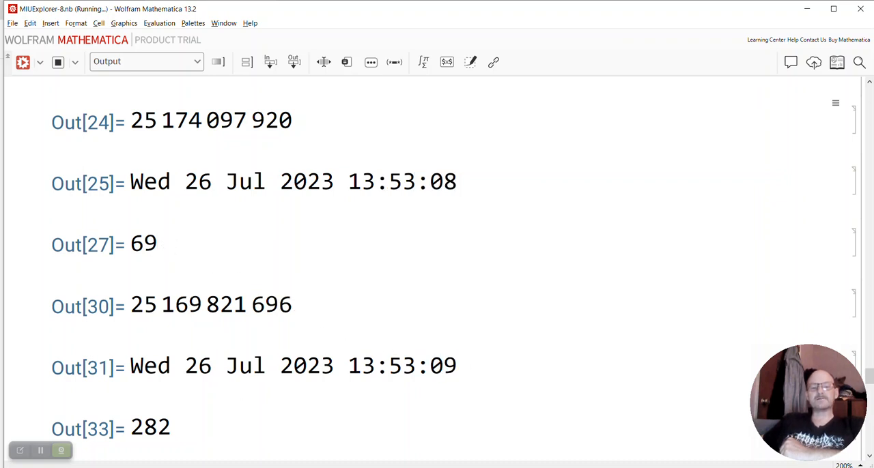
double_click(149, 427)
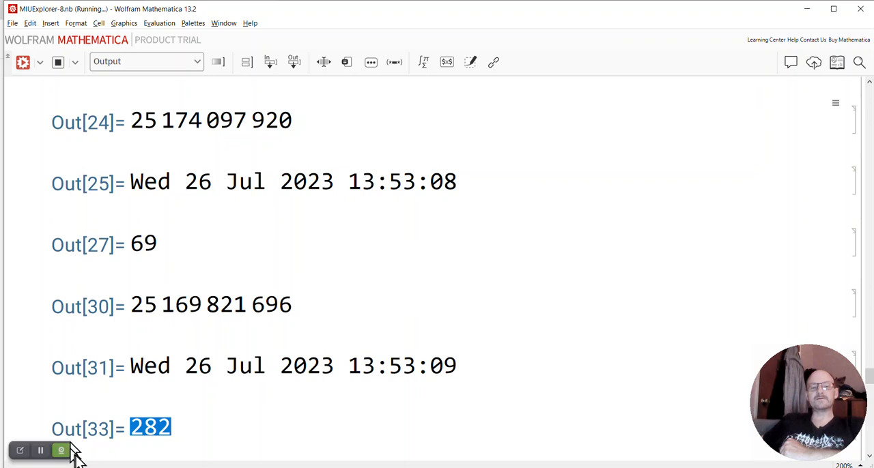
scroll(down, 3)
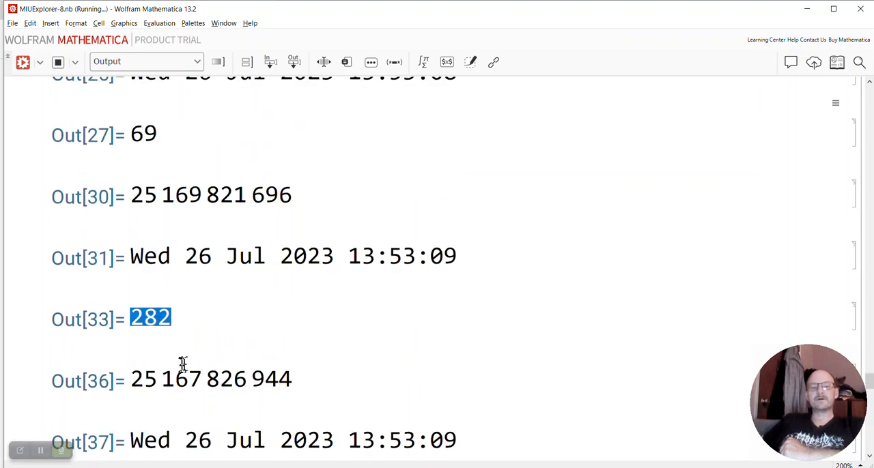
mouse_move(95, 383)
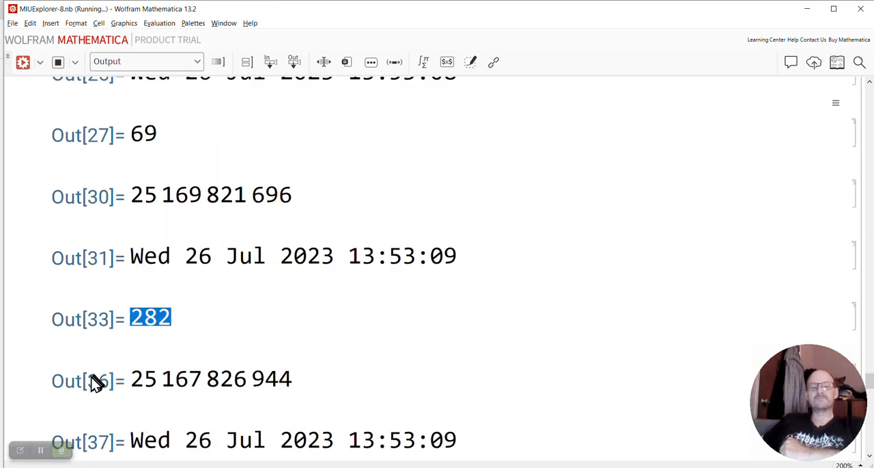
mouse_move(98, 381)
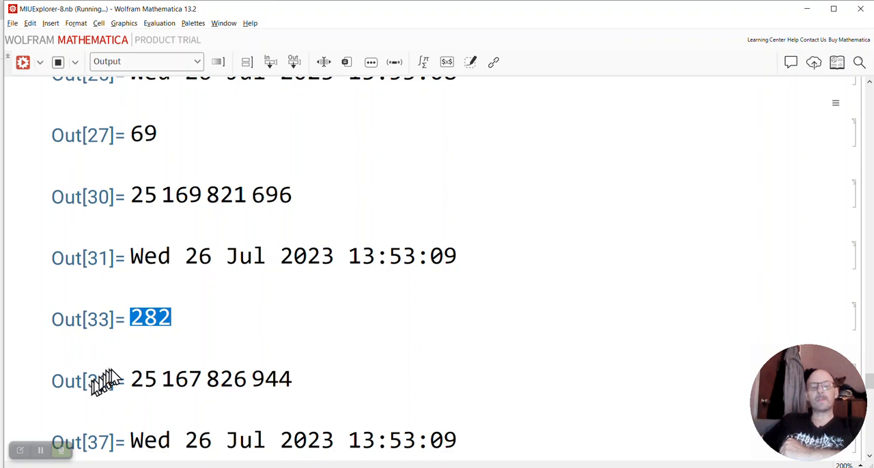
scroll(down, 3)
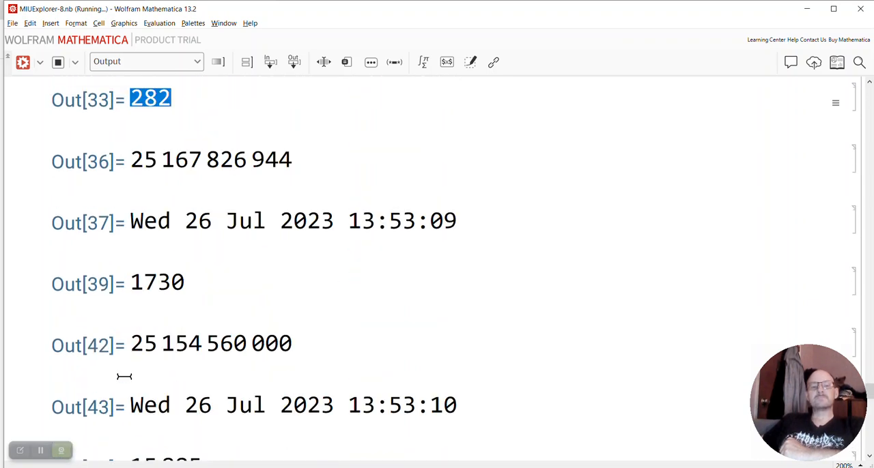
mouse_move(142, 364)
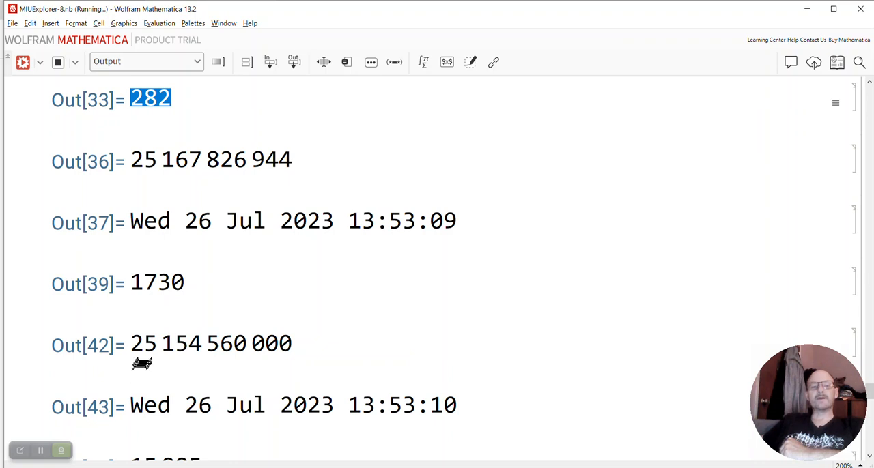
mouse_move(175, 345)
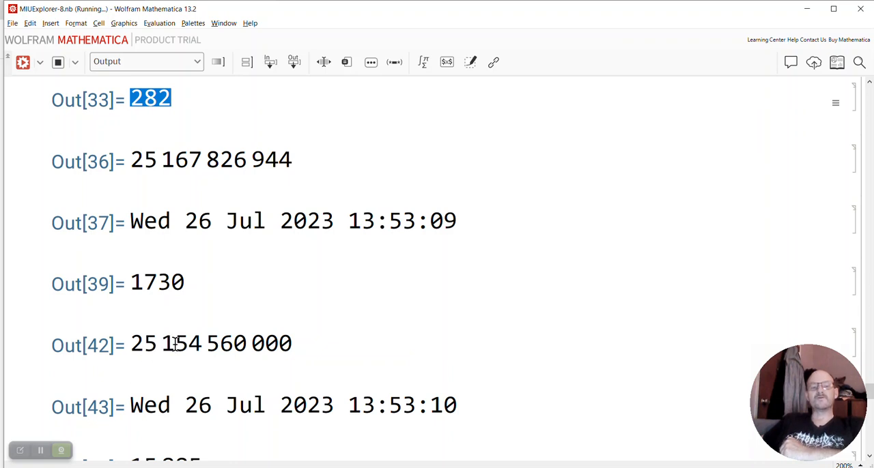
scroll(down, 3)
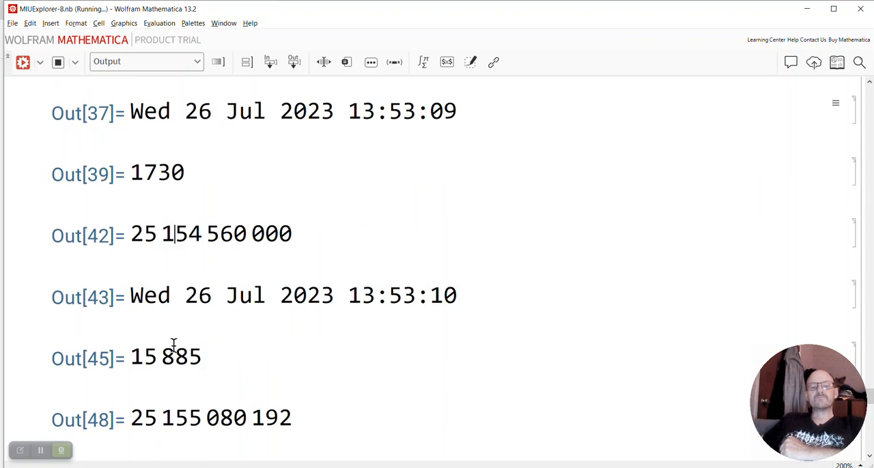
scroll(down, 3)
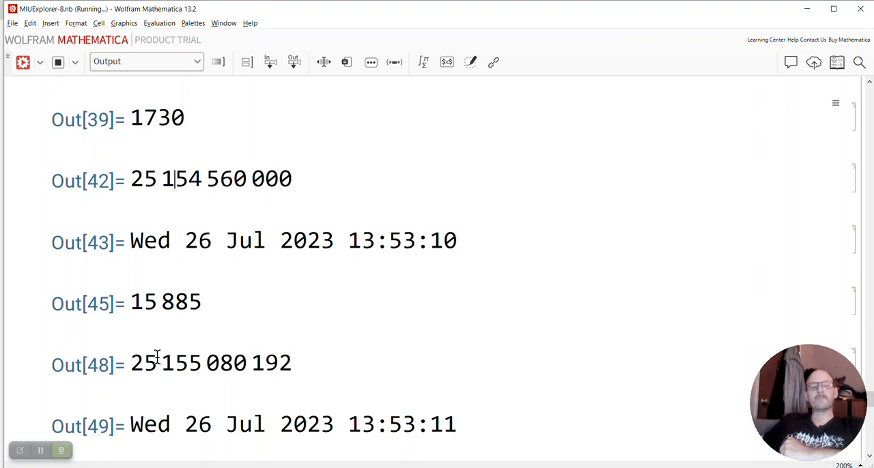
scroll(down, 3)
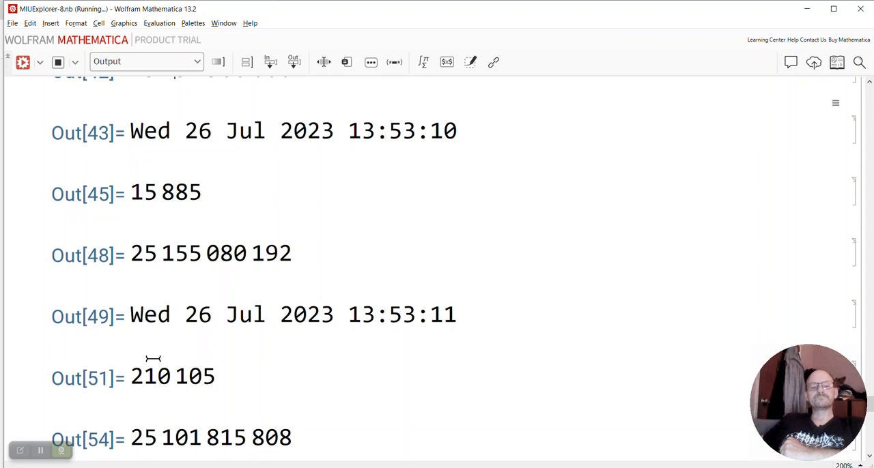
scroll(down, 3)
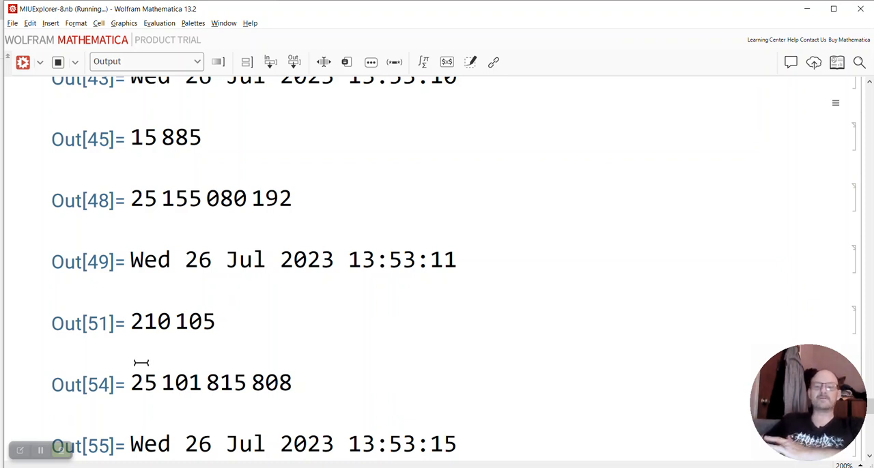
mouse_move(139, 364)
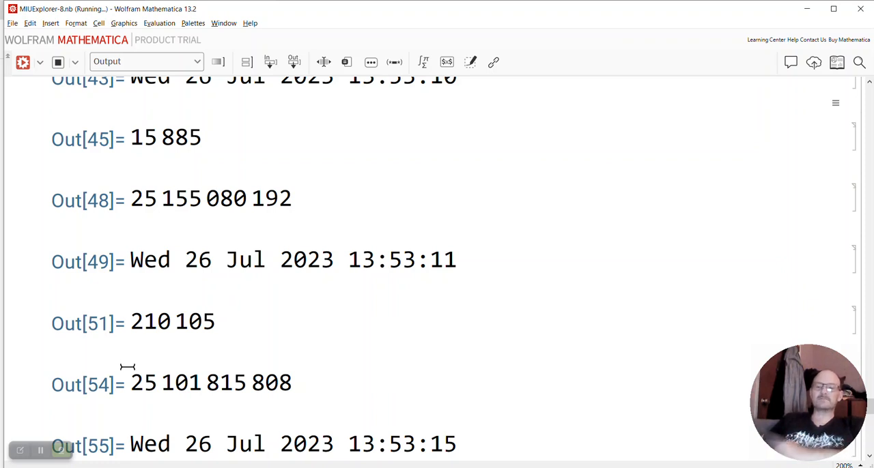
mouse_move(124, 377)
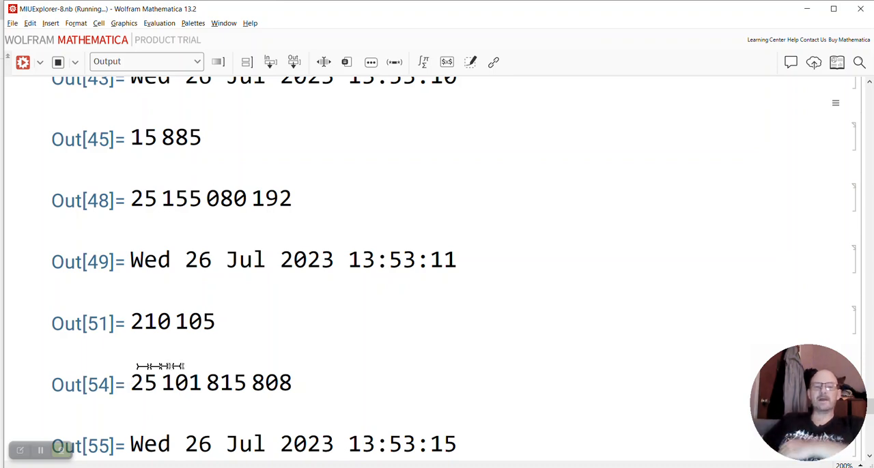
scroll(down, 3)
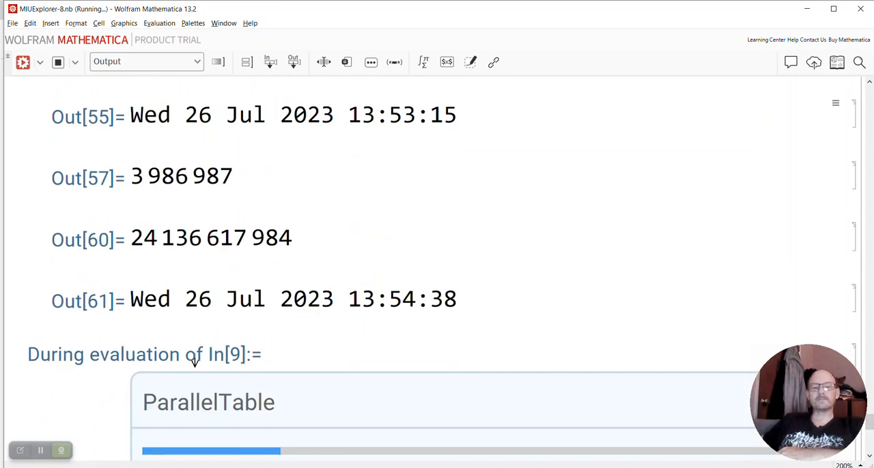
scroll(down, 3)
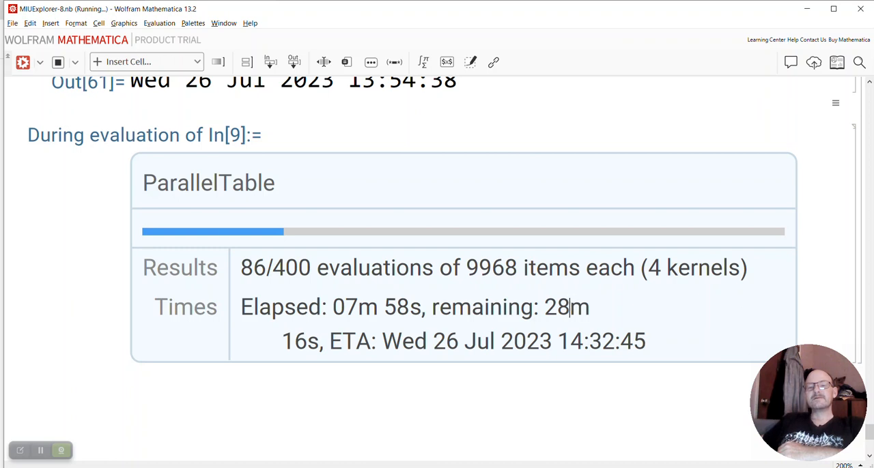
double_click(562, 307)
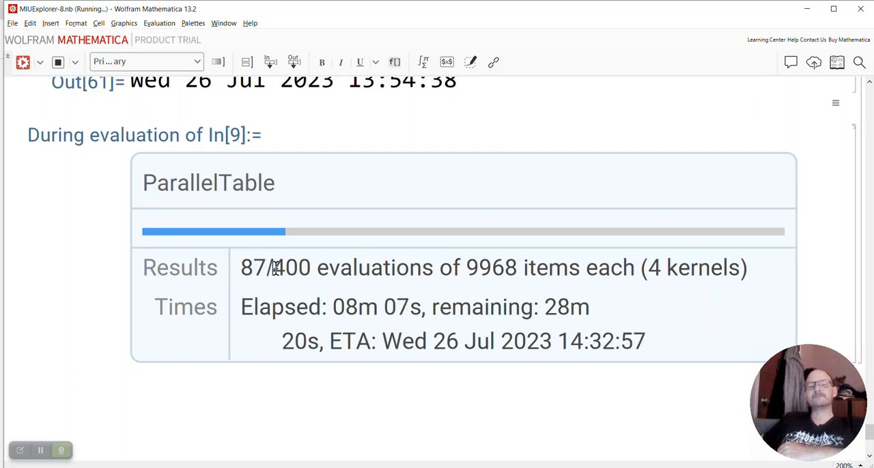
double_click(289, 267)
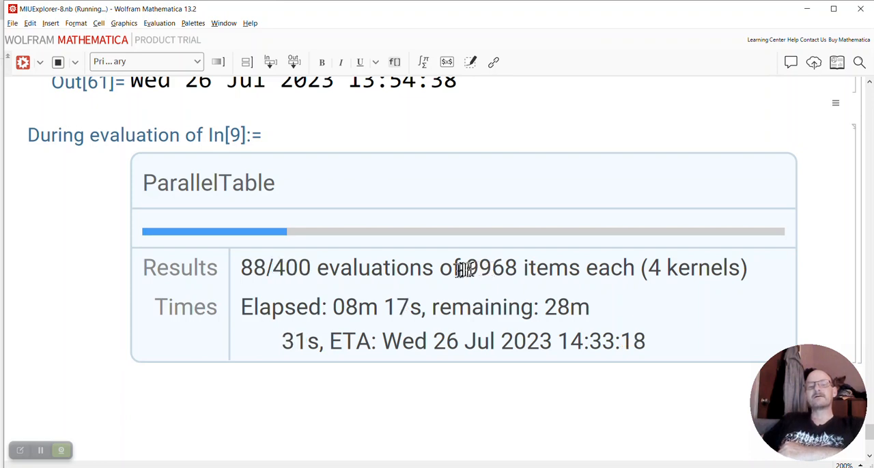
scroll(up, 3)
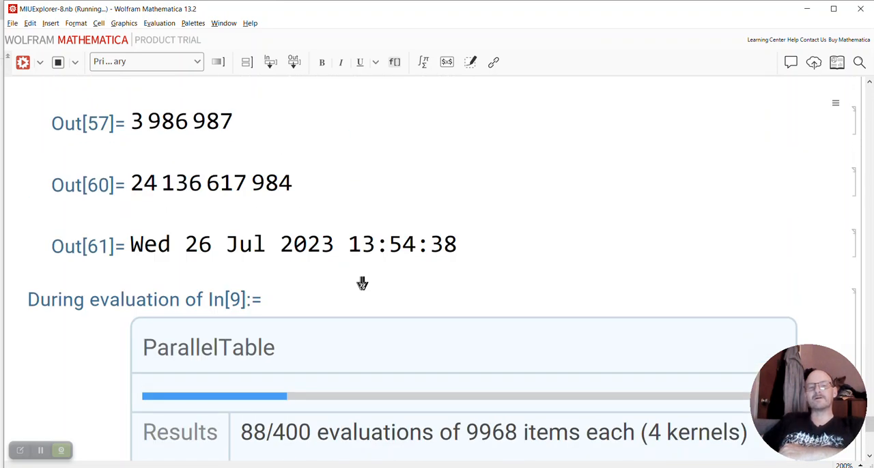
mouse_move(352, 286)
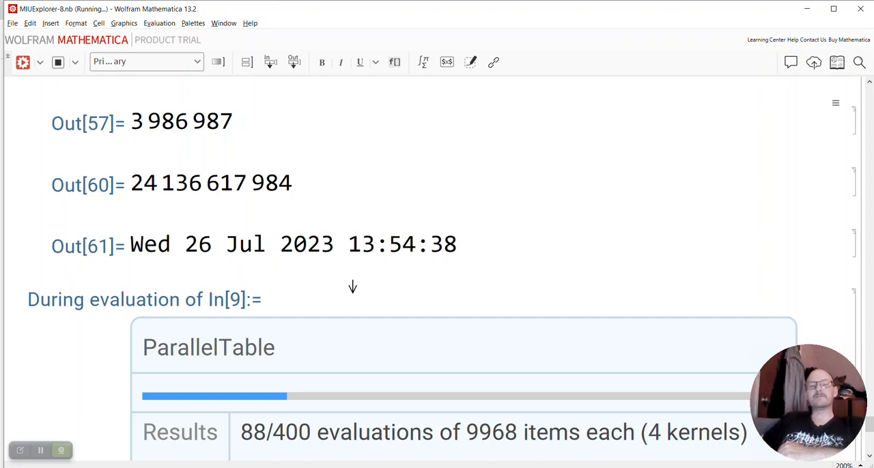
mouse_move(504, 213)
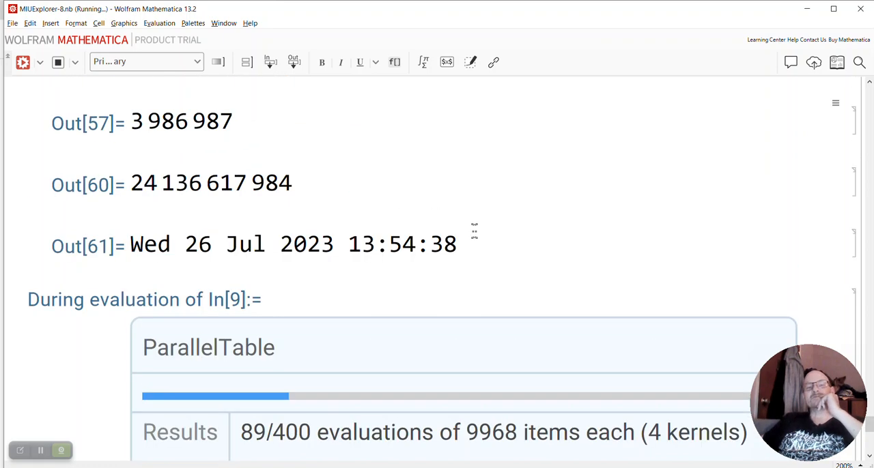
scroll(up, 3)
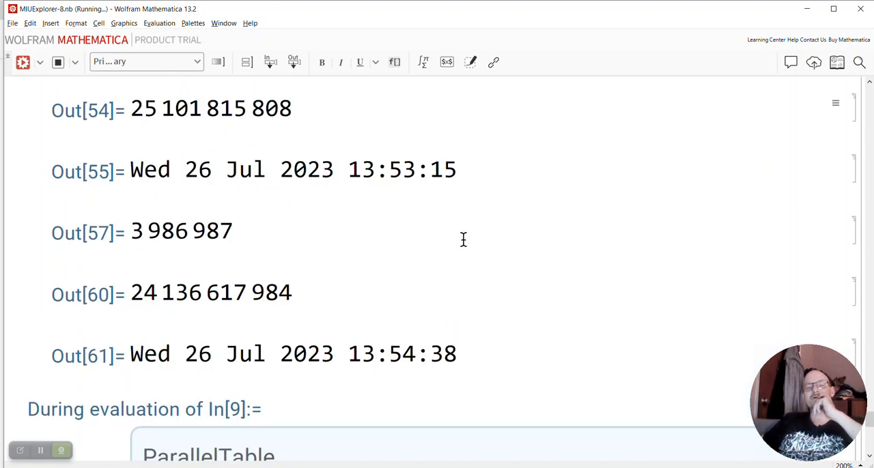
scroll(down, 3)
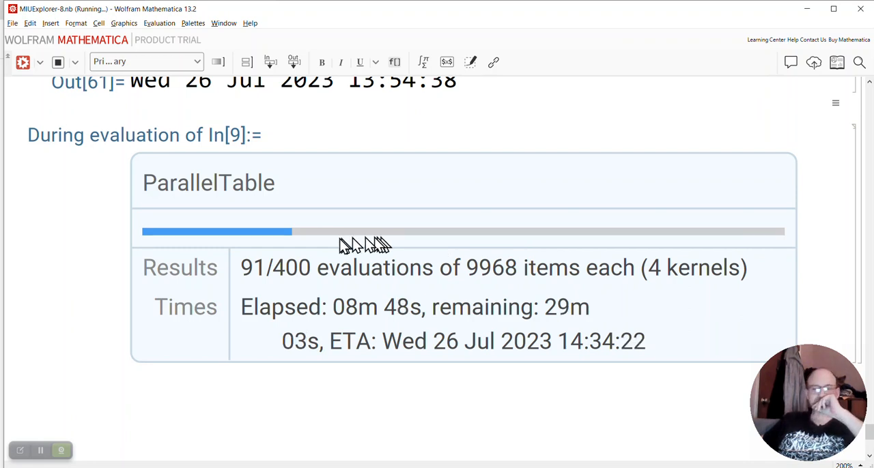
mouse_move(253, 247)
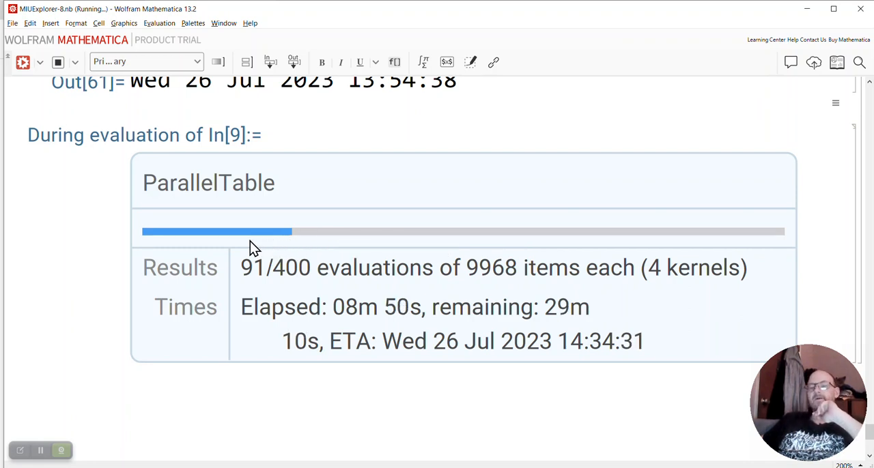